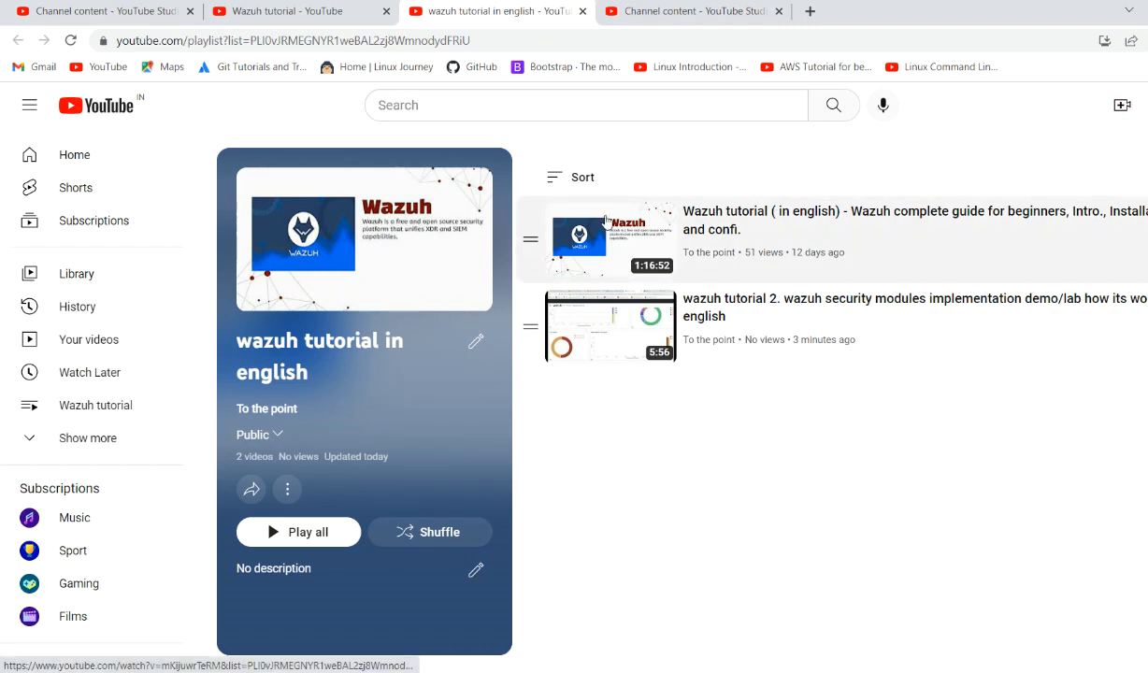
mouse_move(776, 355)
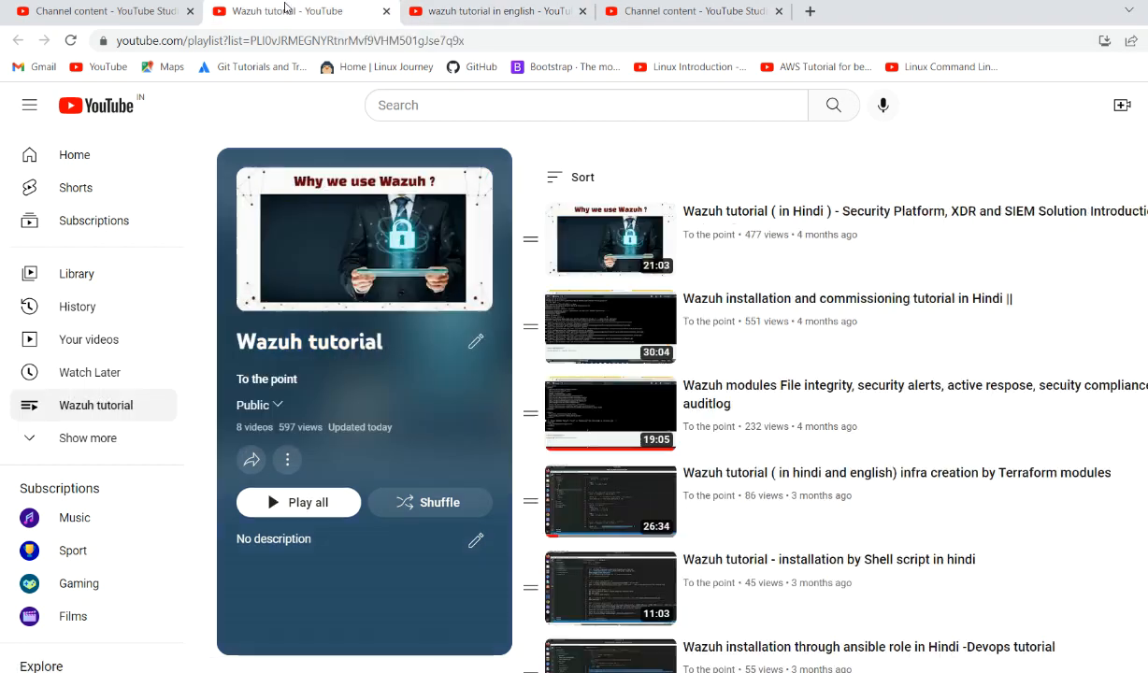
mouse_move(771, 639)
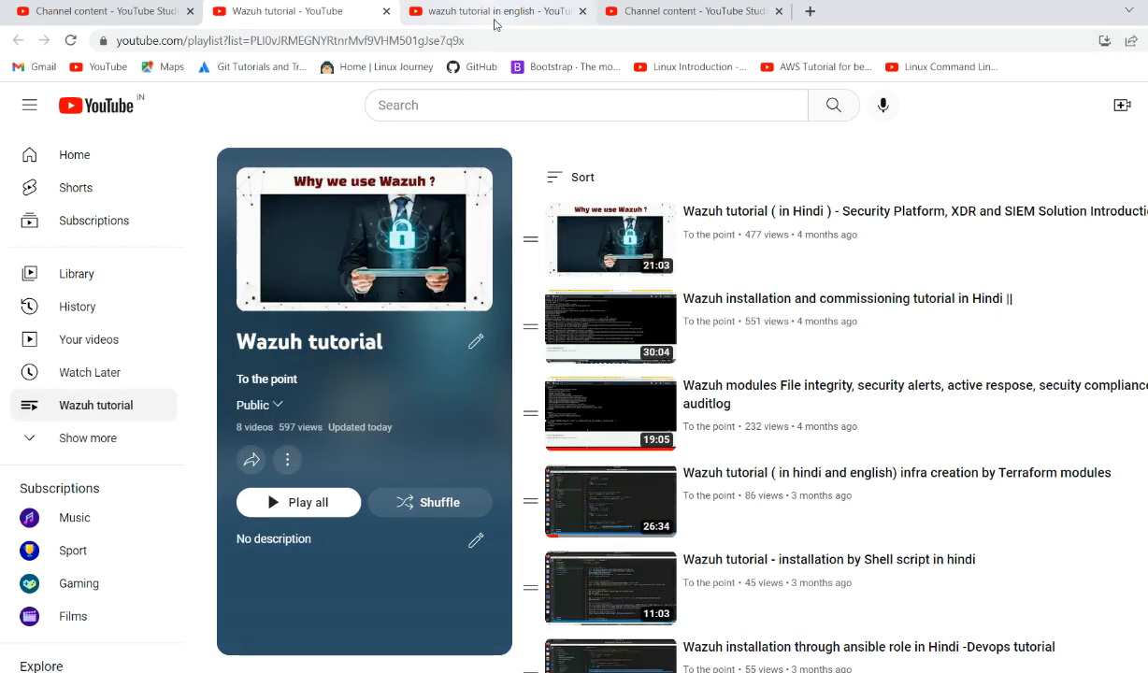
mouse_move(299, 12)
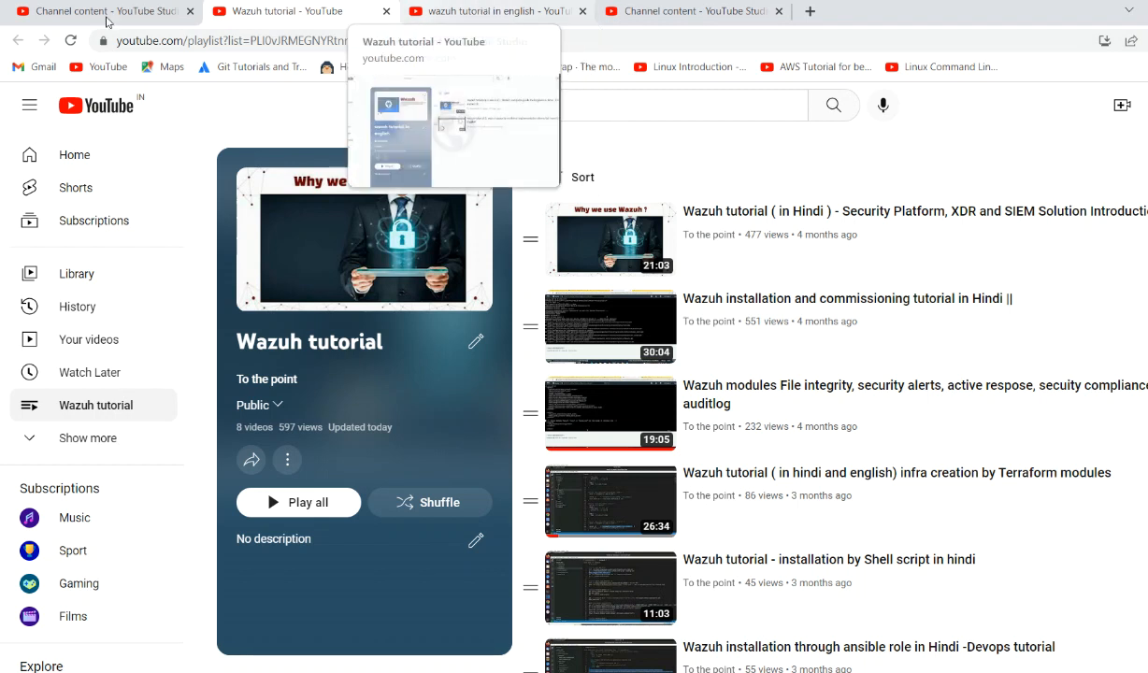
- Leave the Wazuh playlists for the YouTube Studio channel content Playlists list
left_click(94, 11)
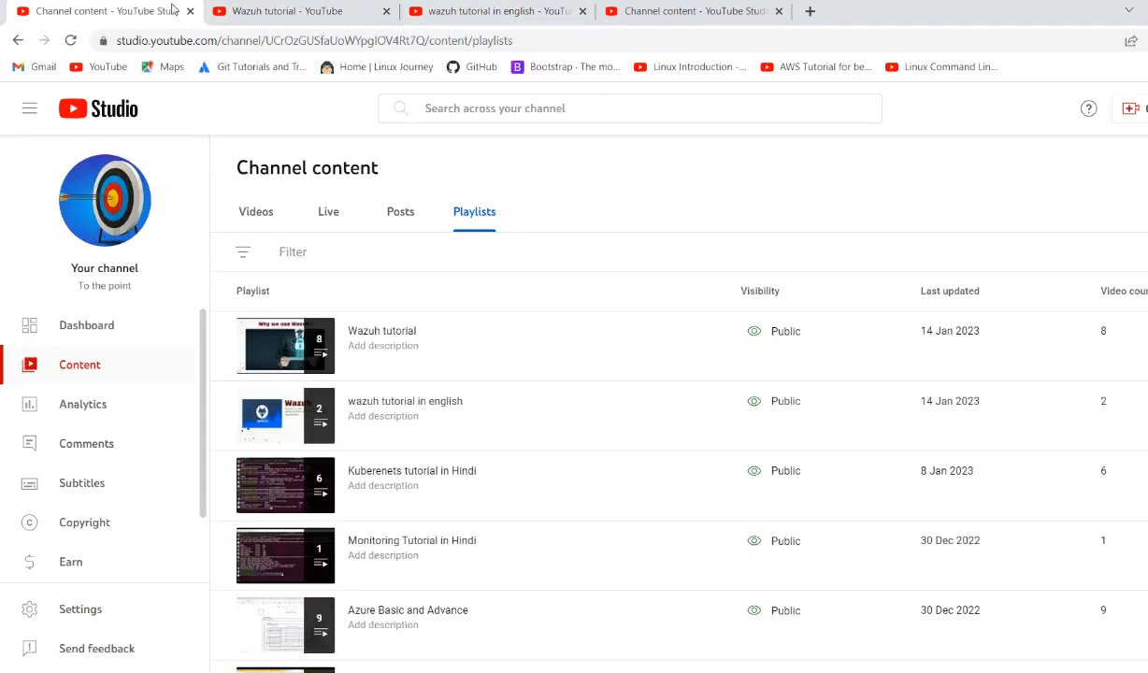
left_click(404, 400)
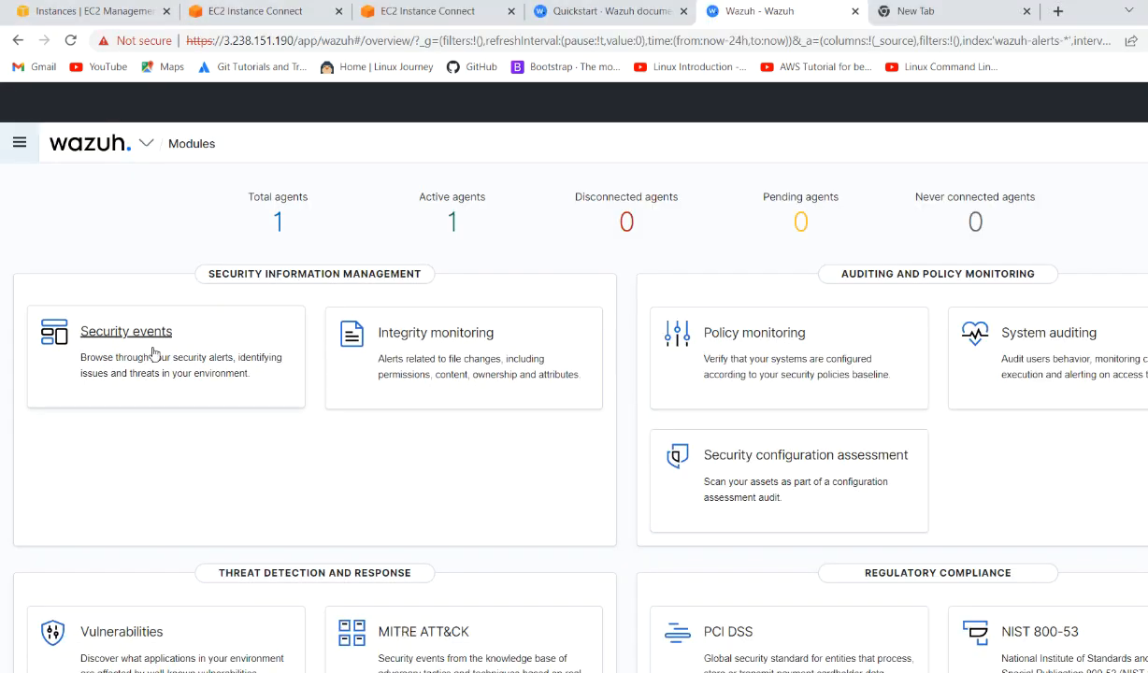
mouse_move(494, 288)
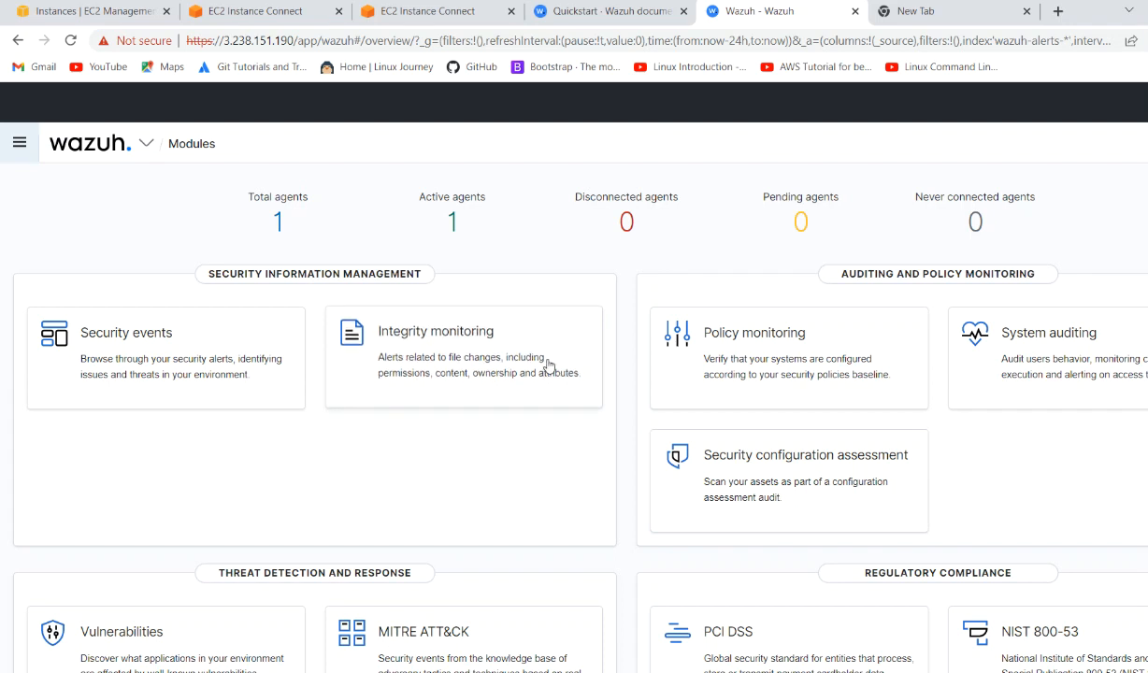
mouse_move(458, 337)
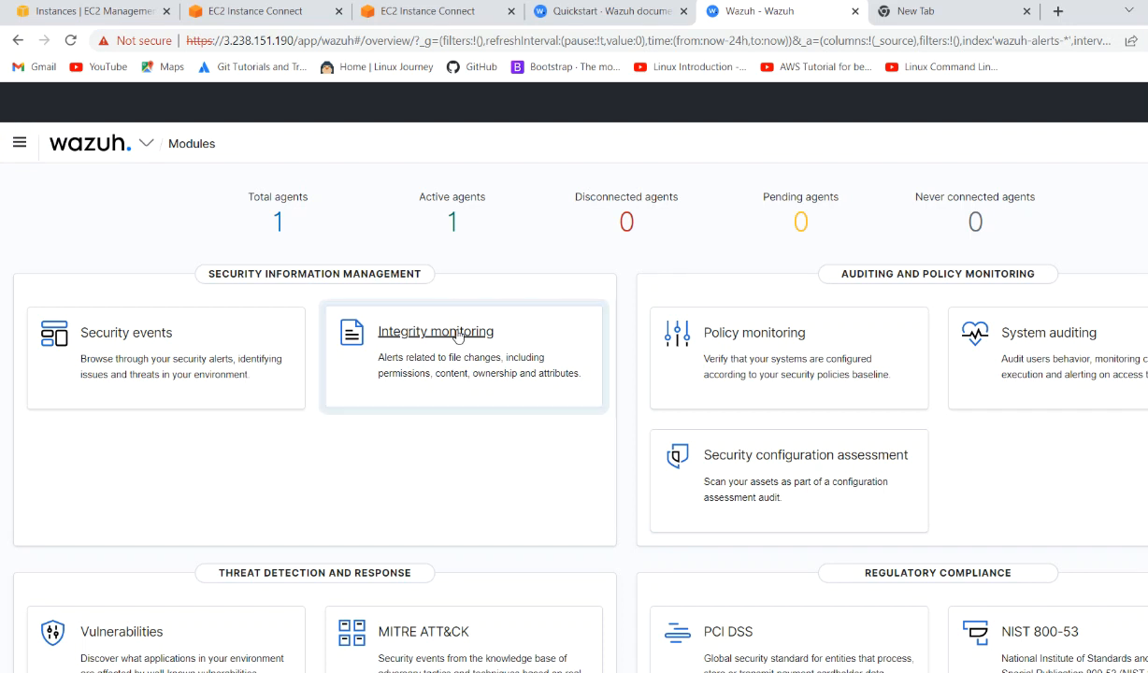
- Open the Integrity monitoring module card from the Wazuh Modules page
left_click(436, 331)
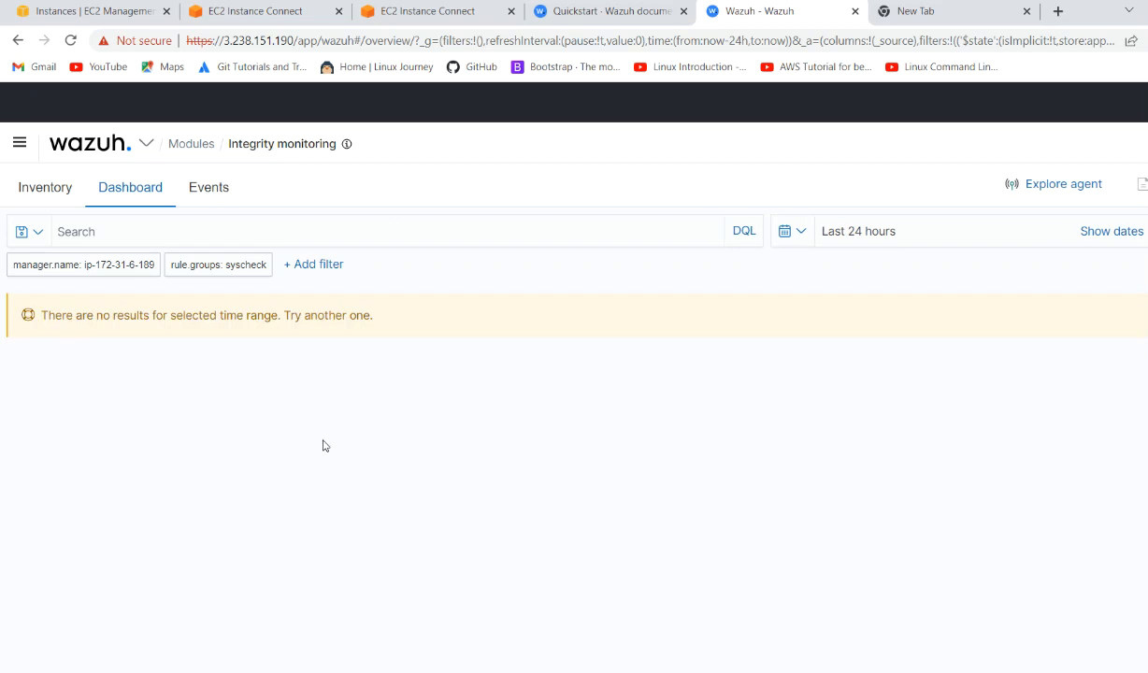
mouse_move(578, 468)
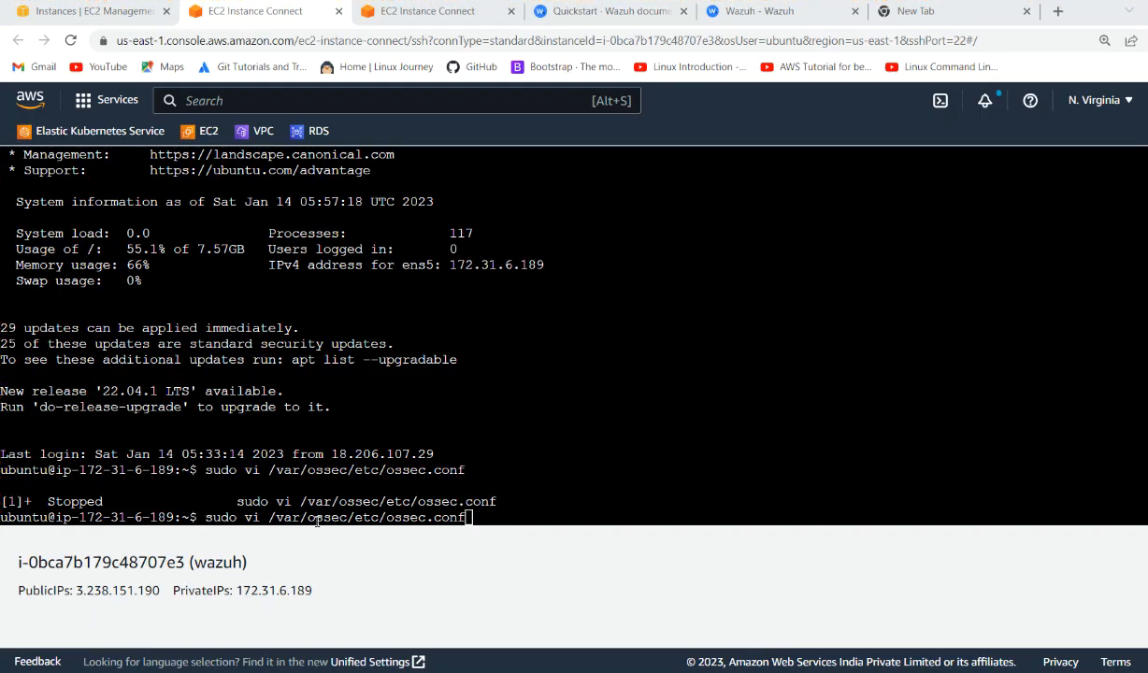
mouse_move(489, 518)
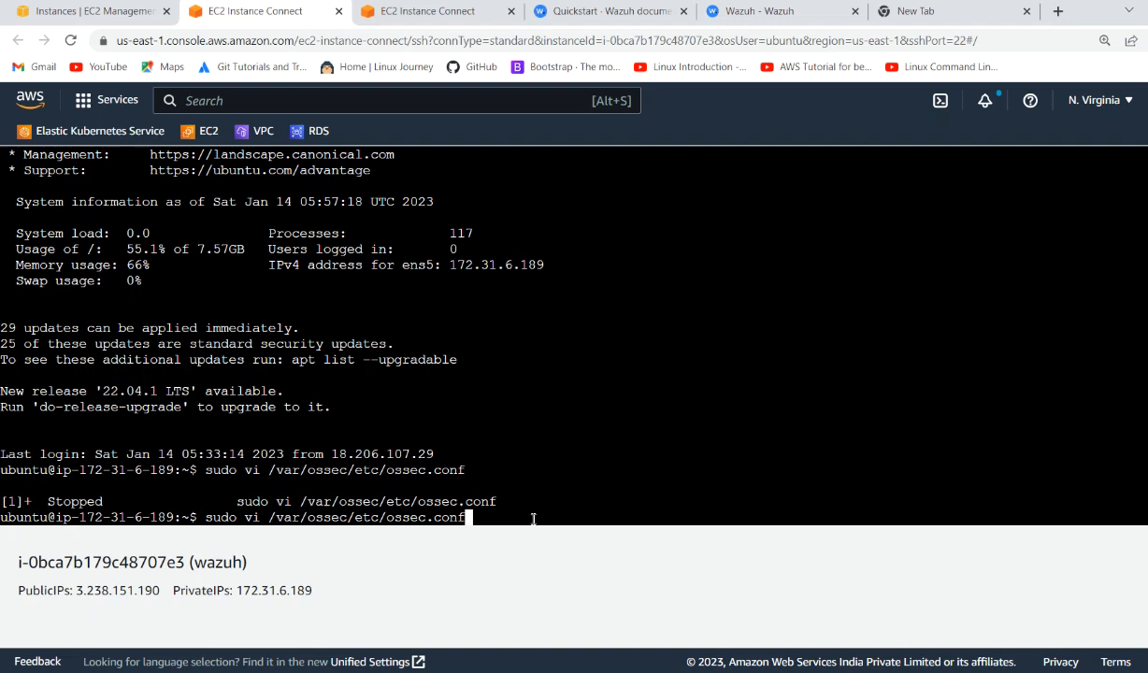
- View /var/ossec/etc/ossec.conf in vi and read down to the syscheck directories entry
key("Return")
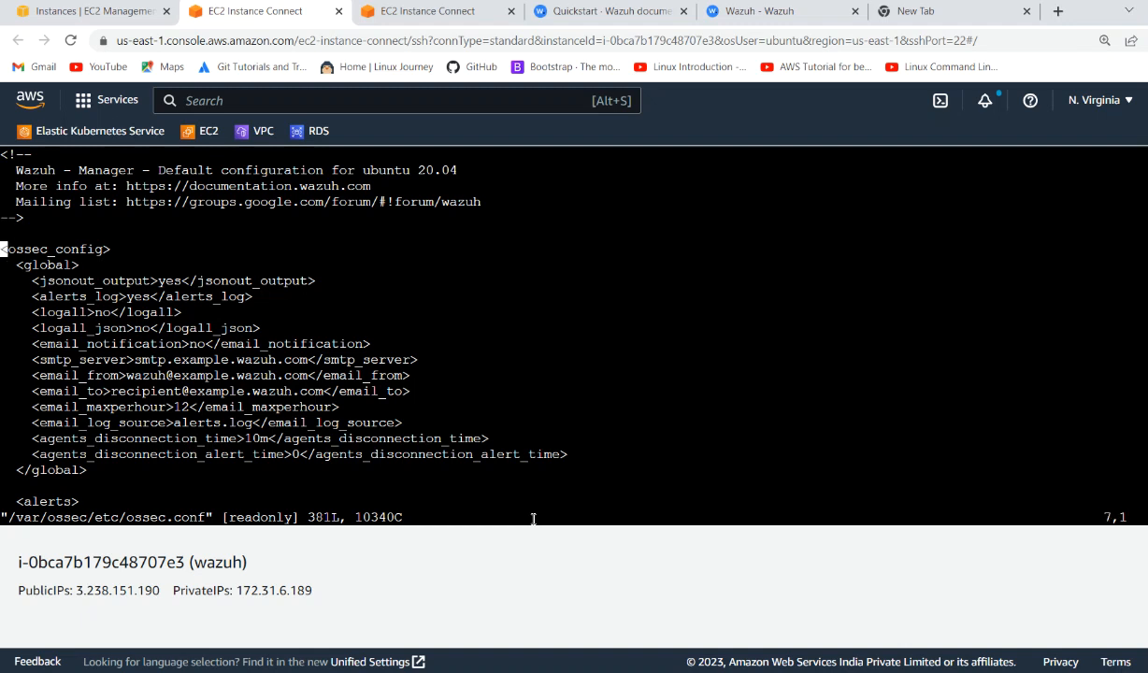
scroll("down", 3)
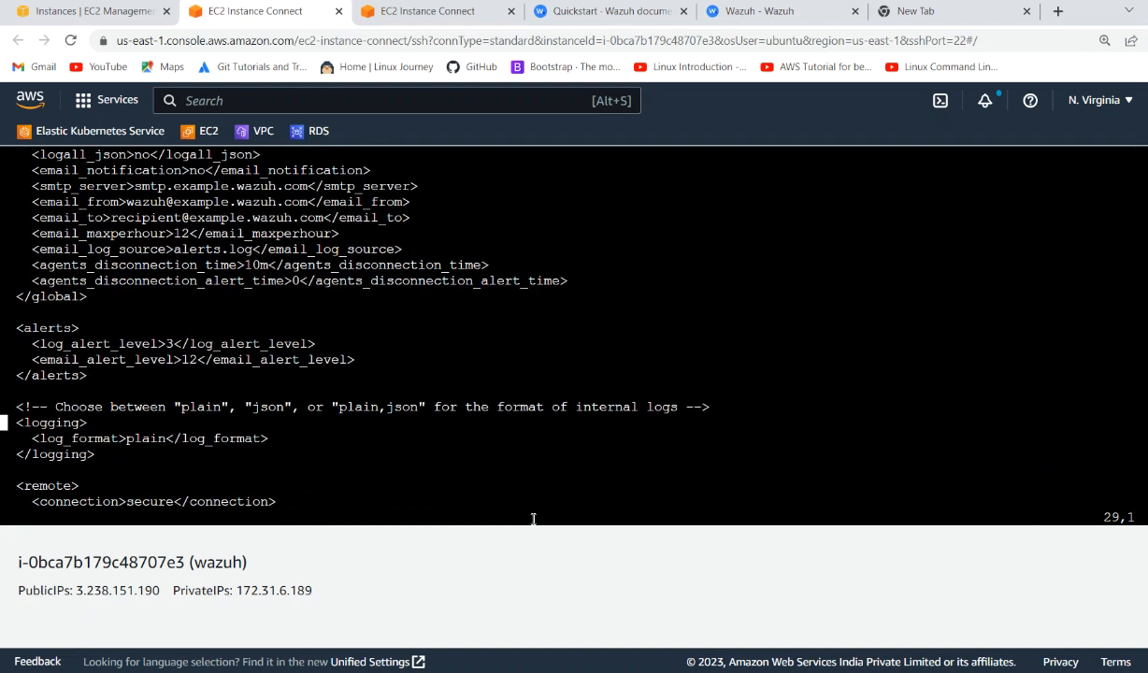
scroll("down", 3)
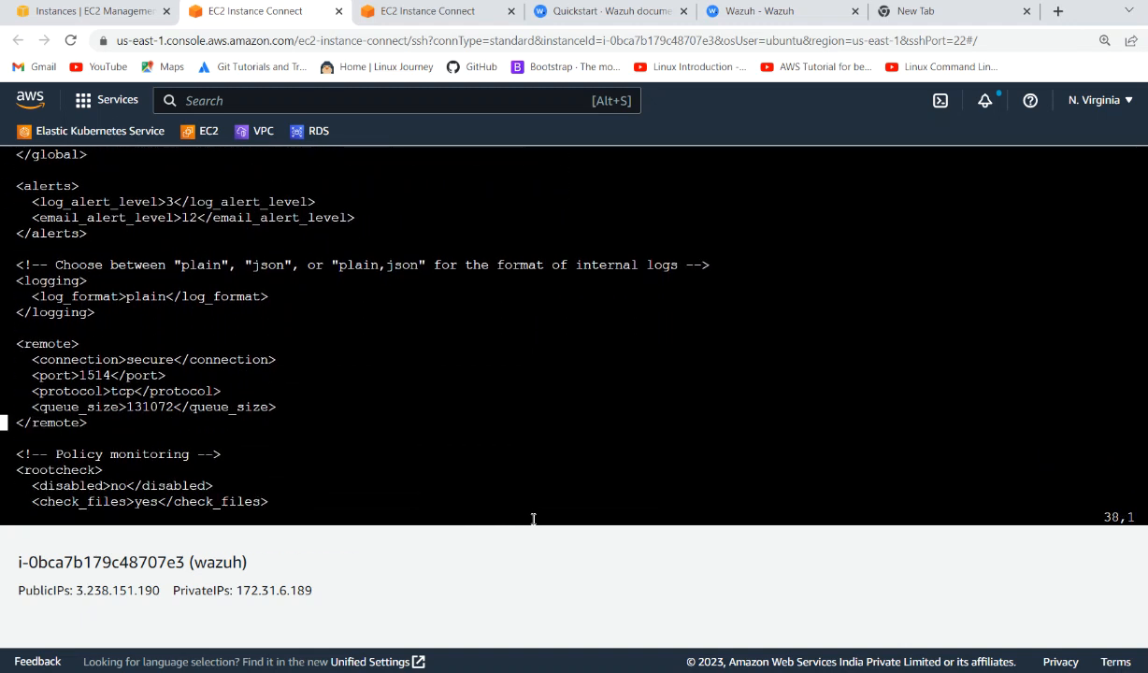
scroll("down", 3)
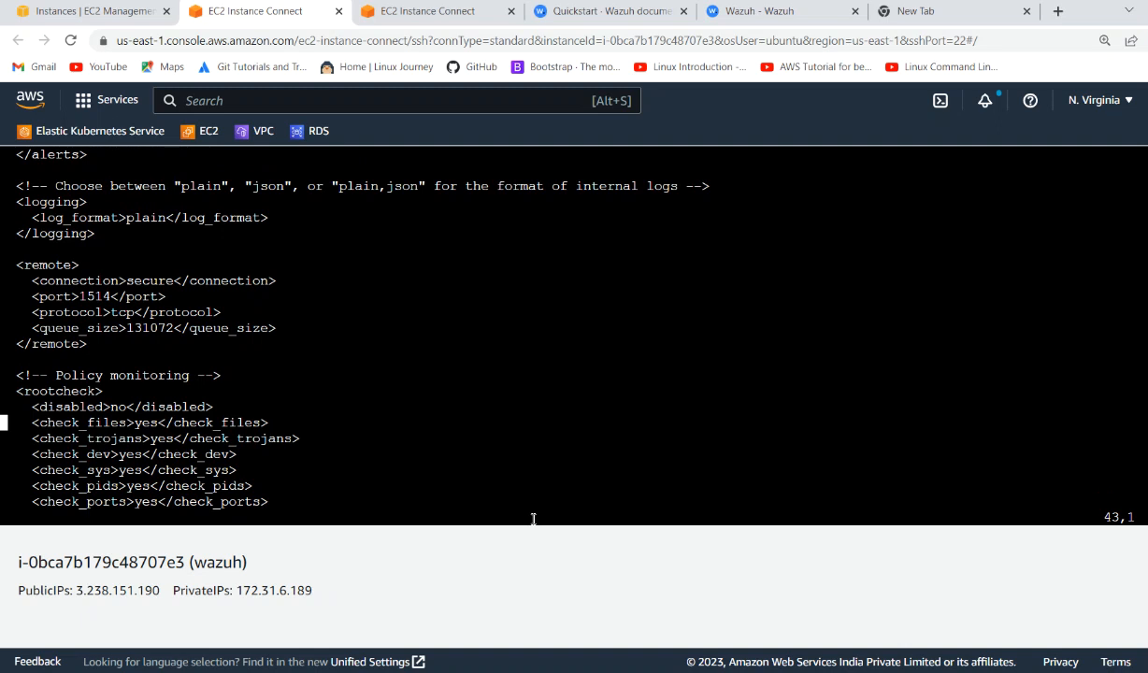
scroll("down", 3)
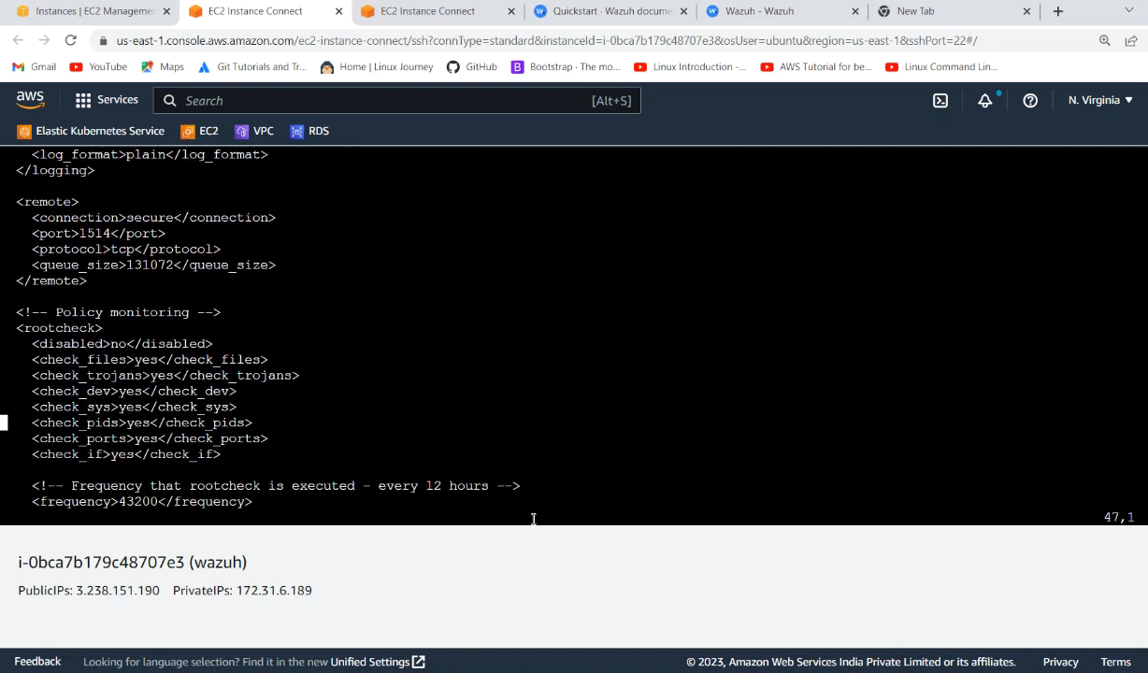
scroll("down", 3)
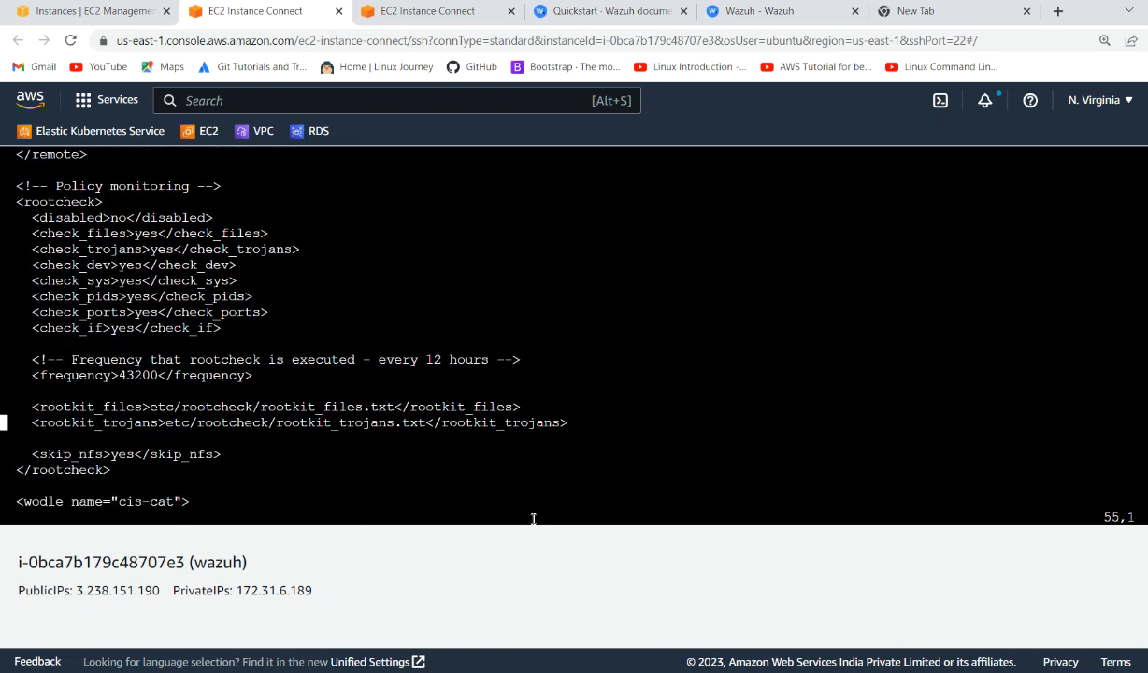
scroll("down", 3)
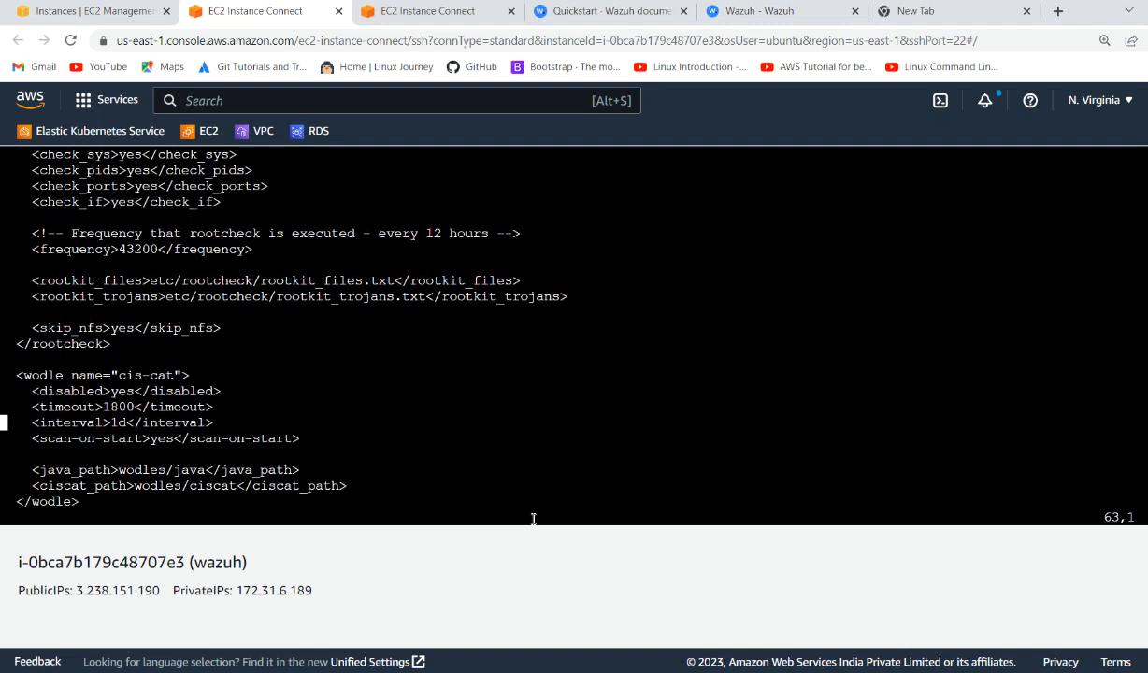
scroll("down", 3)
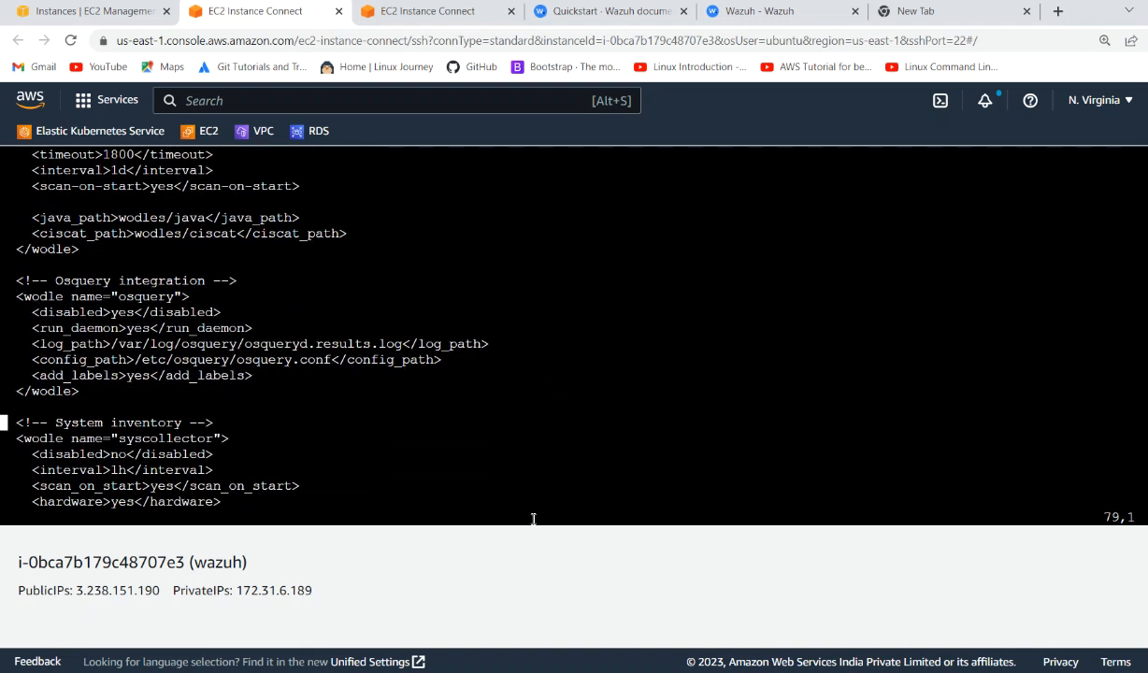
scroll("down", 3)
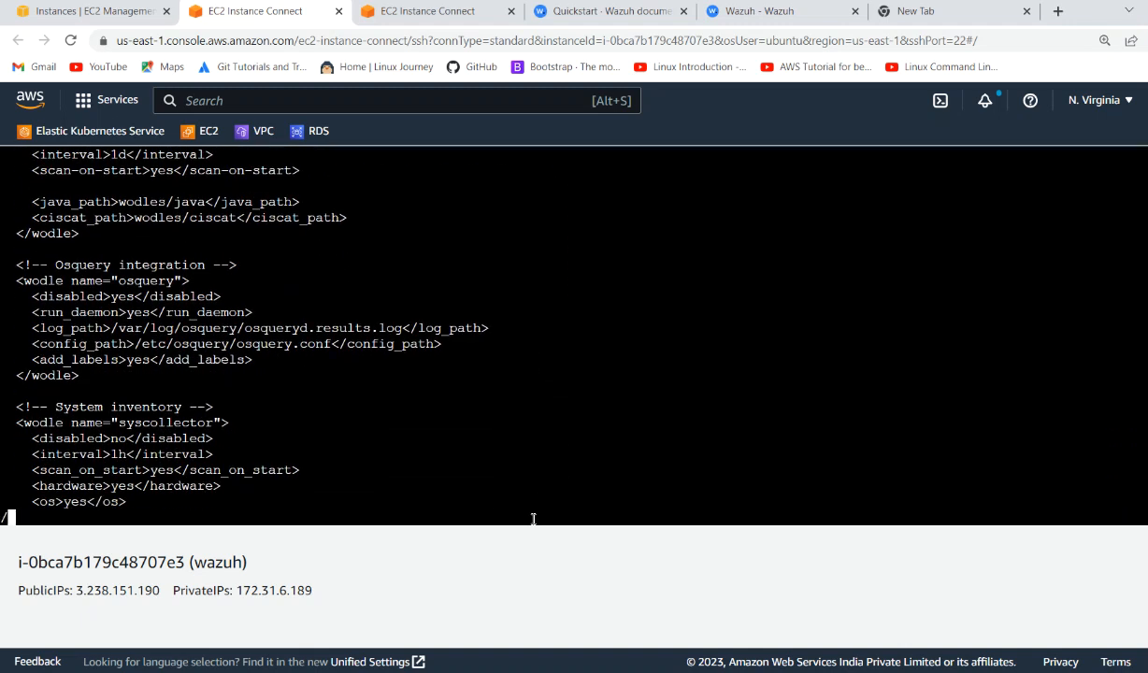
scroll("down", 3)
type("dire")
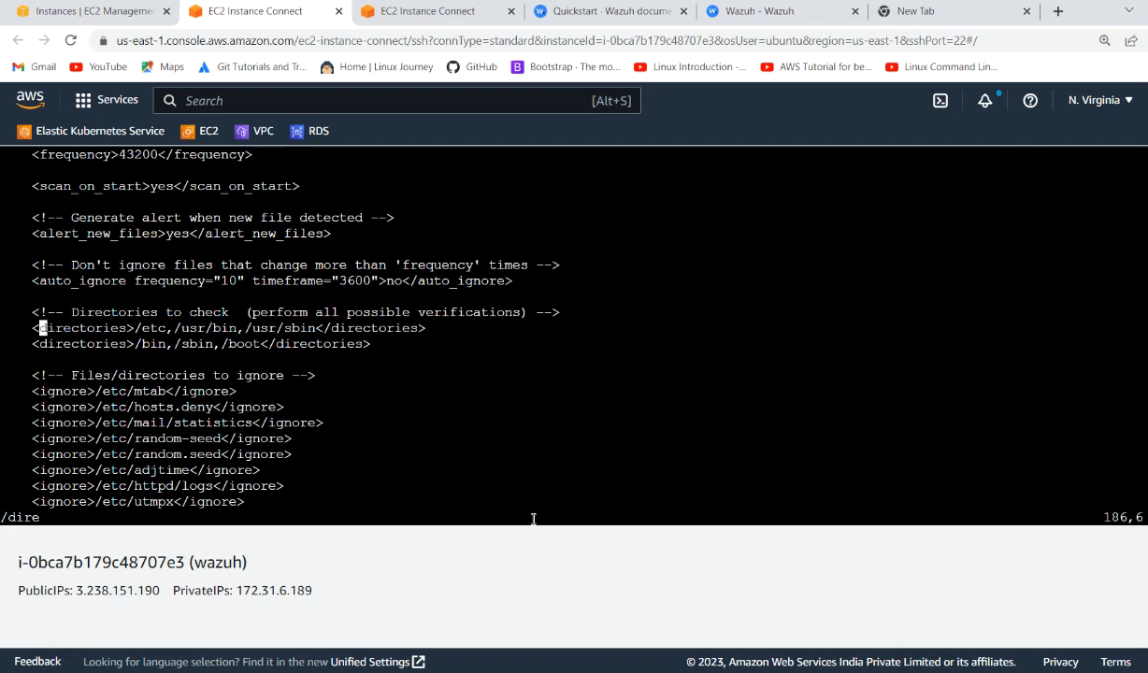
key("Up")
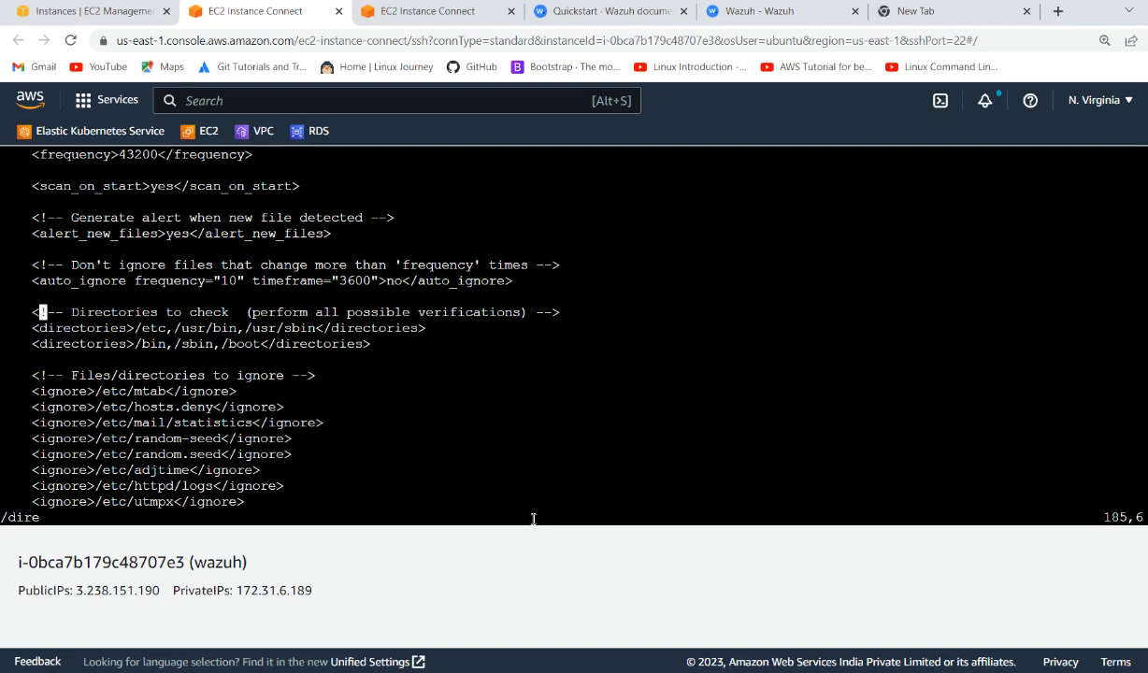
scroll("up", 3)
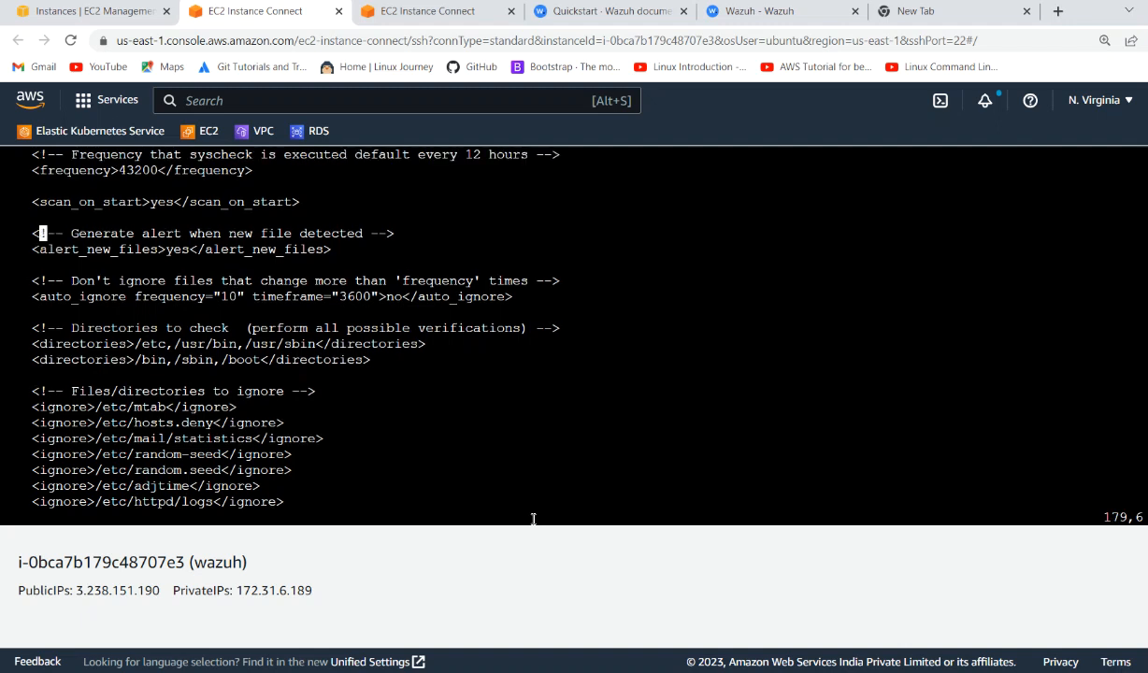
scroll("up", 3)
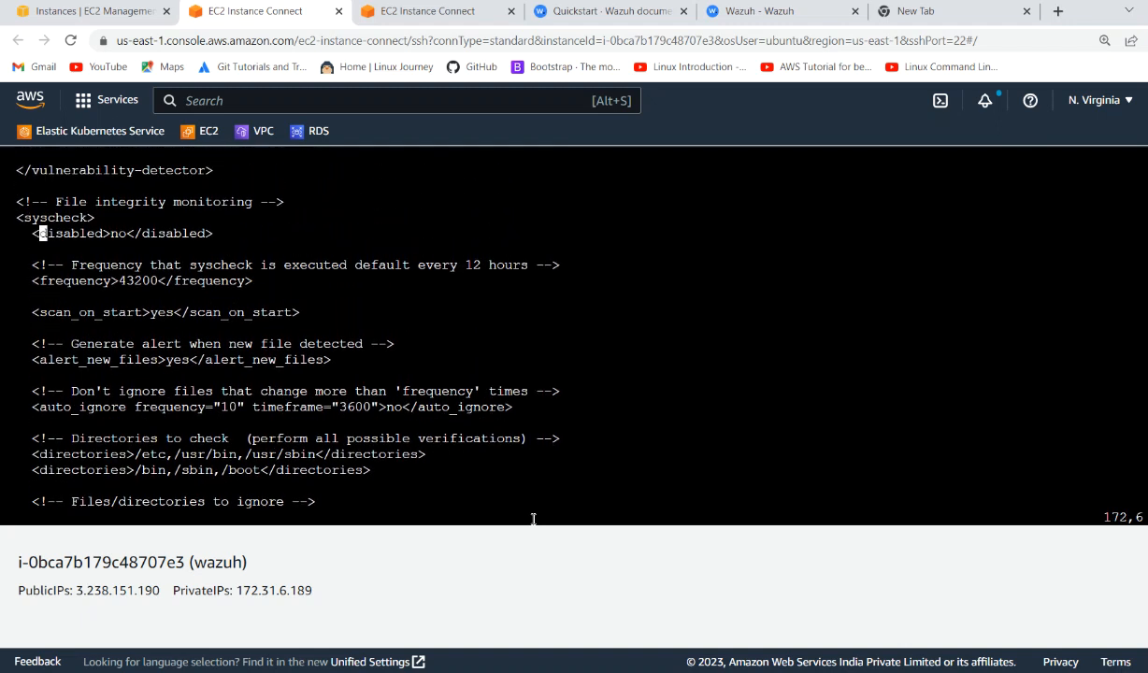
scroll("up", 3)
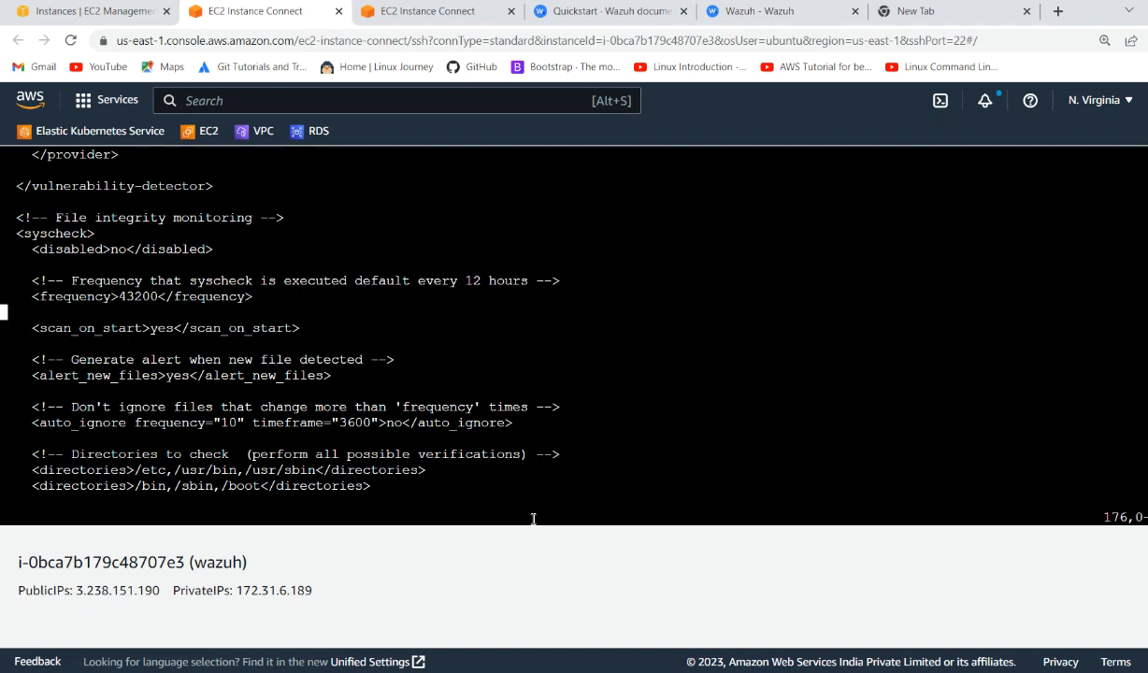
scroll("down", 3)
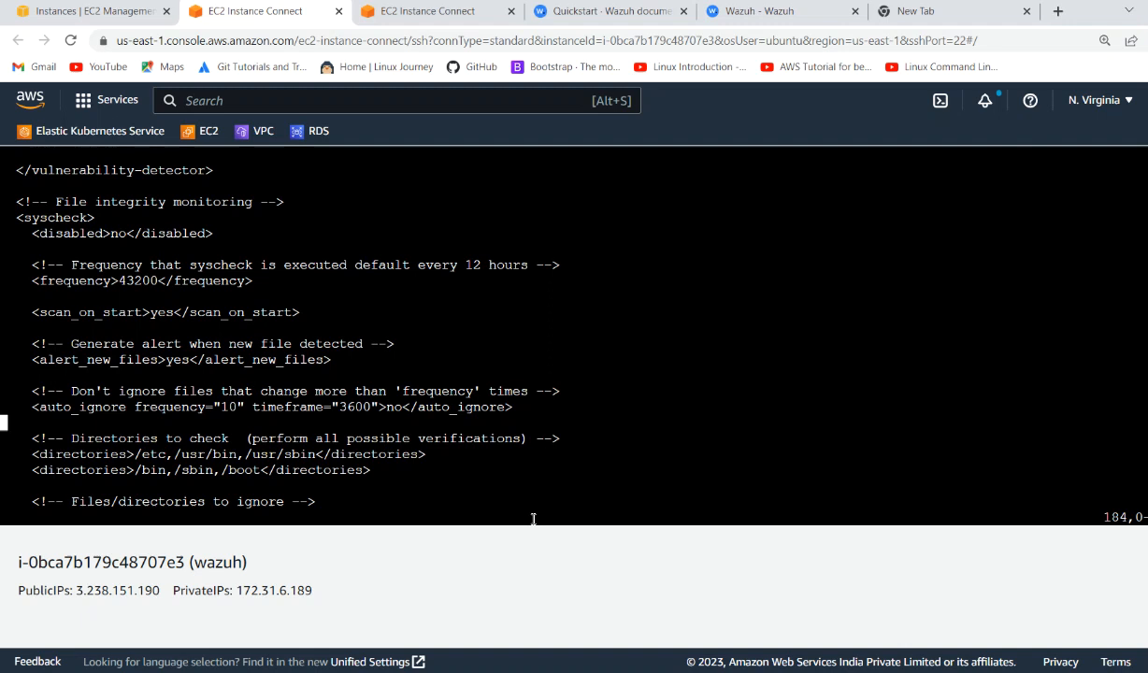
scroll("down", 3)
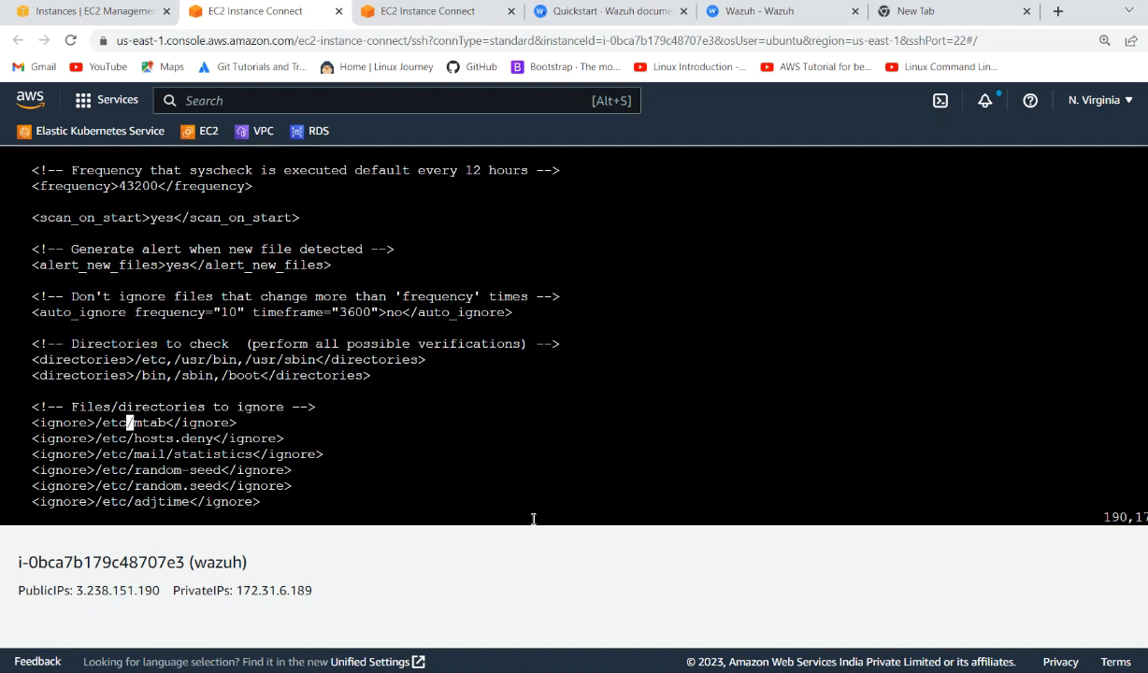
scroll("down", 3)
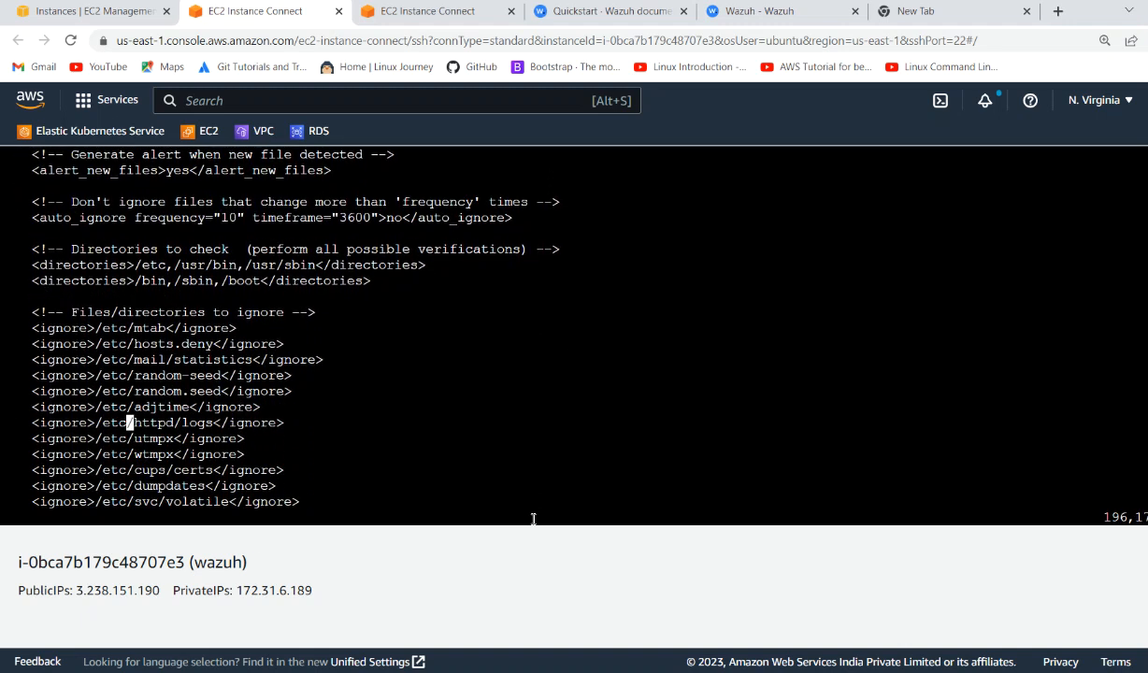
scroll("down", 3)
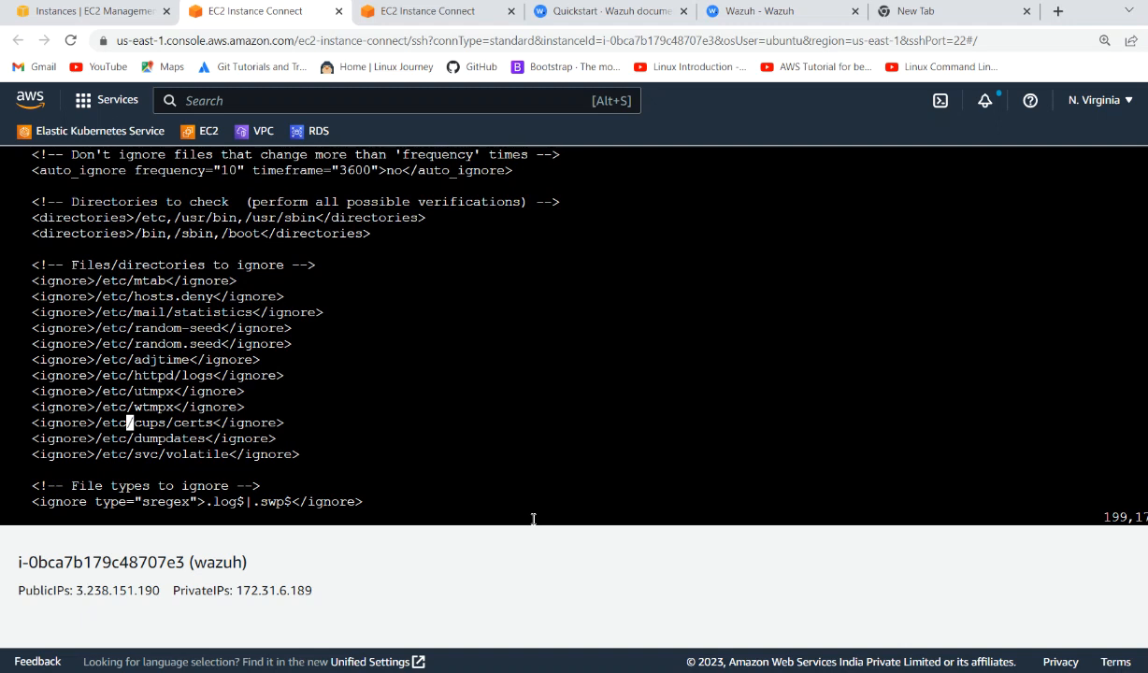
scroll("down", 3)
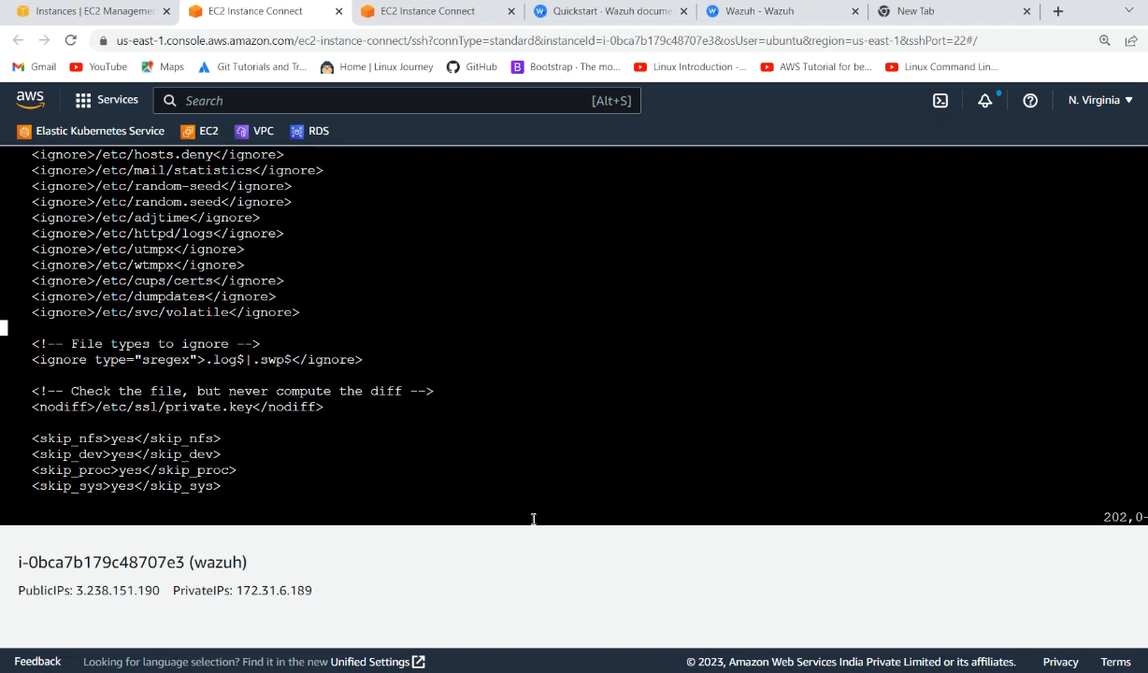
scroll("up", 3)
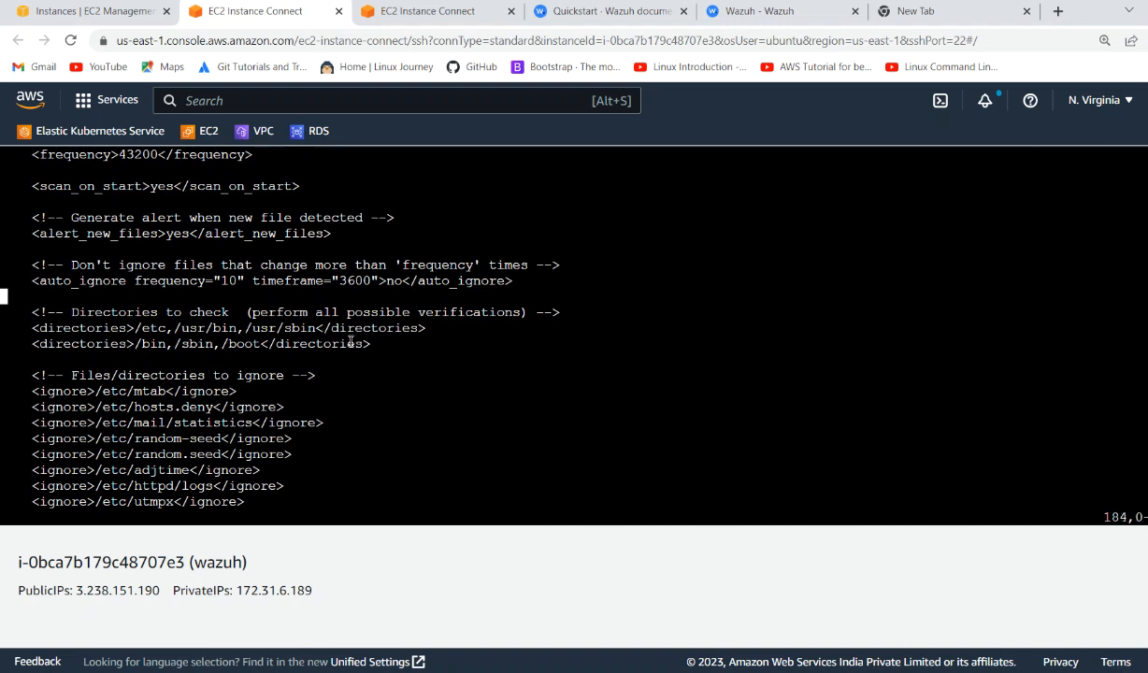
scroll("down", 3)
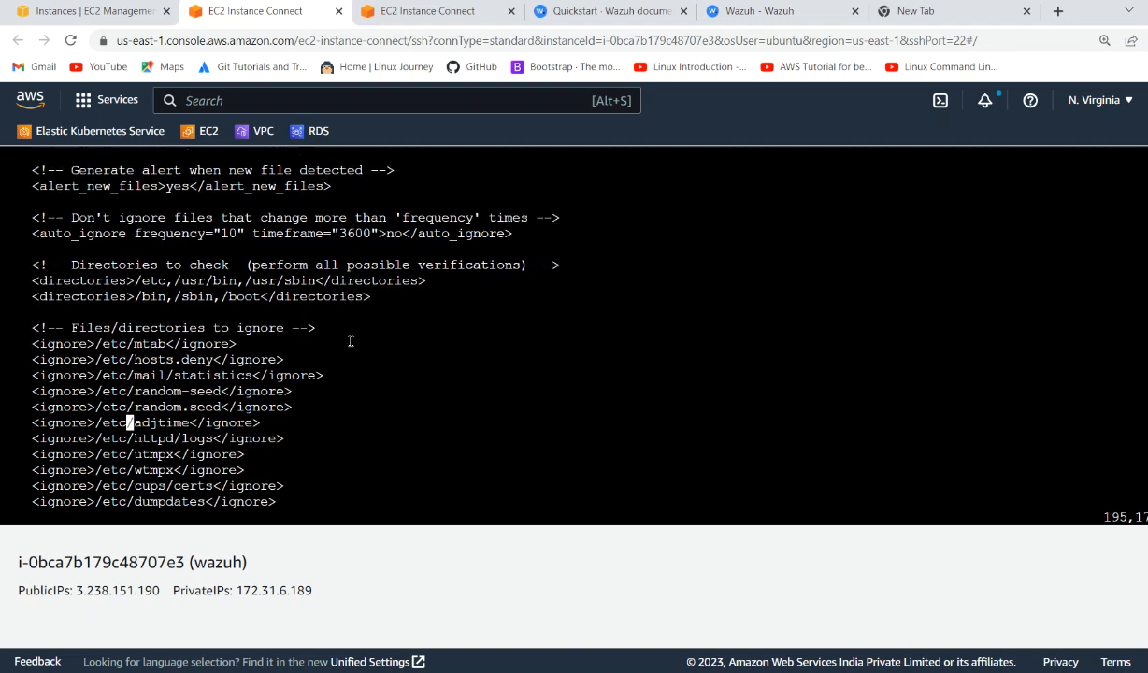
scroll("down", 3)
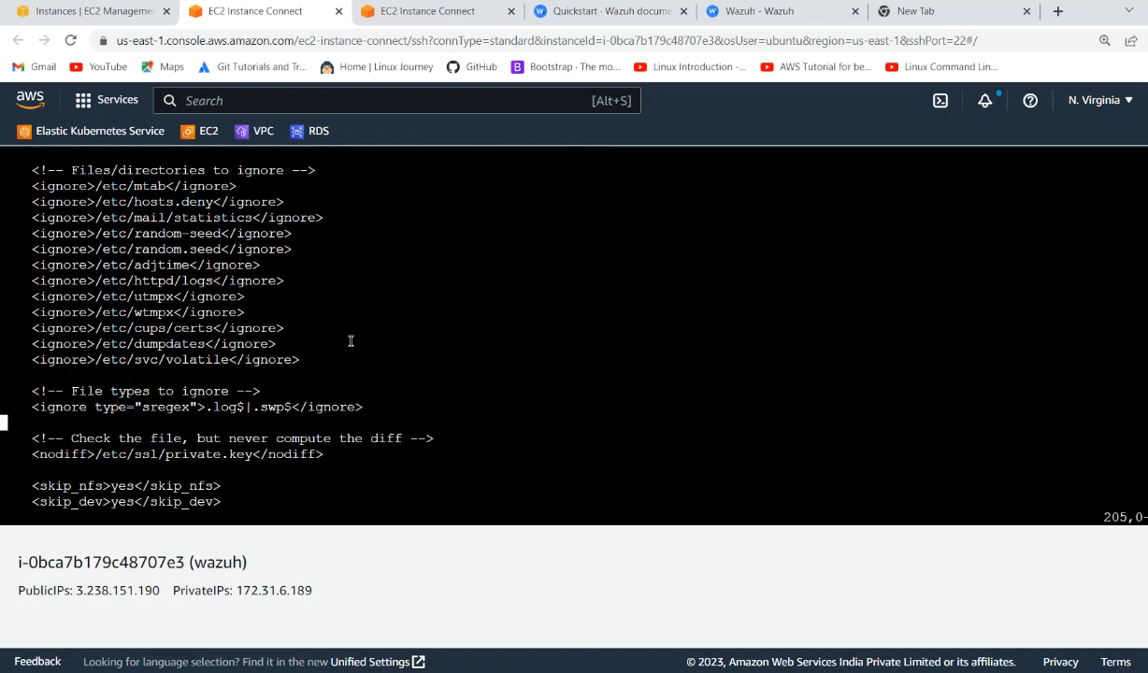
scroll("down", 3)
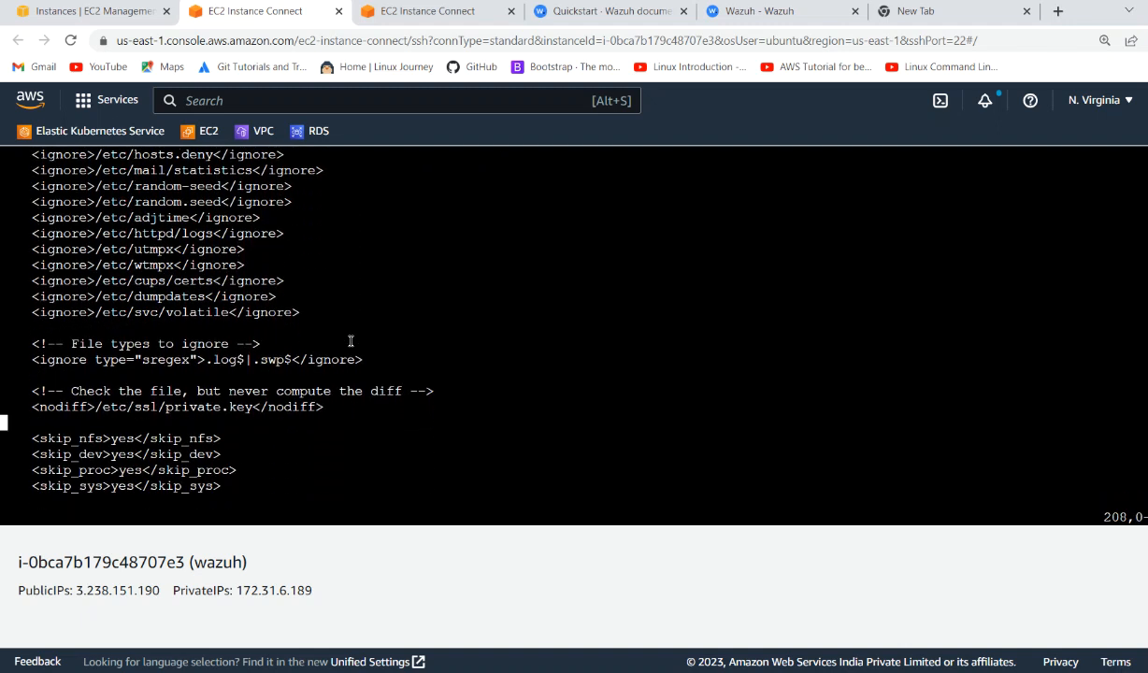
scroll("down", 3)
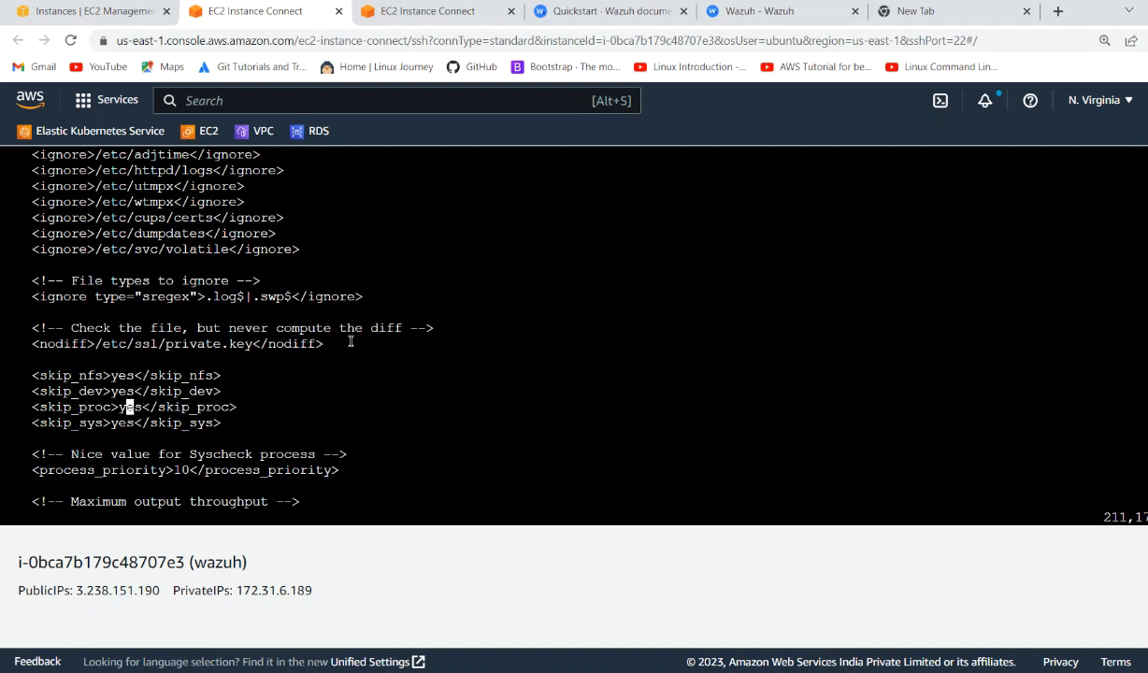
scroll("up", 3)
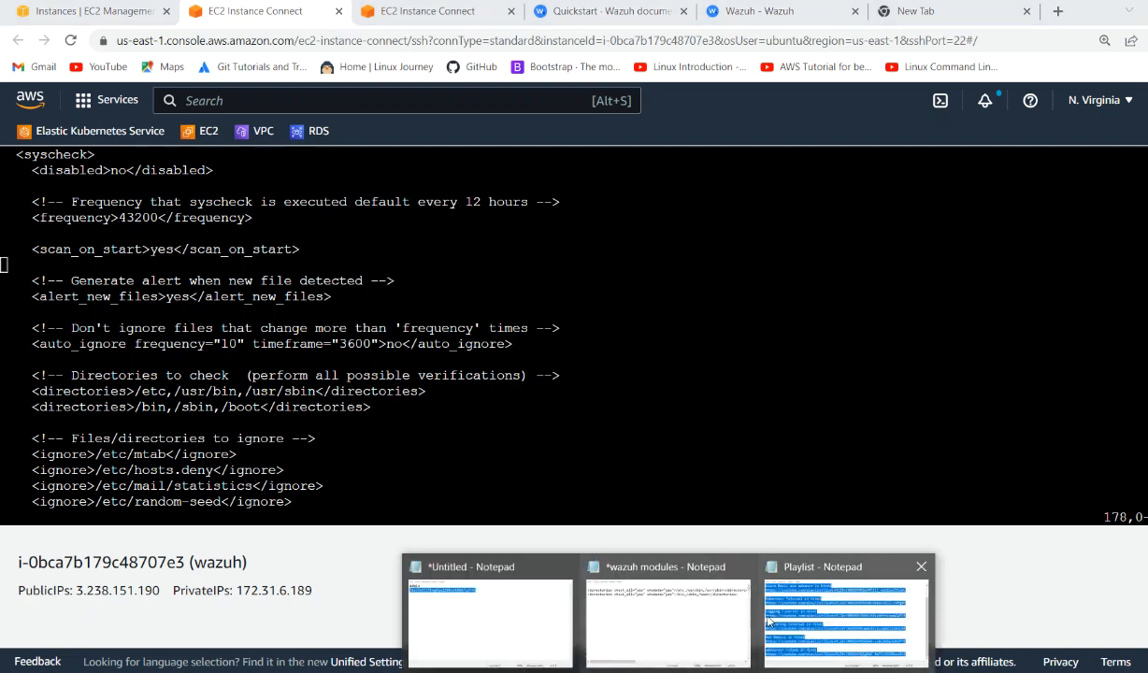
- Copy check_all="yes" whodata="yes" from the 'wazuh modules' note and return to the terminal
left_click(667, 617)
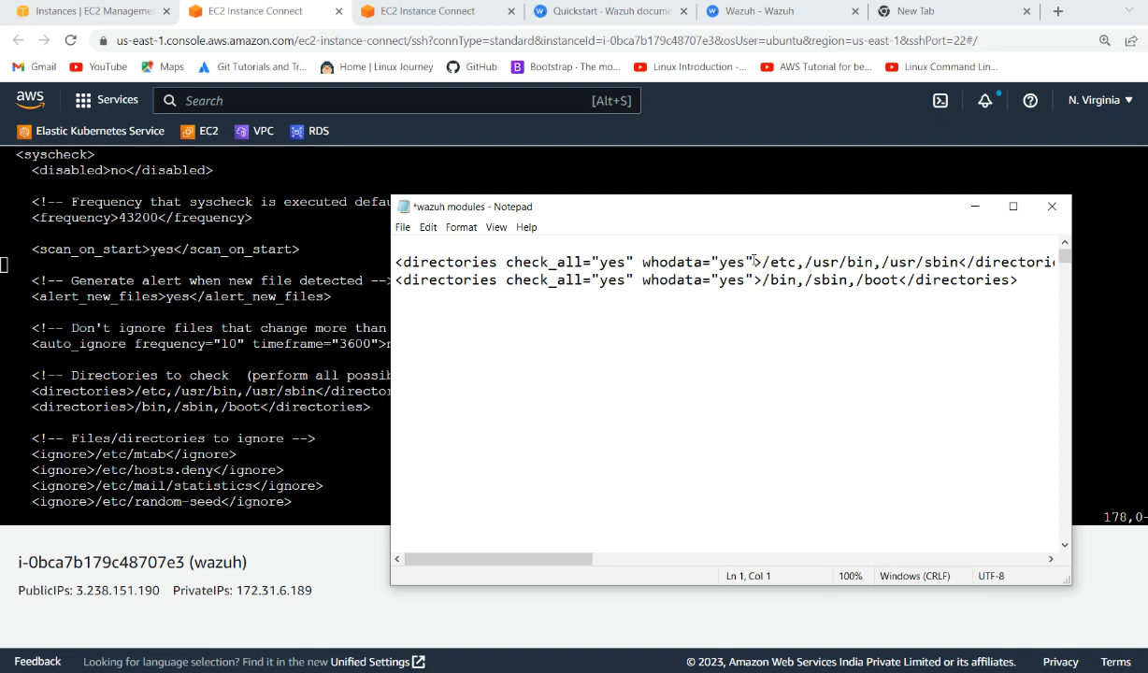
double_click(731, 262)
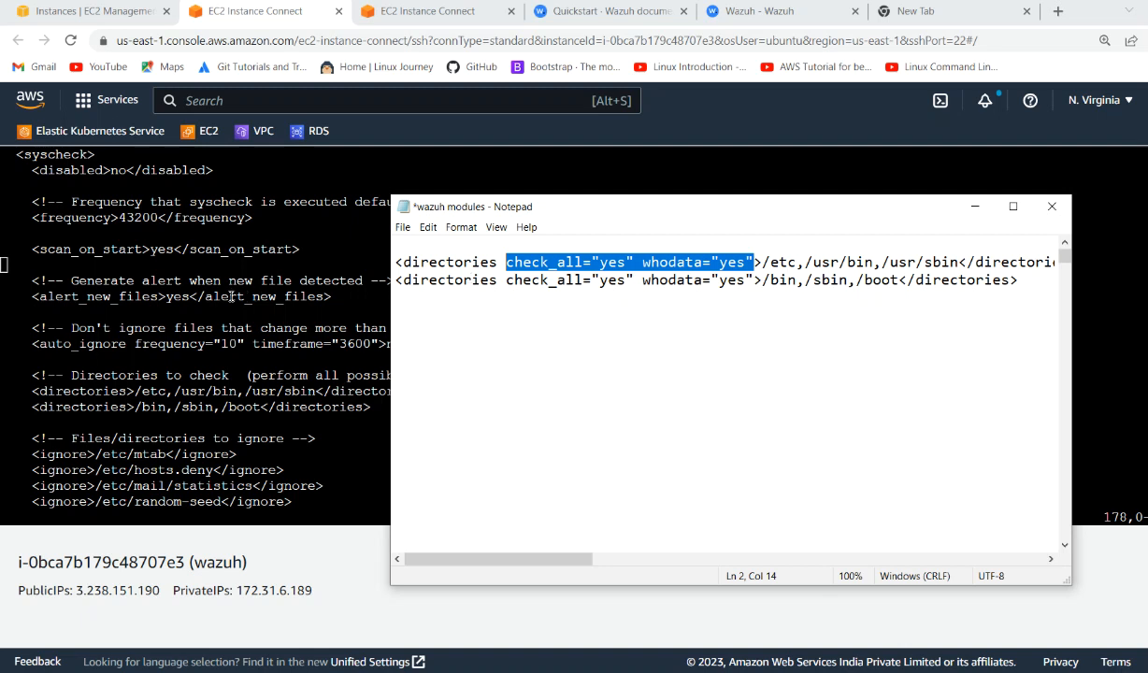
left_click(1051, 206)
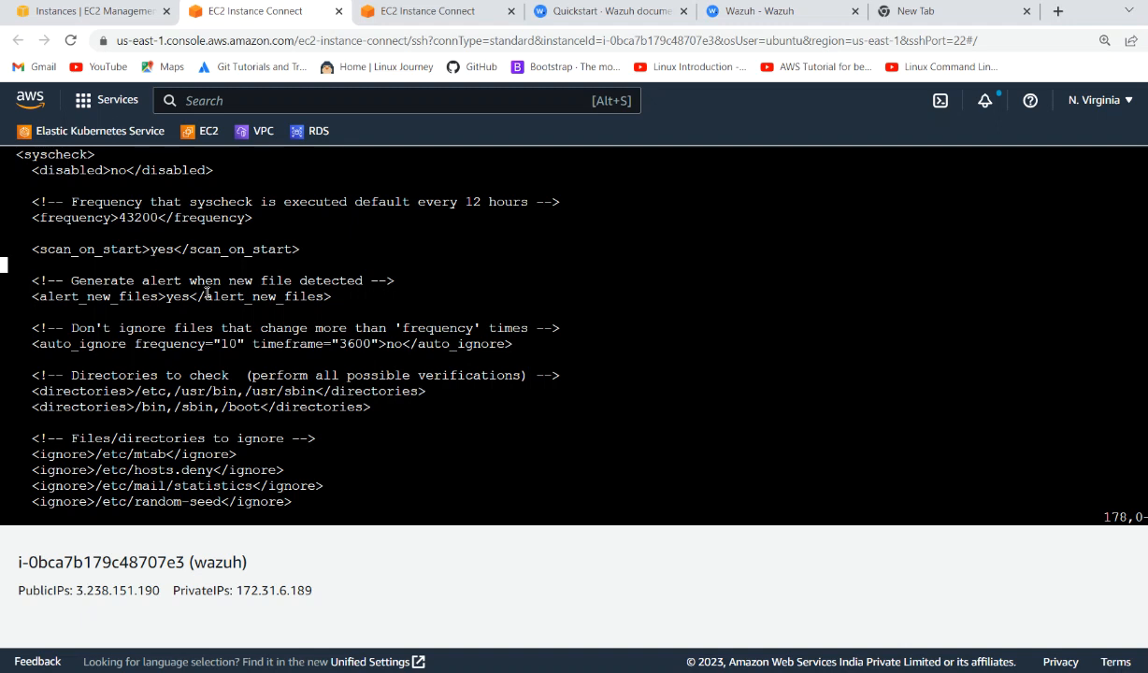
- Add check_all="yes" whodata="yes" to both <directories> entries in ossec.conf
scroll("up", 3)
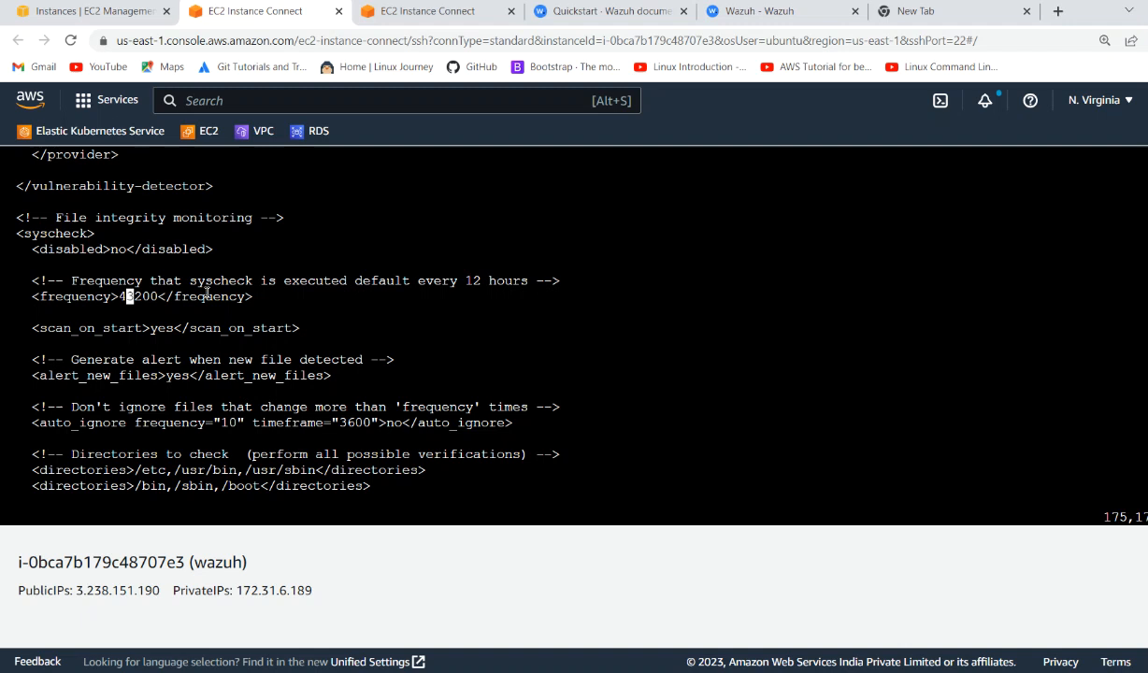
scroll("down", 3)
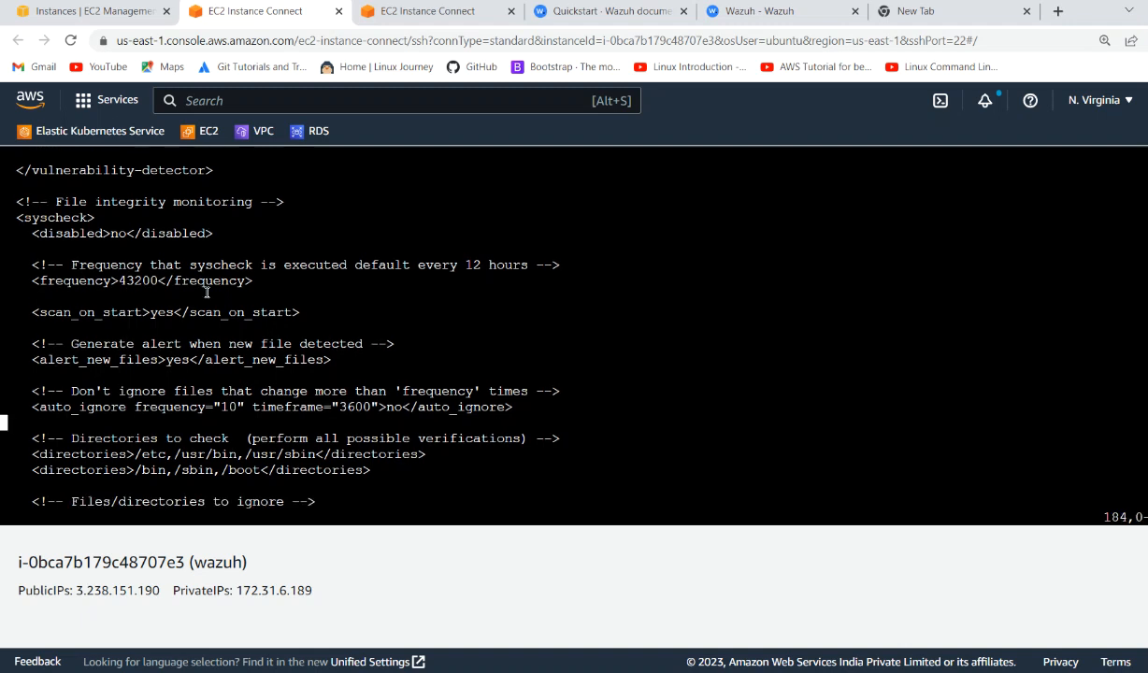
scroll("down", 3)
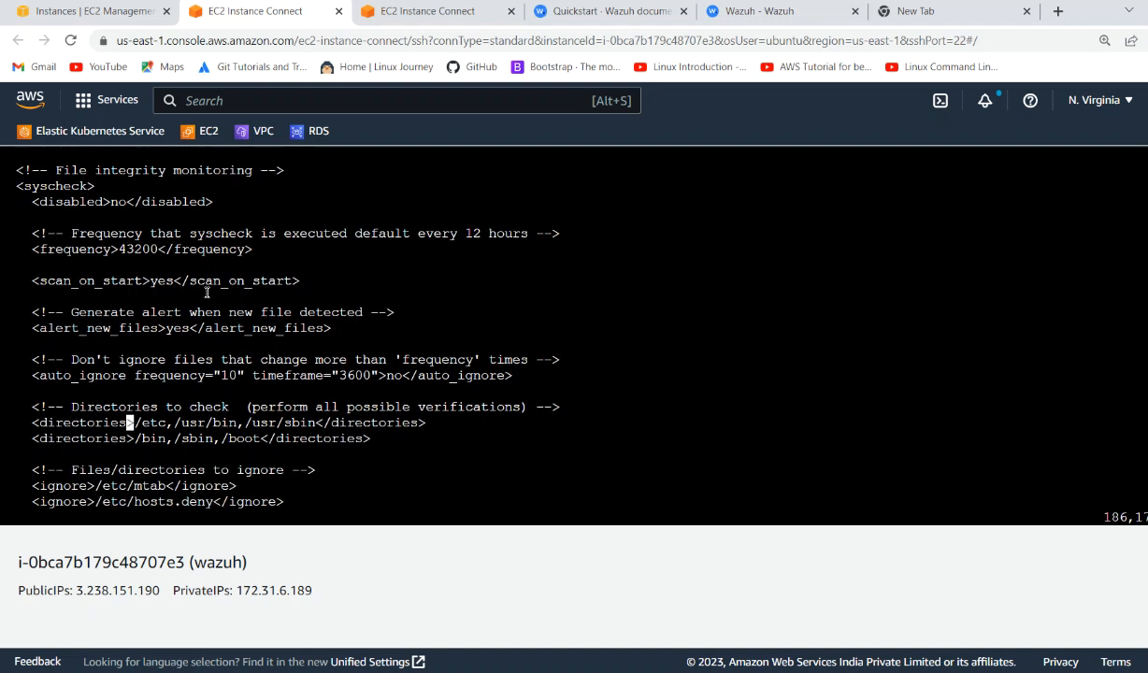
key("i")
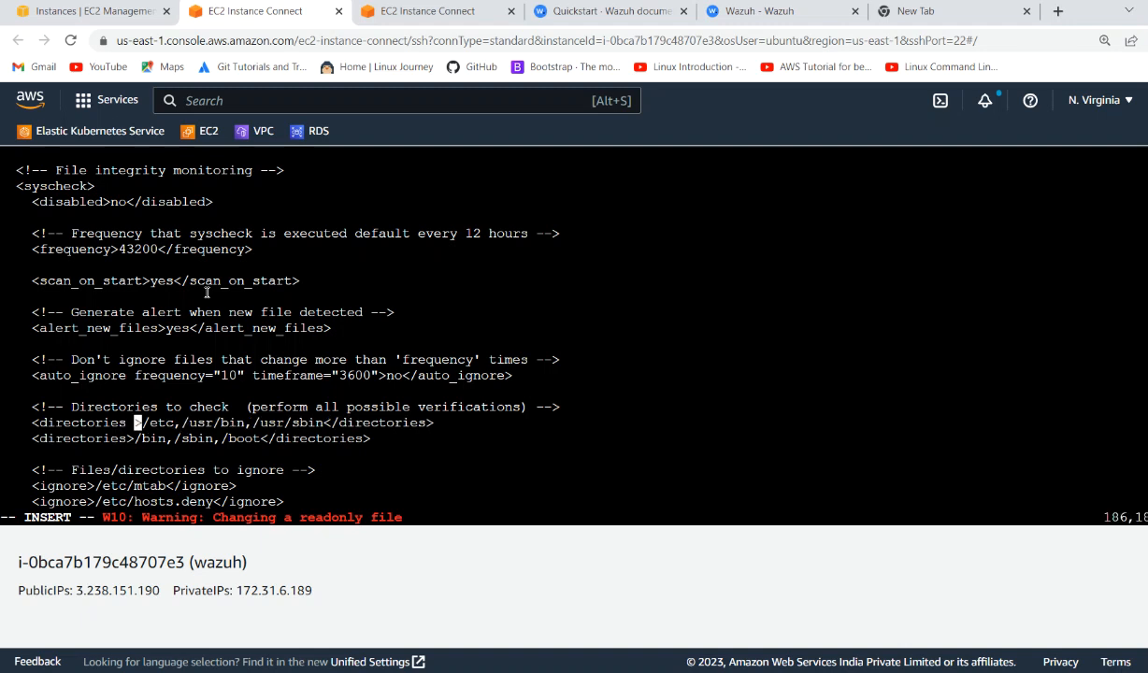
type("check_all=\"yes\" whodata=\"yes\"")
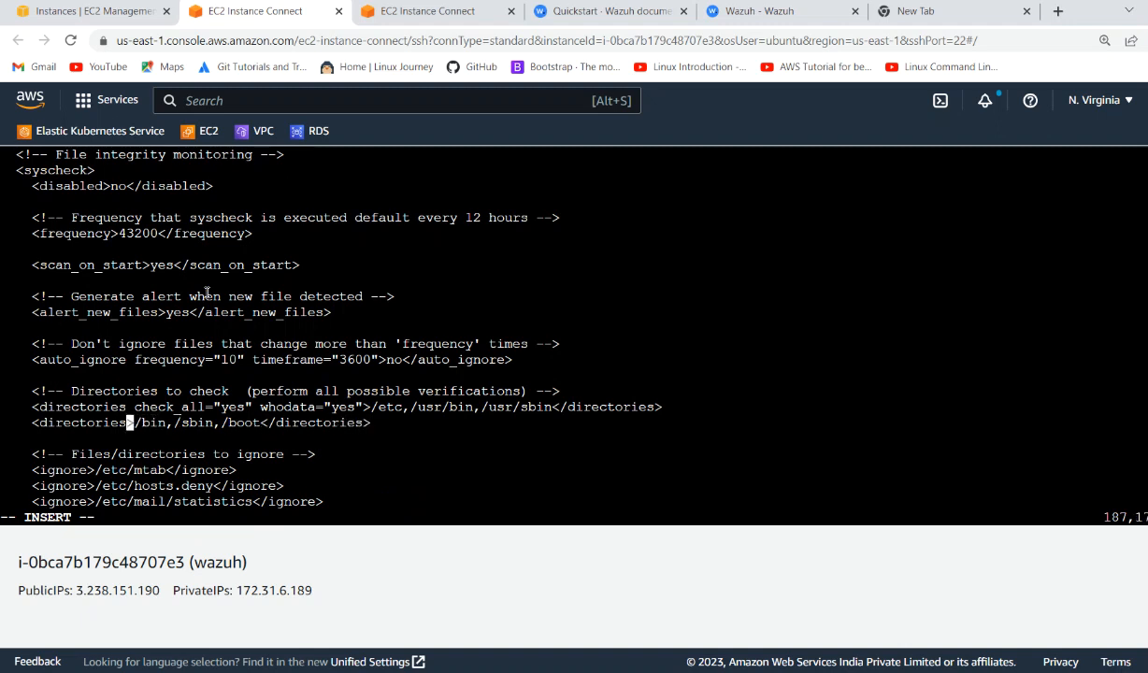
type("check_all=\"yes\" whodata=\"yes\"")
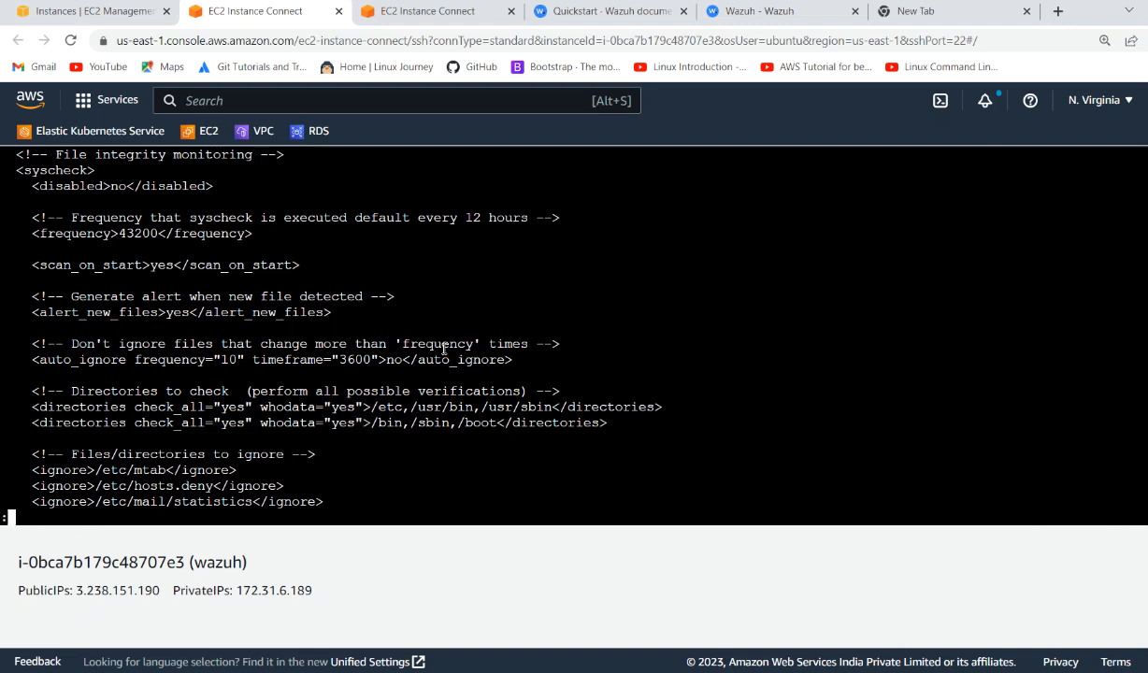
- Save ossec.conf with :wq! and return to the shell
type(":wq!")
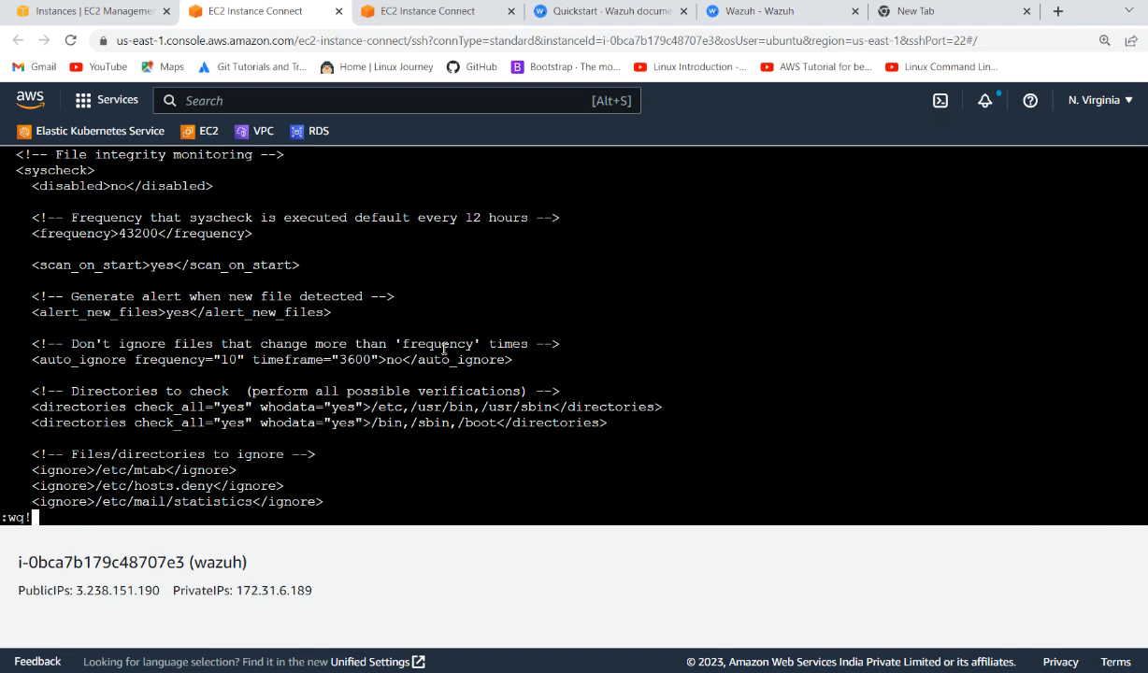
key("Return")
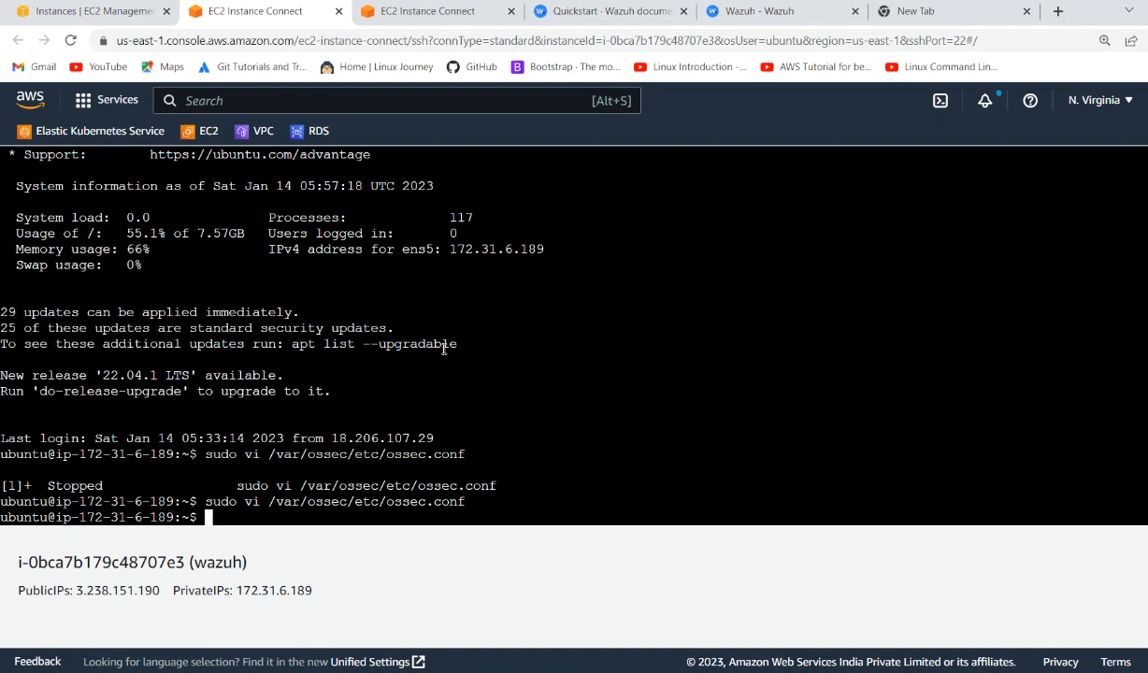
- Restart wazuh-manager.service with sudo systemctl
type("sudo systemct")
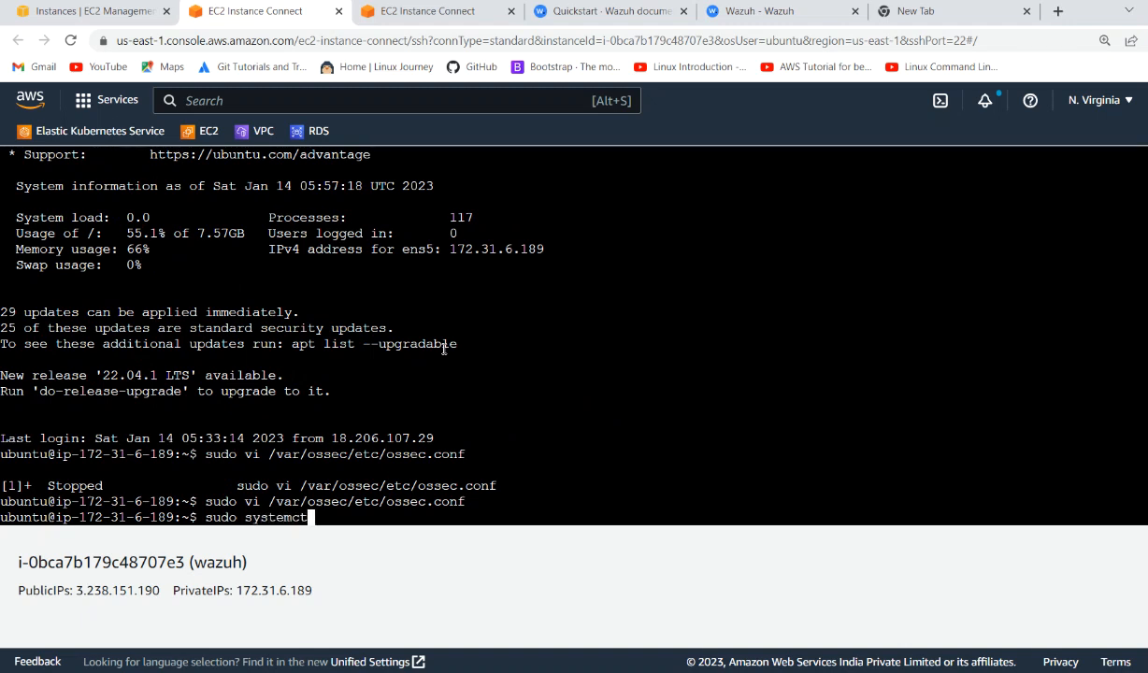
type("restar")
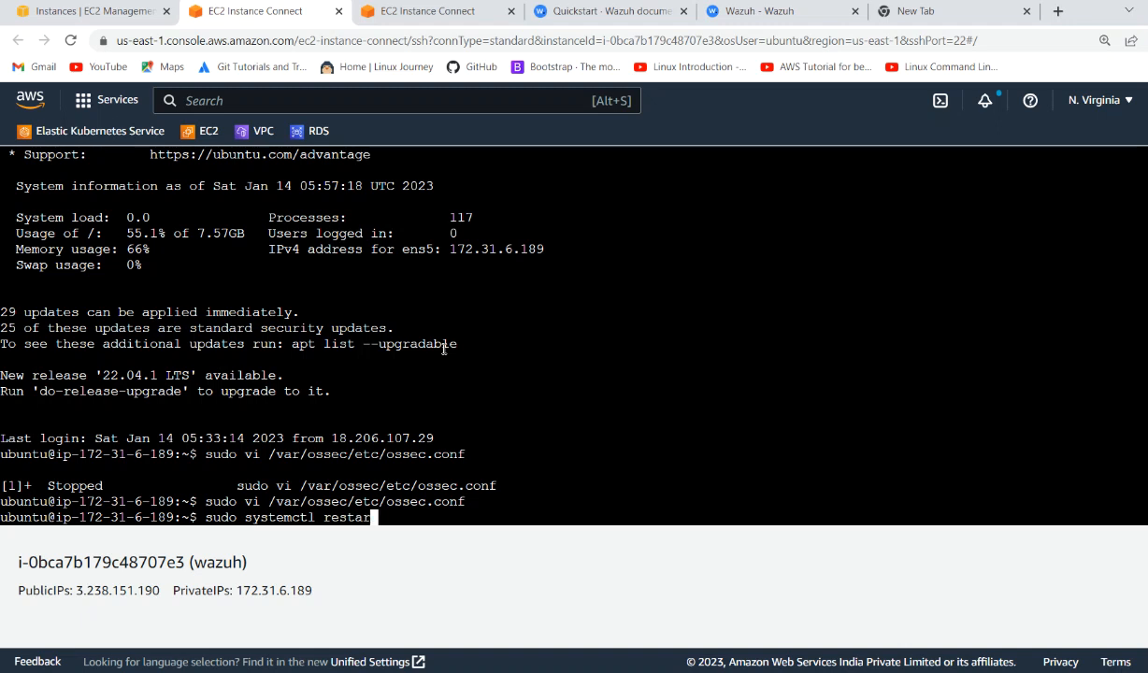
type("wazuh-")
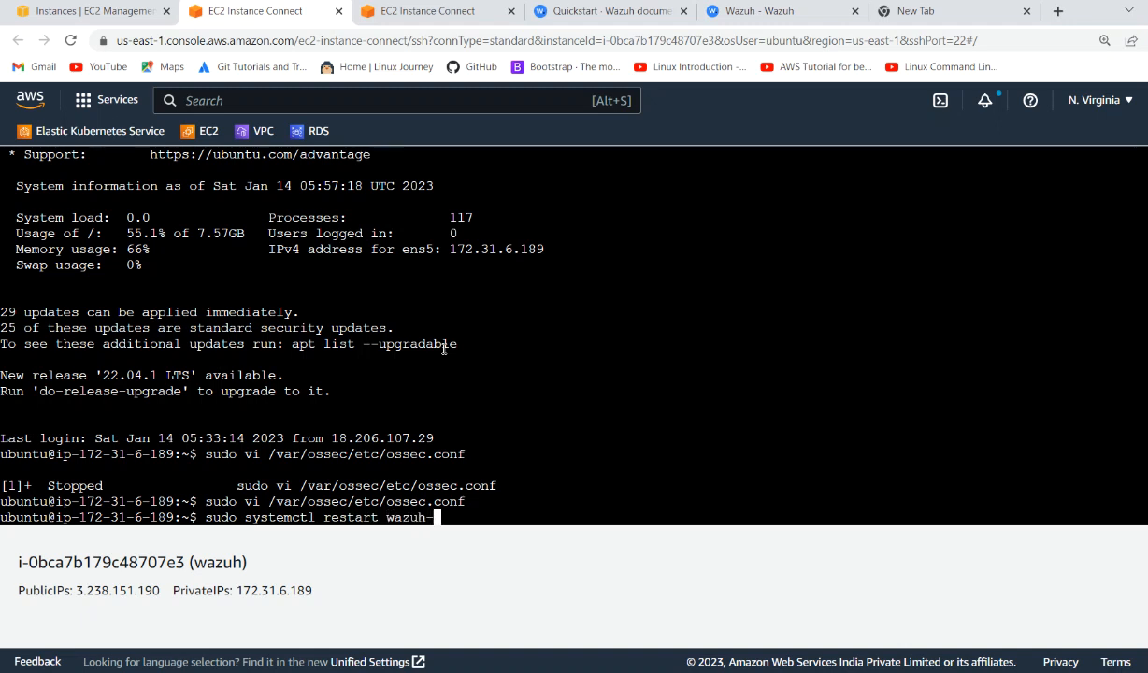
type("manager.service")
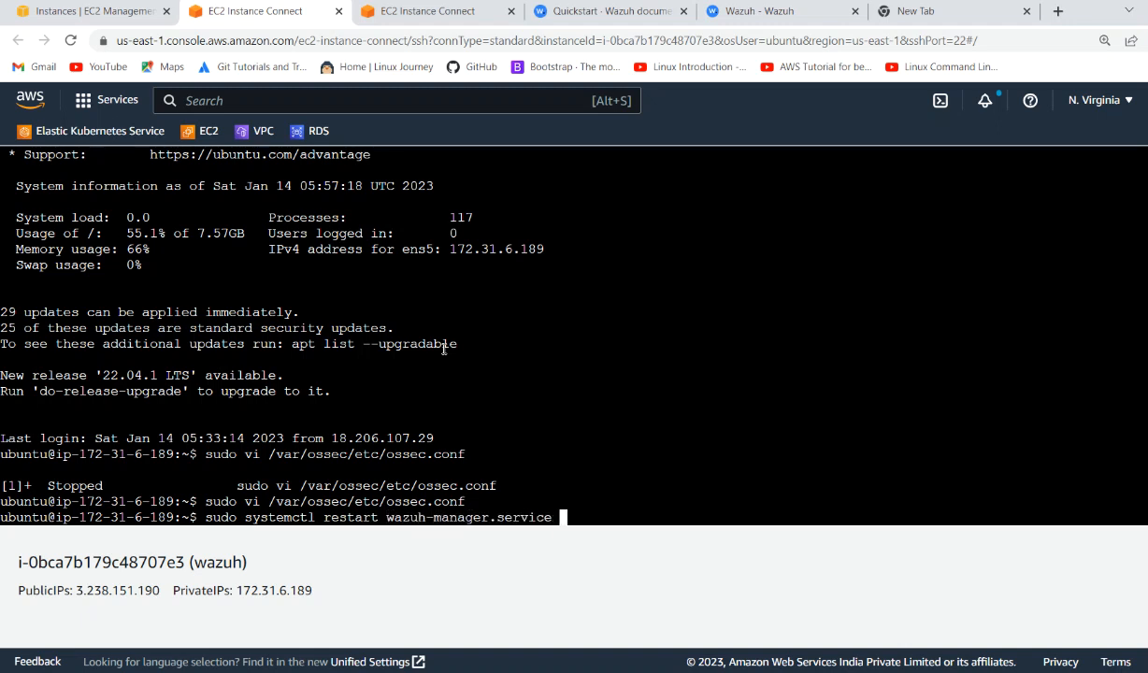
key("Return")
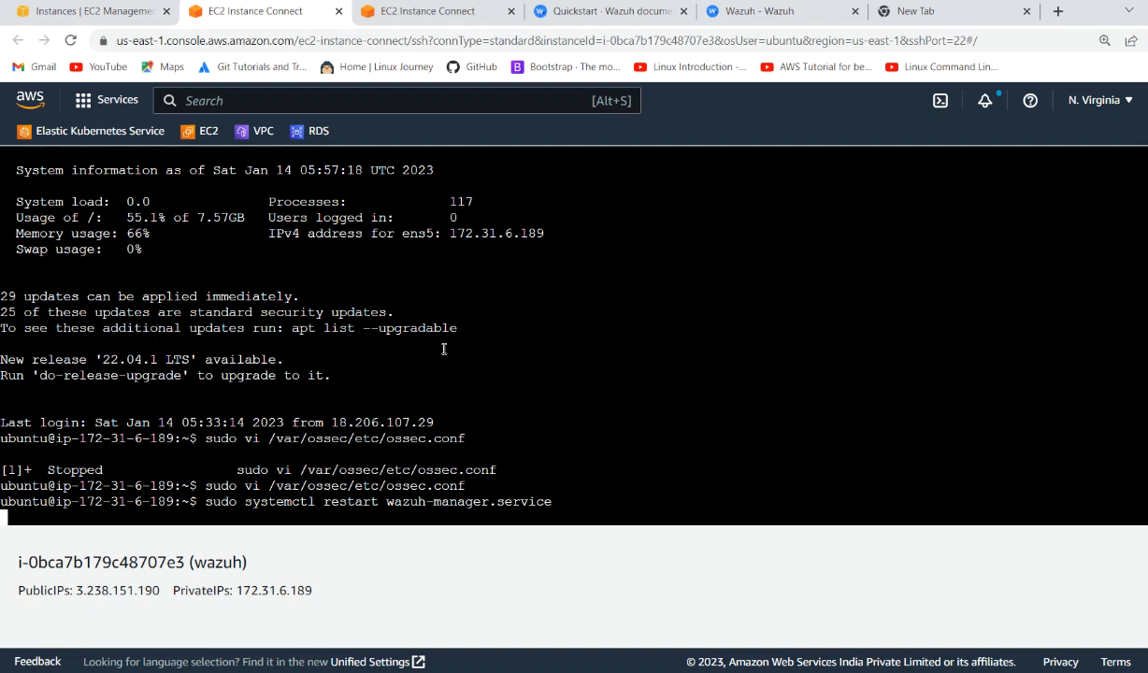
mouse_move(772, 439)
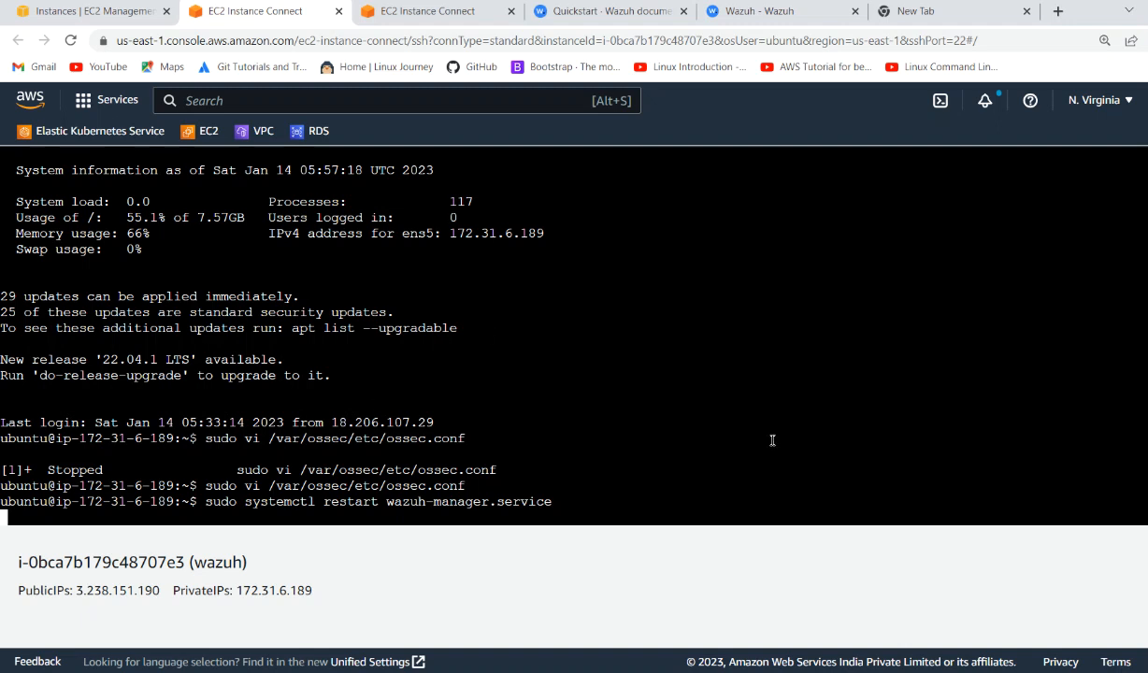
mouse_move(512, 494)
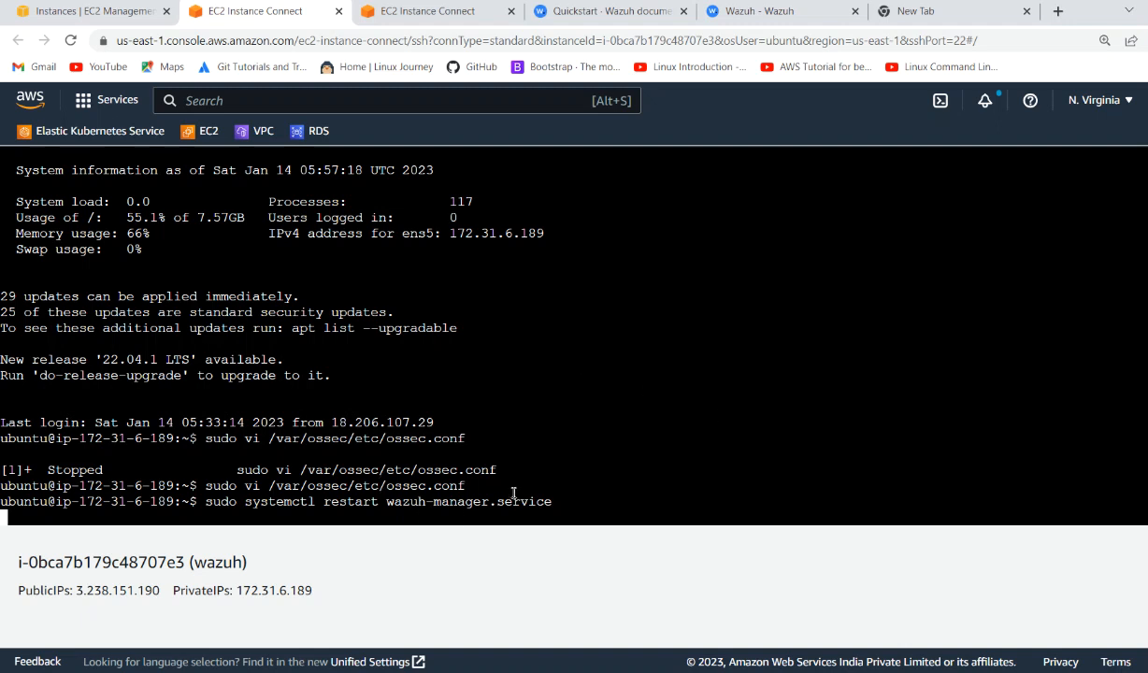
mouse_move(512, 494)
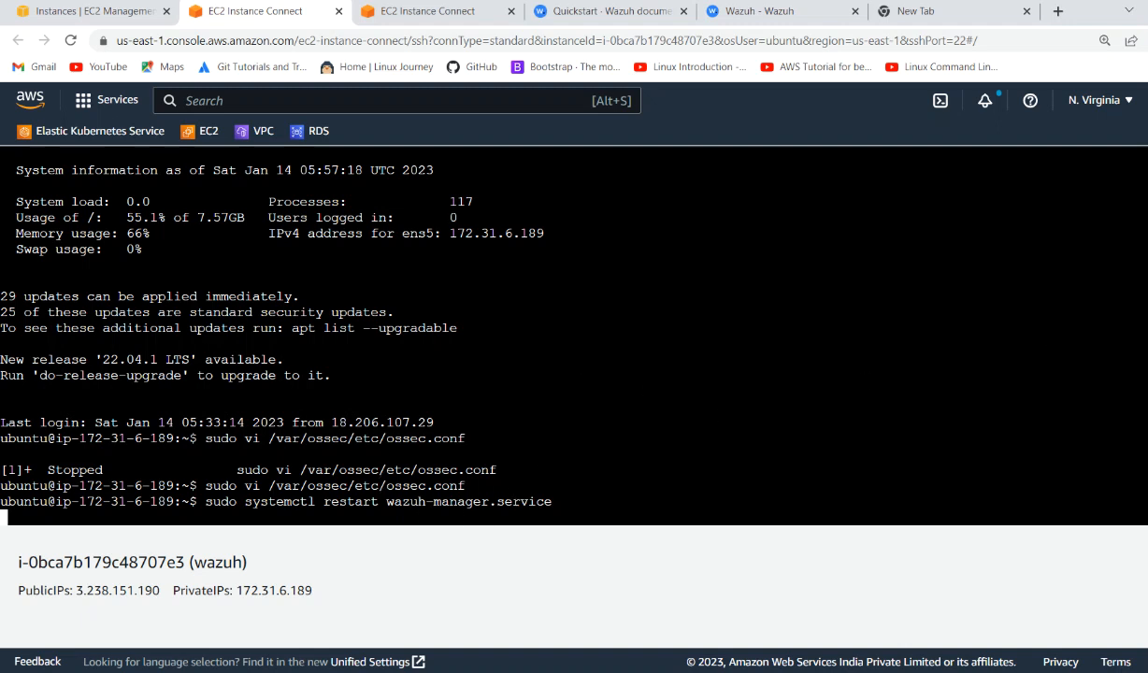
- Confirm wazuh-manager.service is active (running), then move to the wazuh_agent terminal
key("Return")
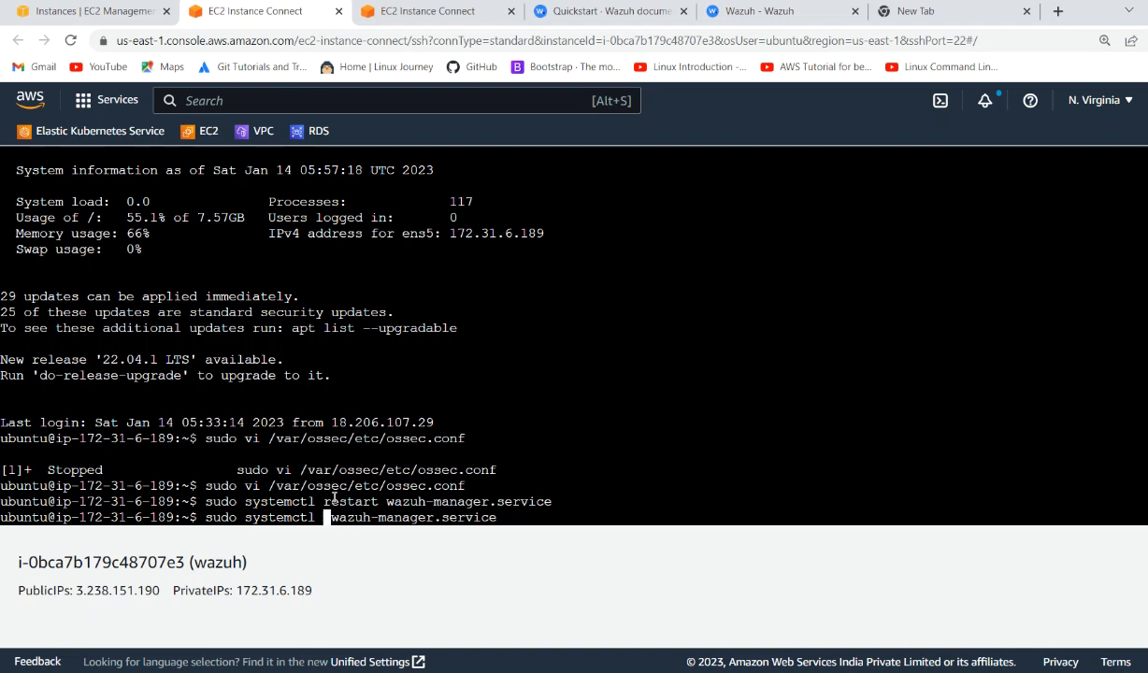
type("status")
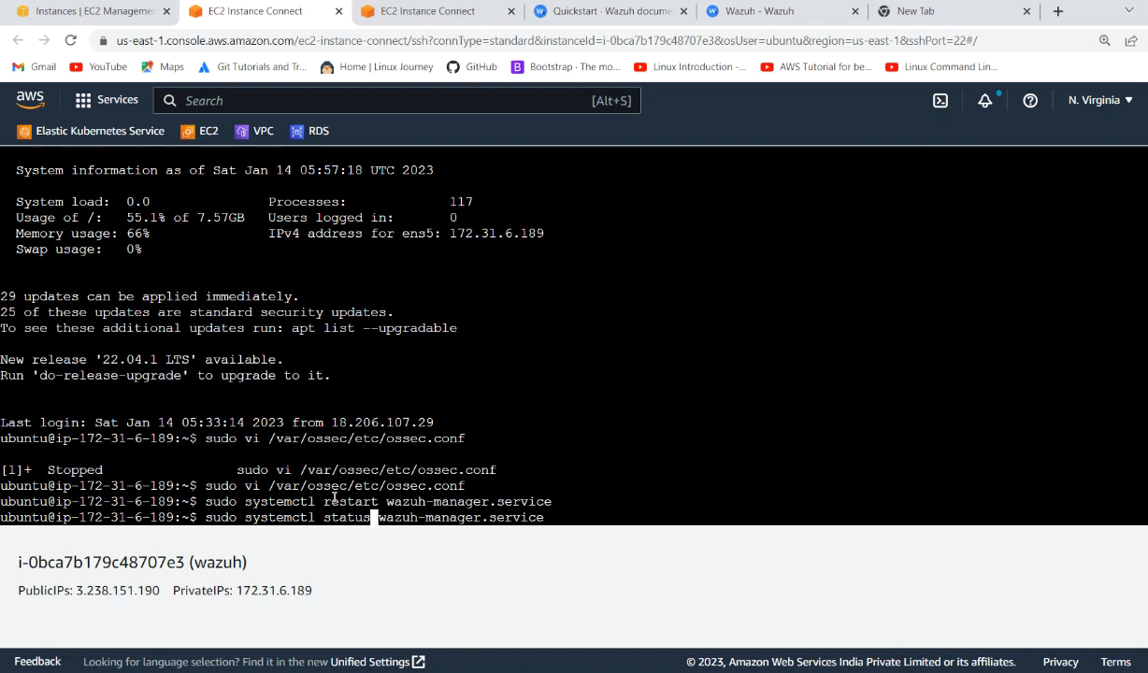
key("Return")
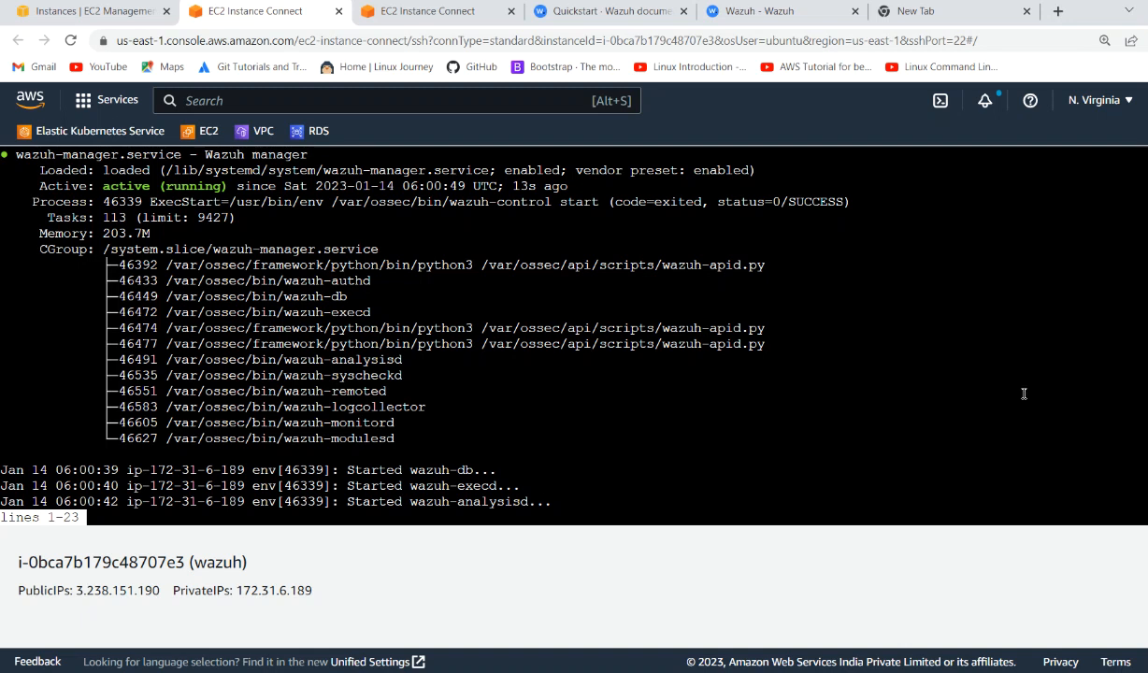
left_click(426, 11)
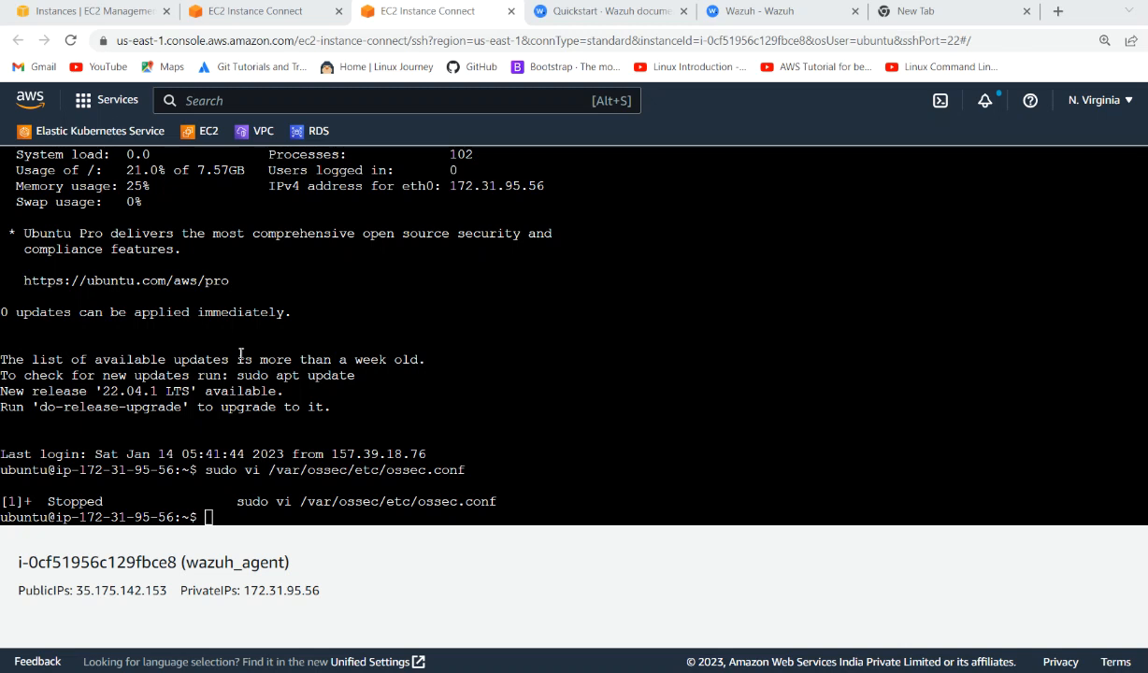
mouse_move(759, 11)
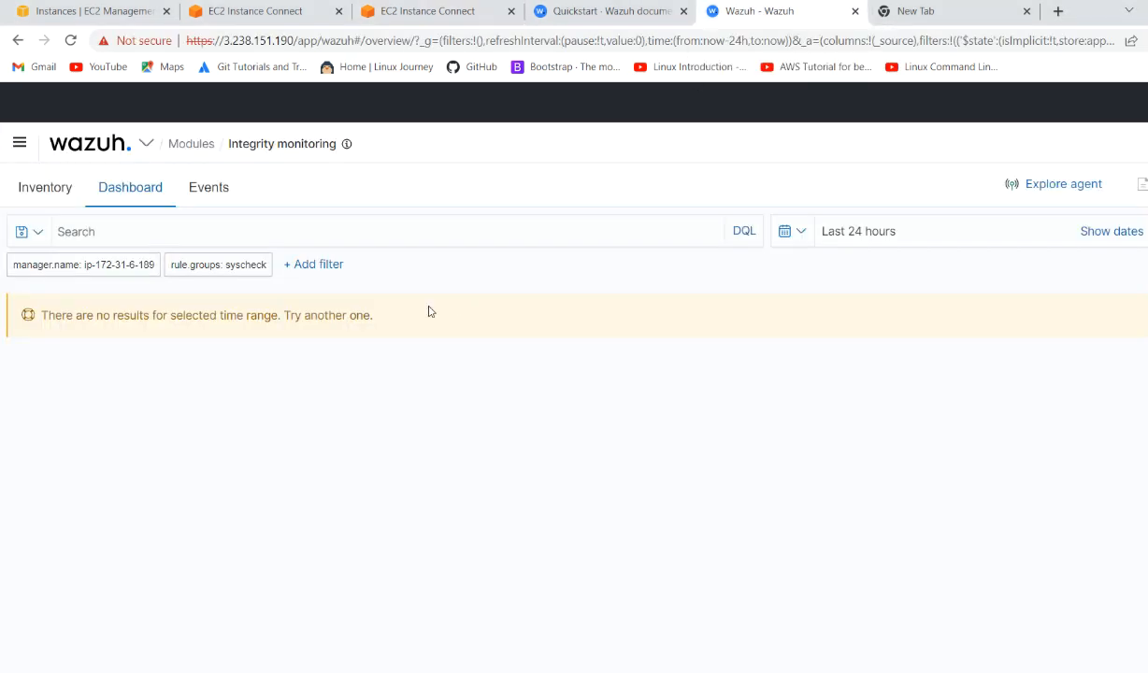
left_click(45, 187)
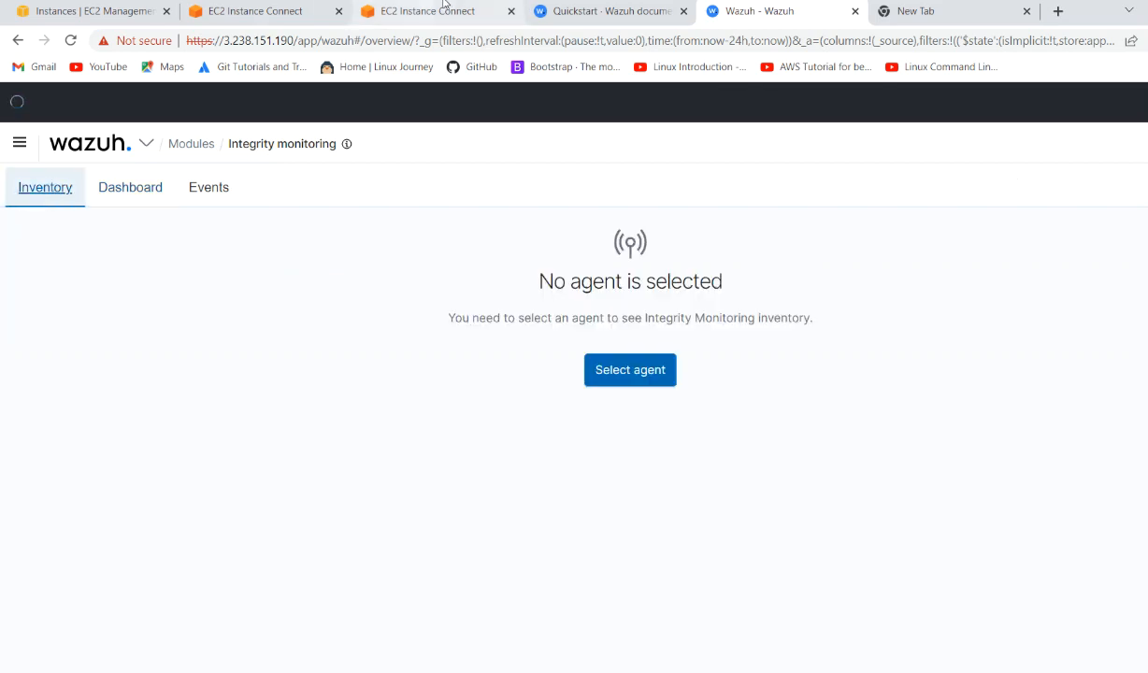
left_click(426, 11)
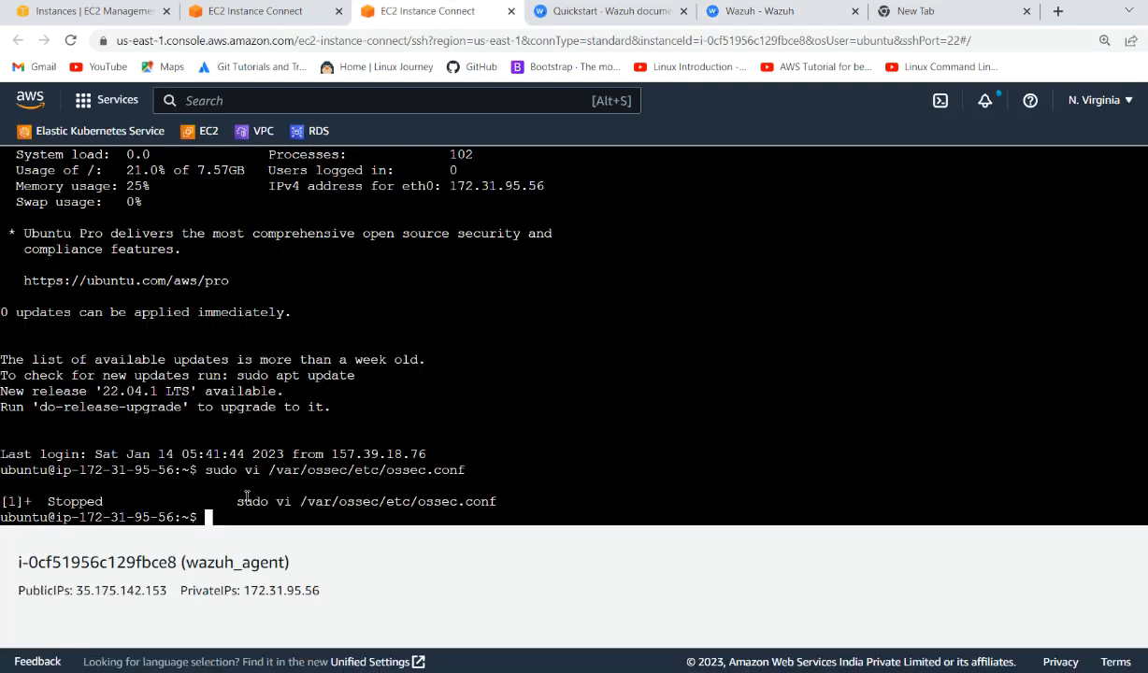
- Change into /etc on the agent and create an empty testfile with sudo touch
type("cd")
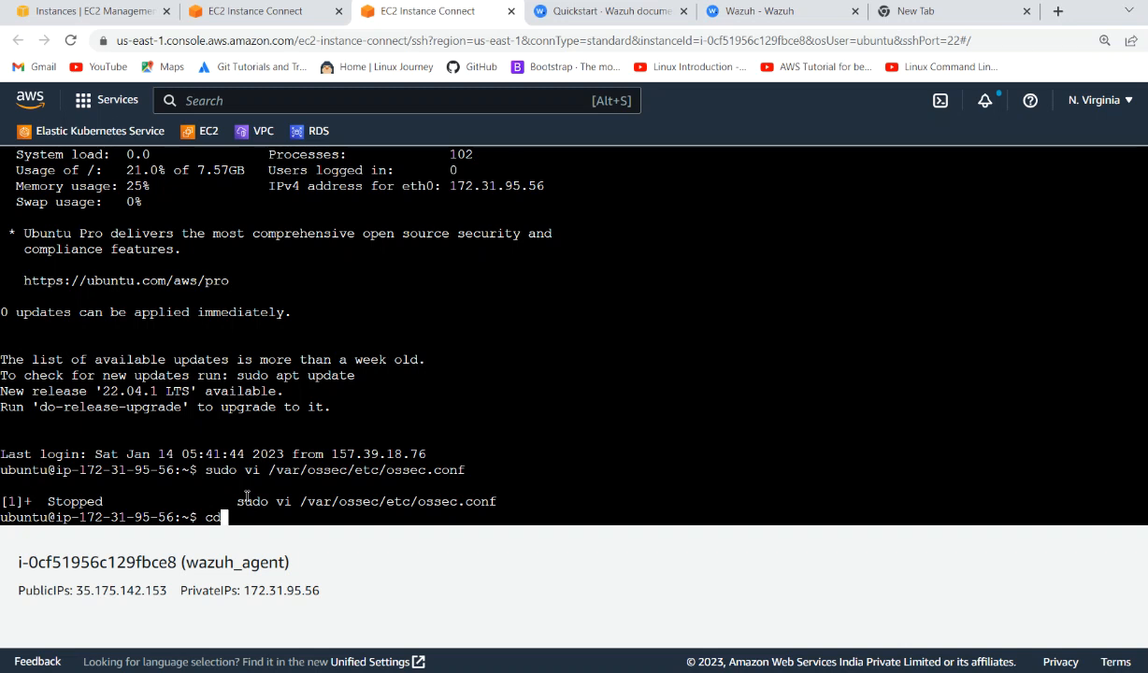
type("etc")
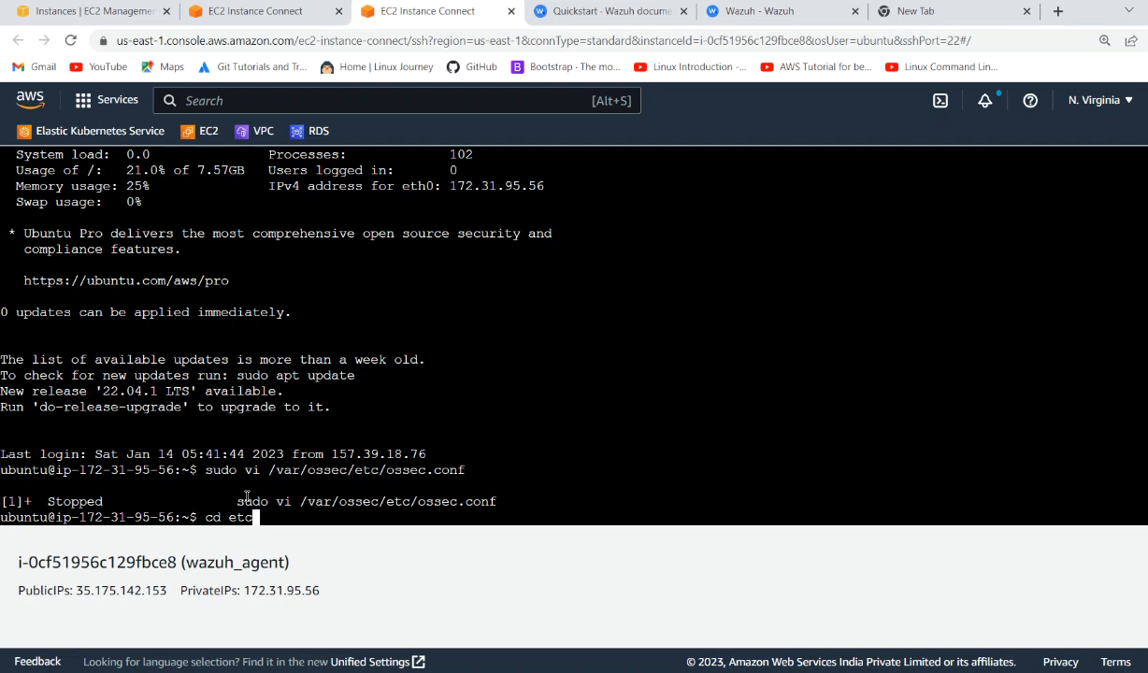
key("Return")
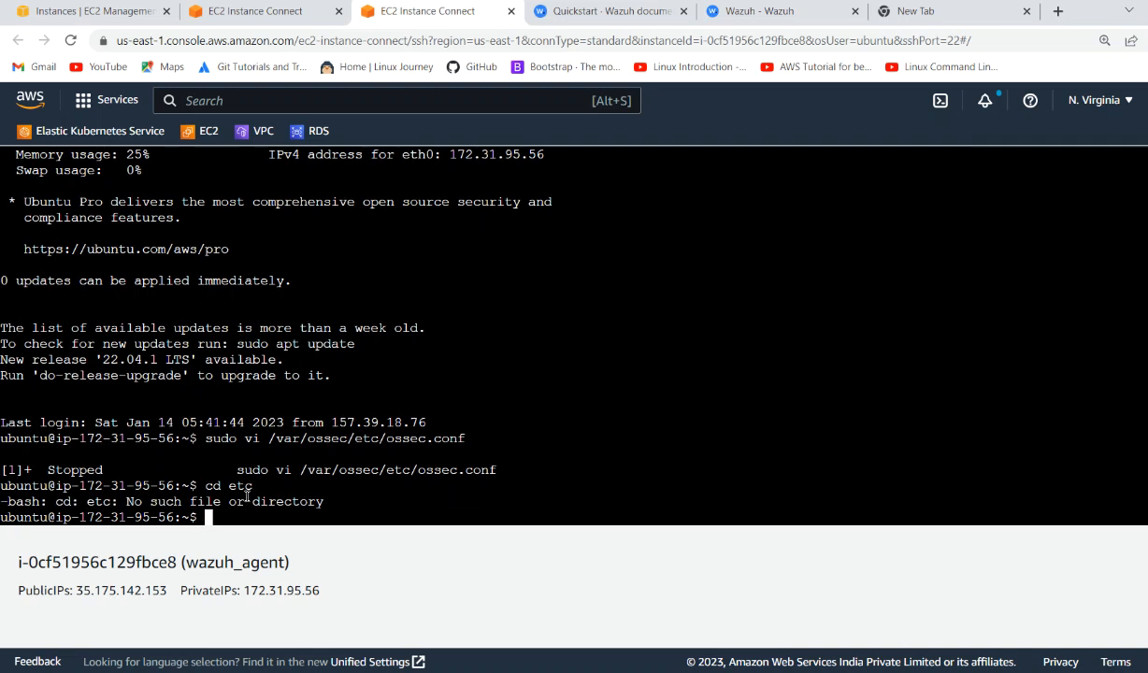
type("cd etc")
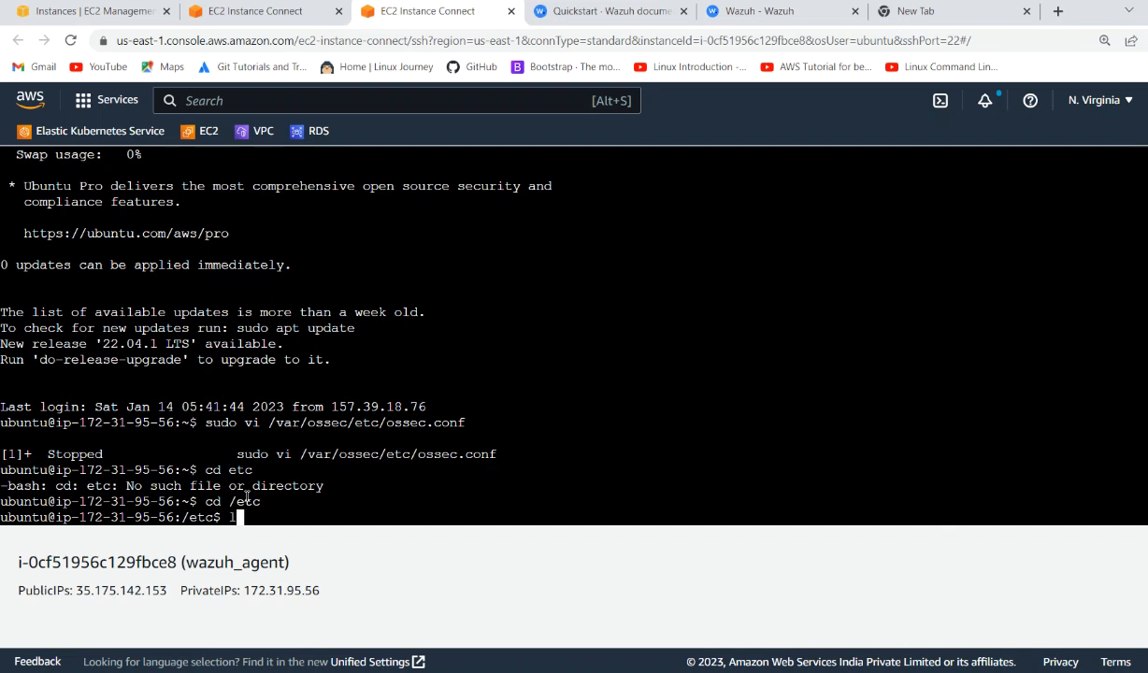
type("ls")
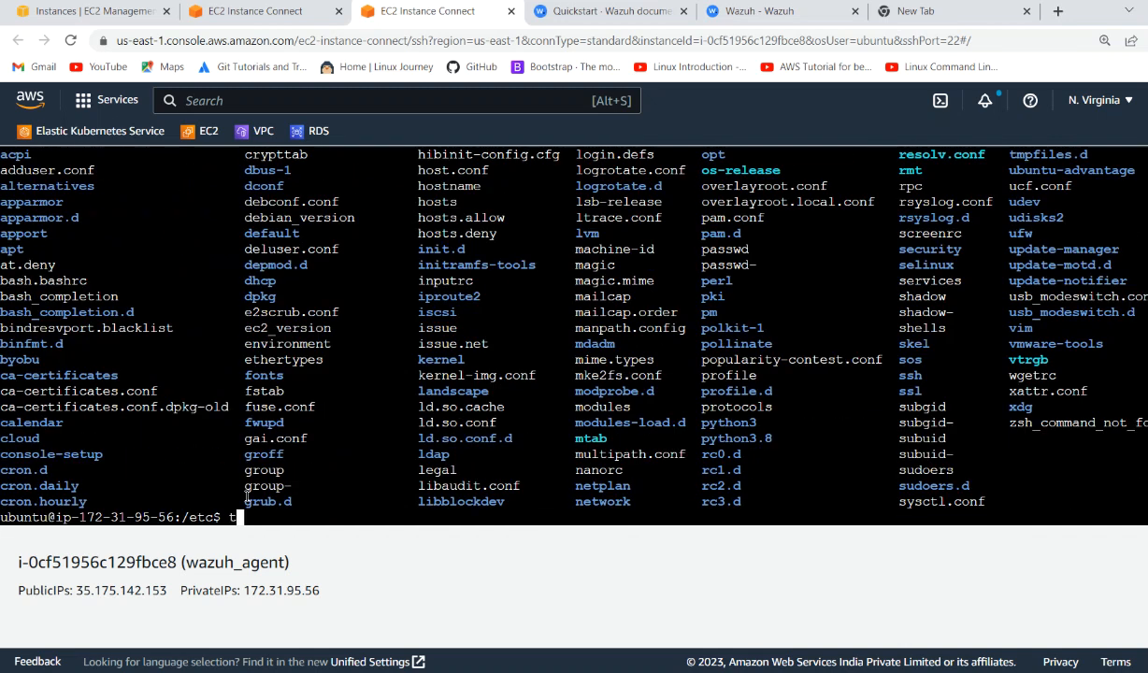
type("touch")
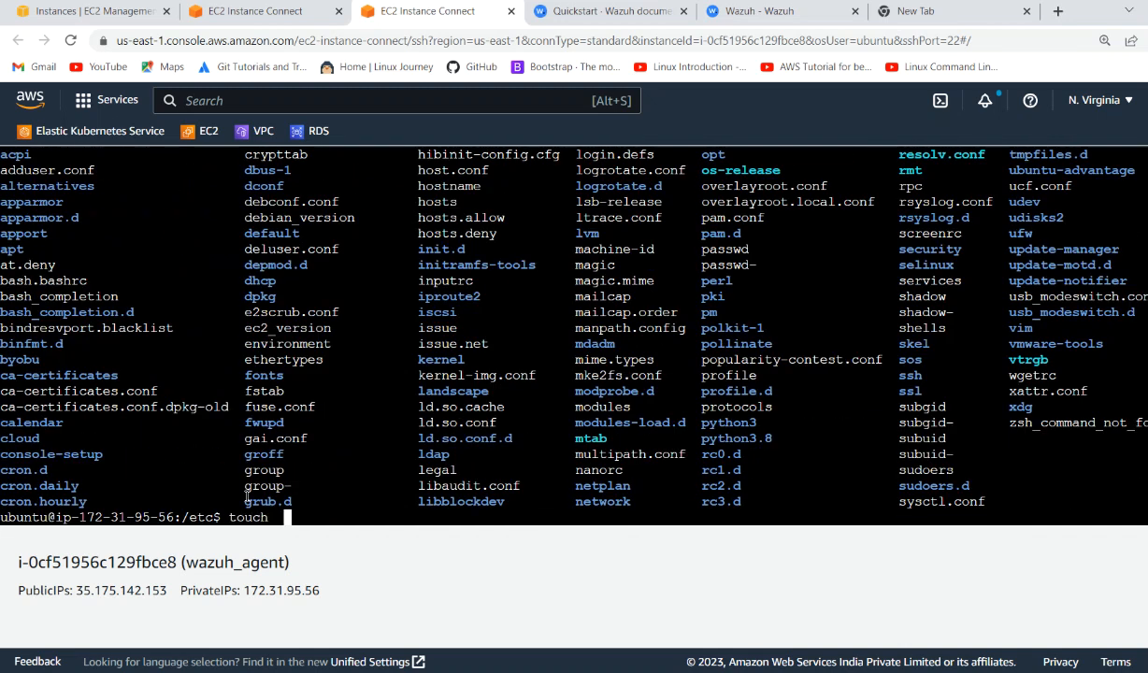
type("testfile")
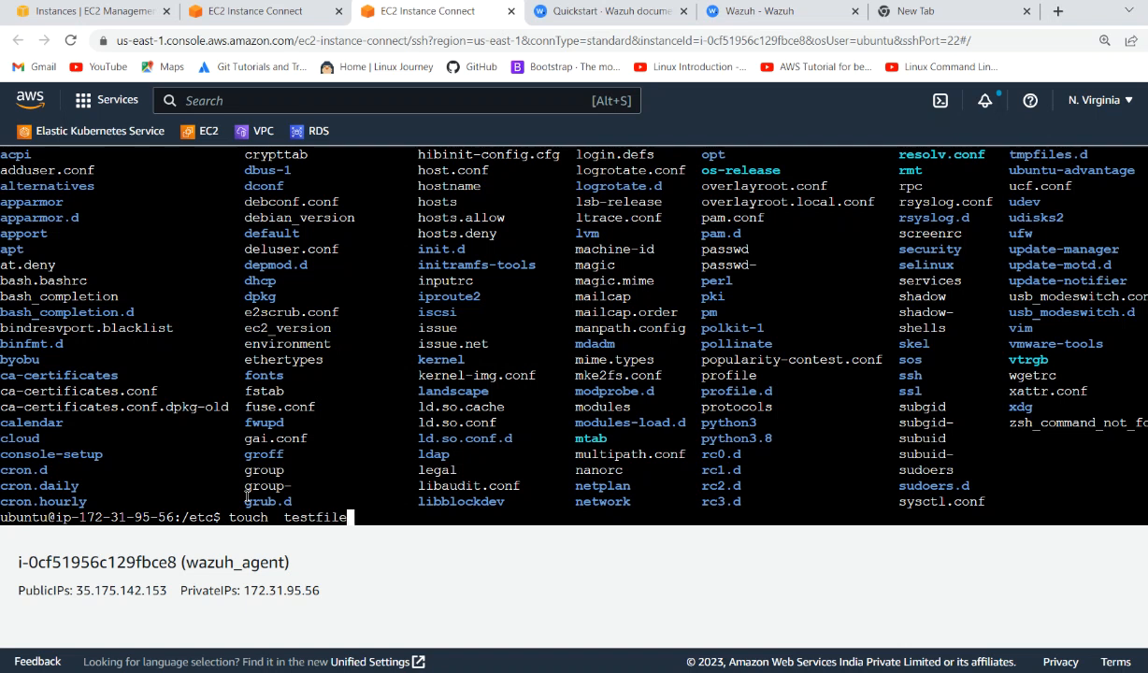
key("Return")
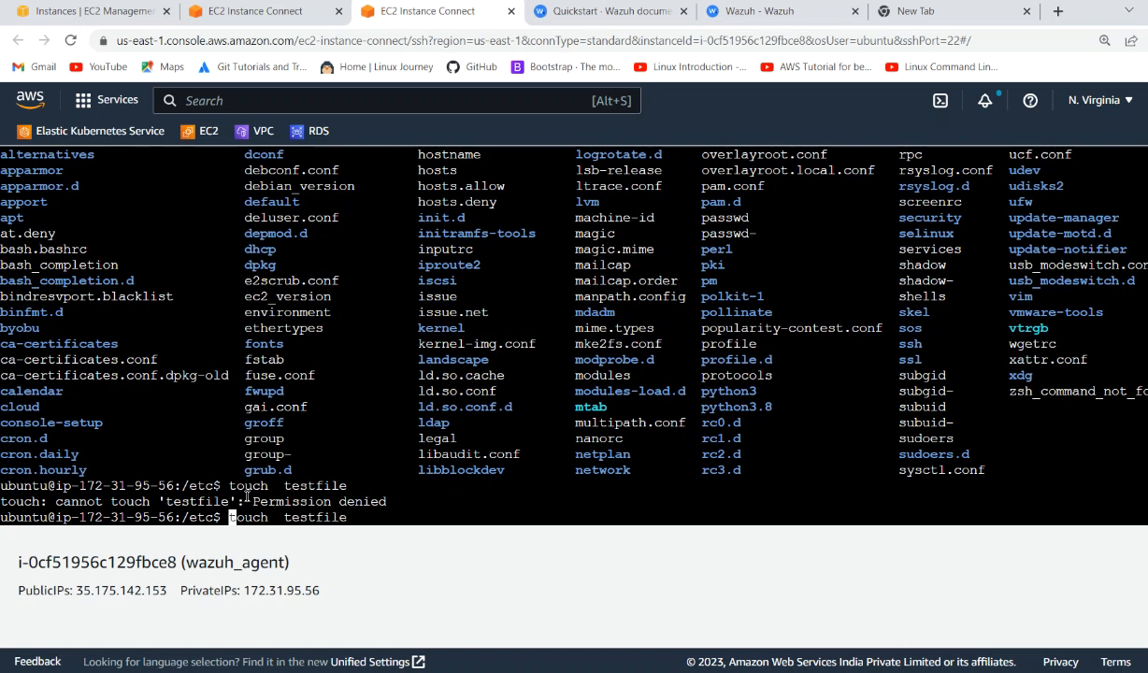
type("sudo")
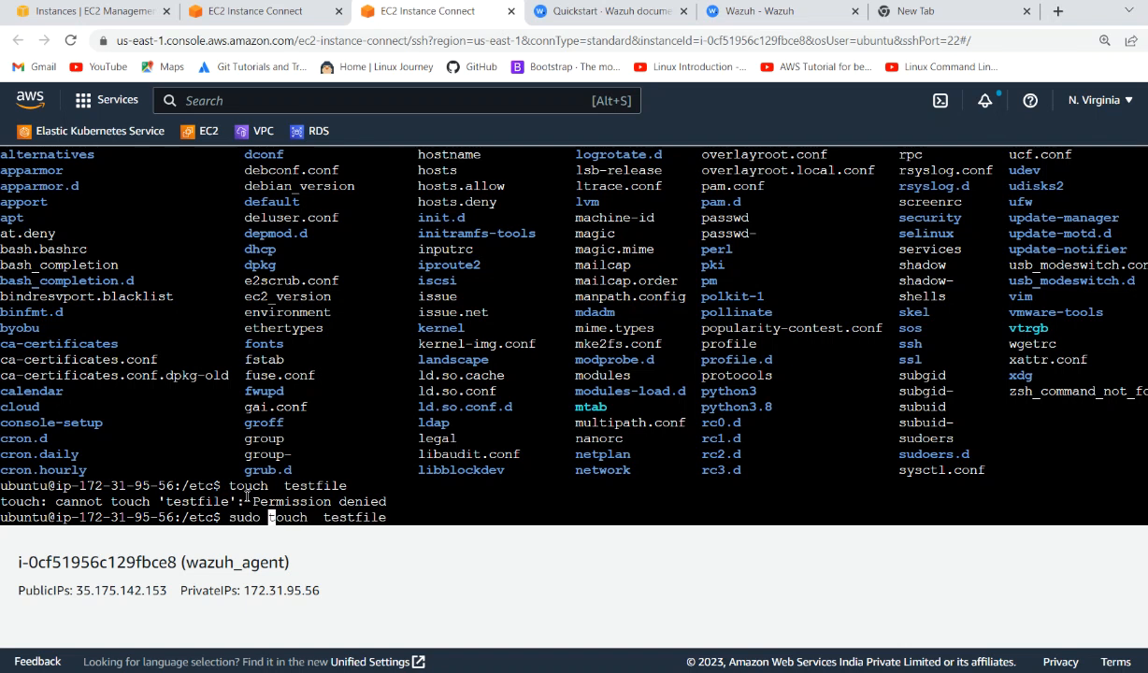
key("Return")
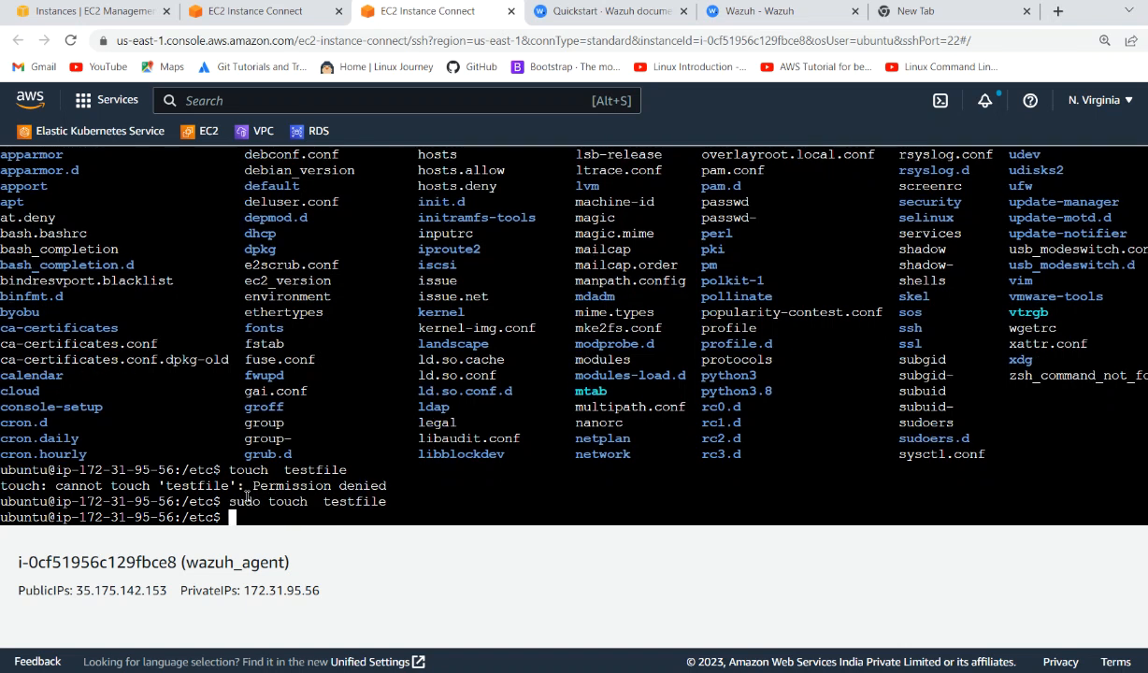
- List testfile and its root ownership with ls -l, then return to the Wazuh tab
type("ls")
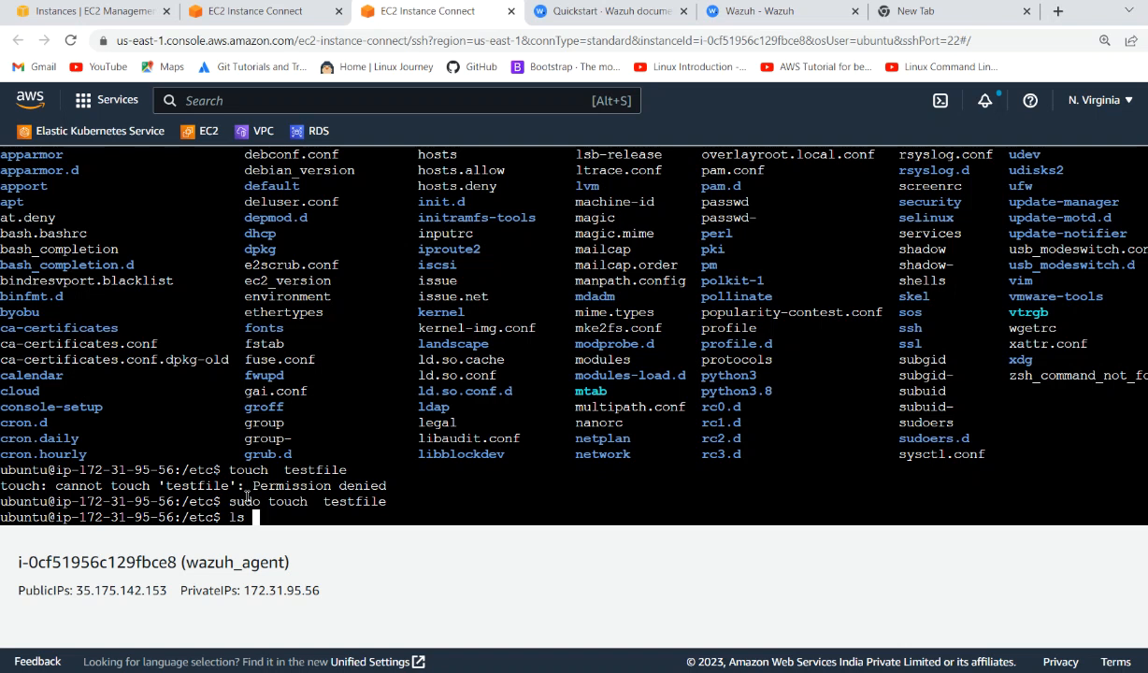
type("test")
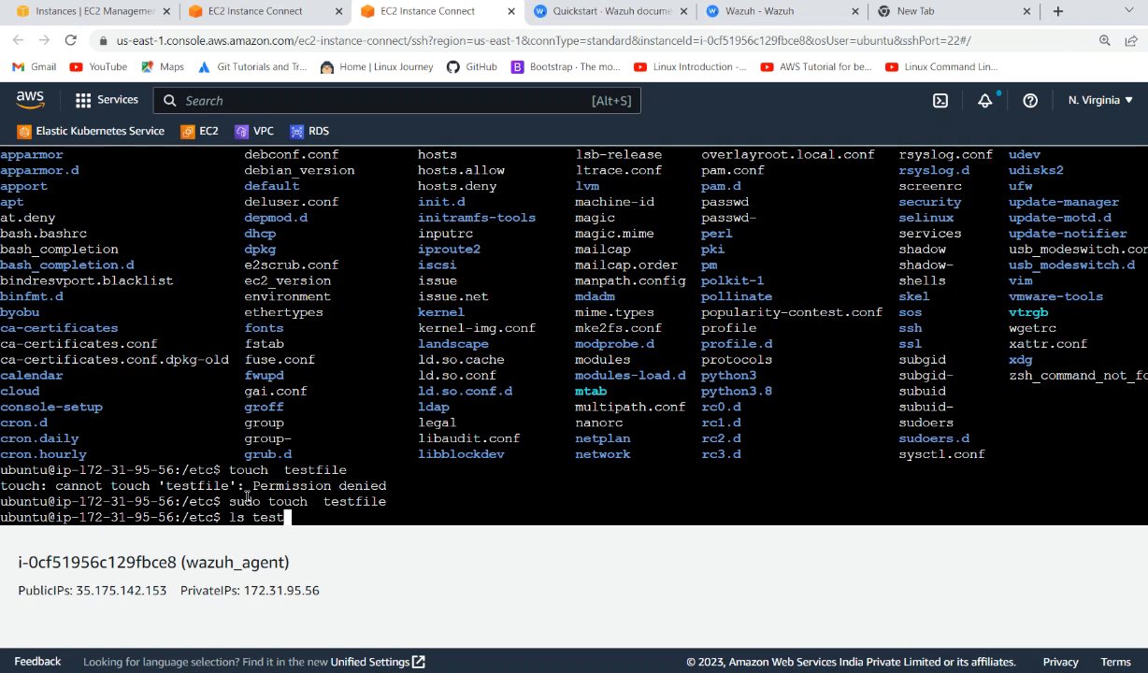
type("file")
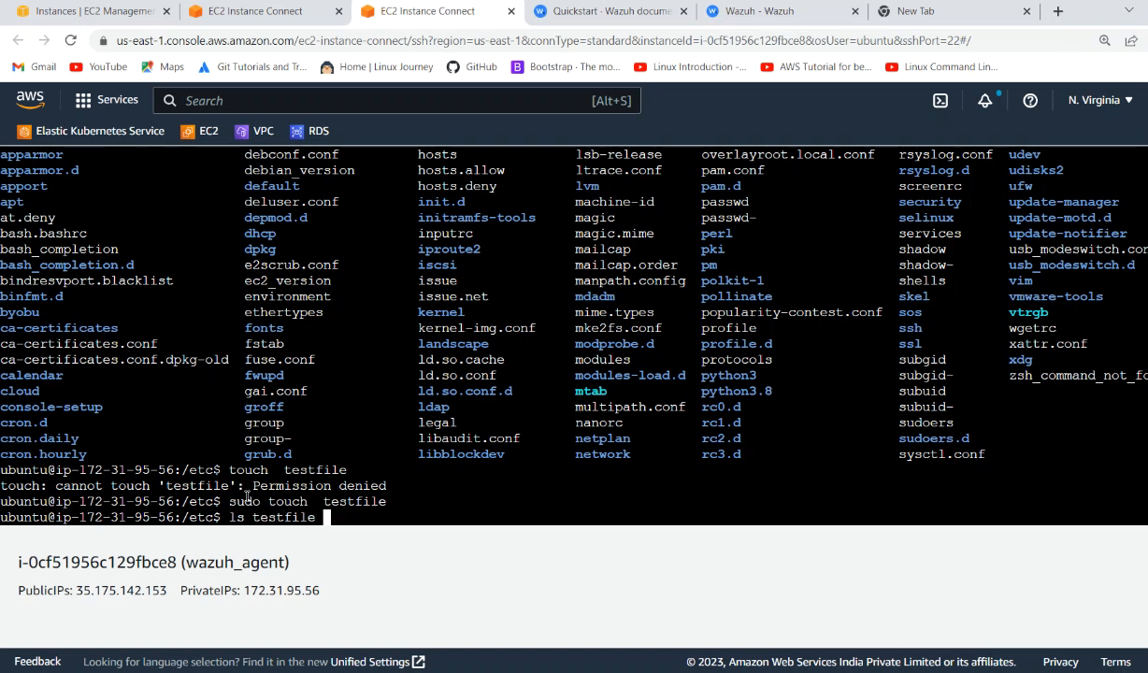
key("Return")
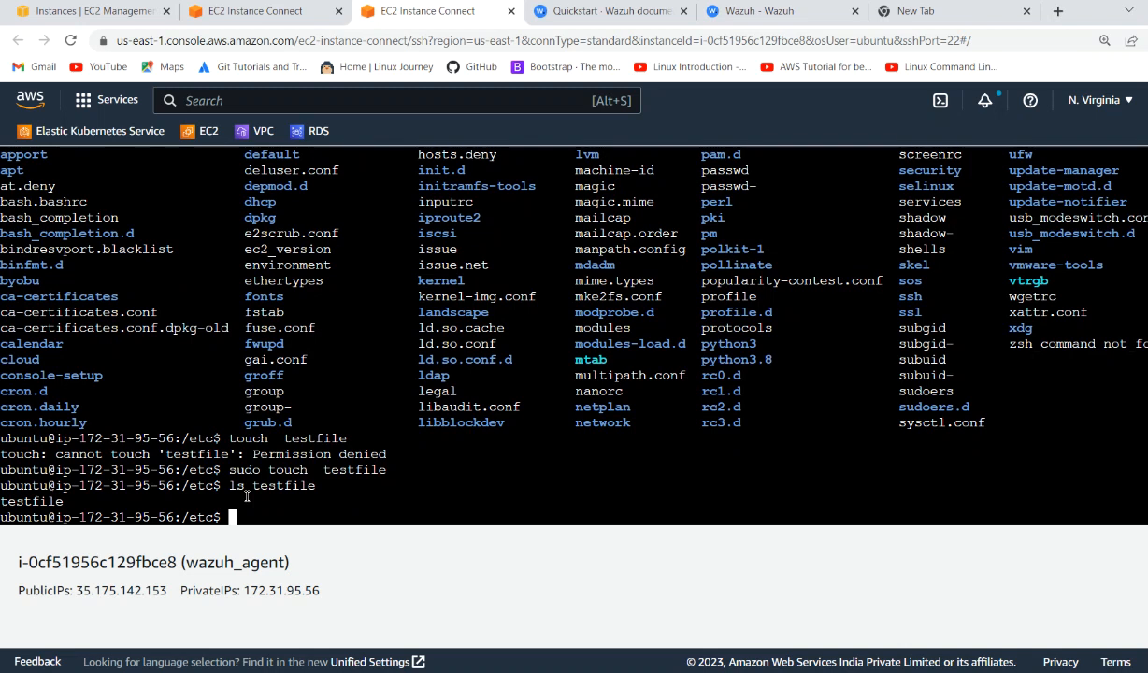
type("ls testfile")
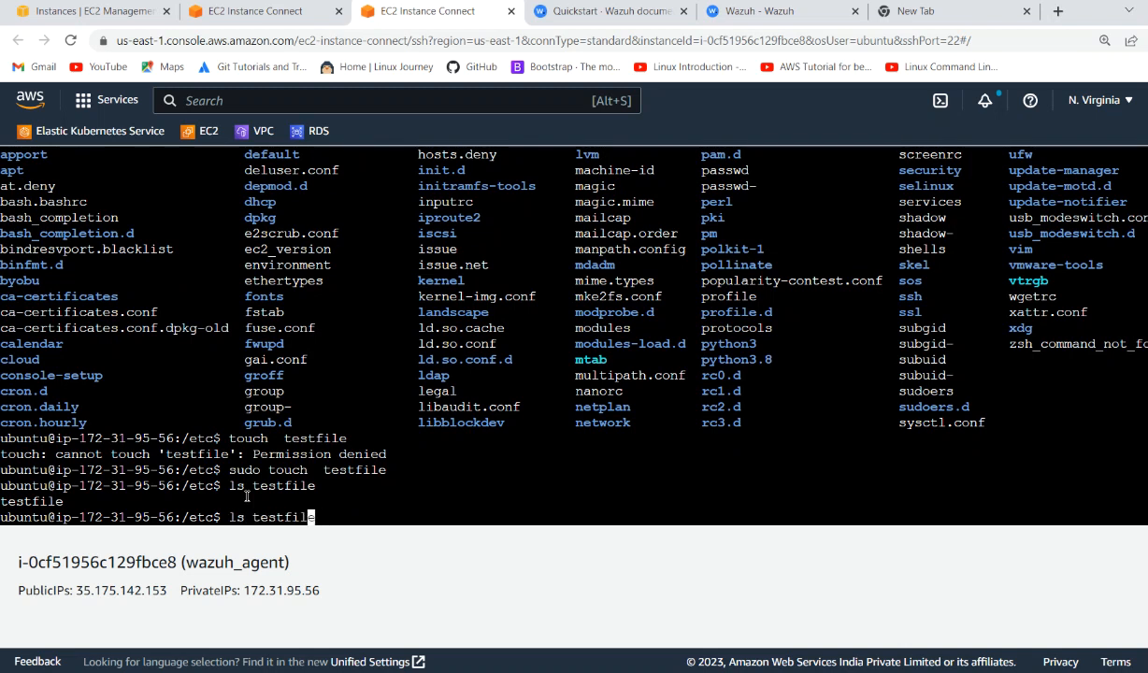
type("-")
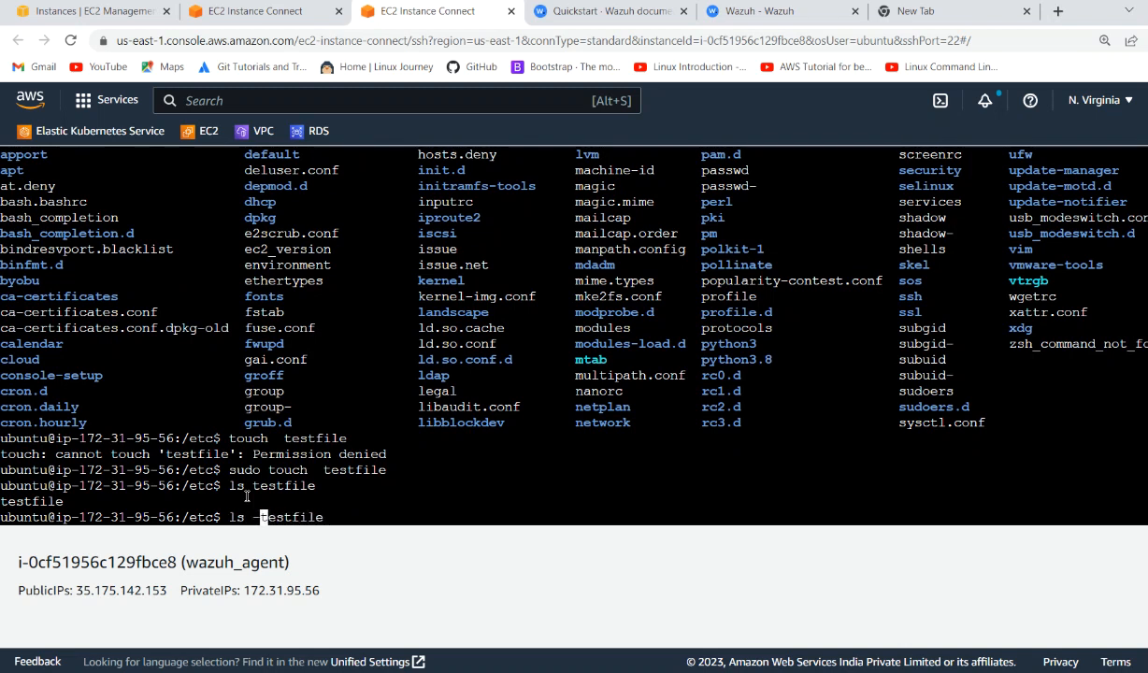
type("l ")
key("Return")
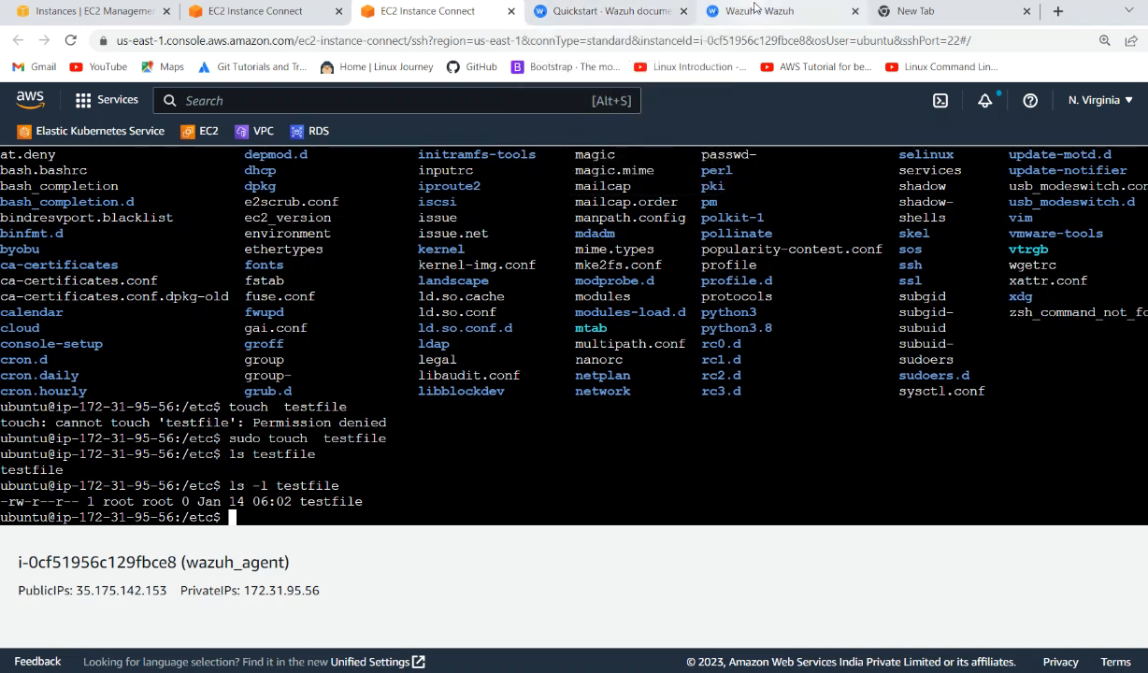
left_click(783, 12)
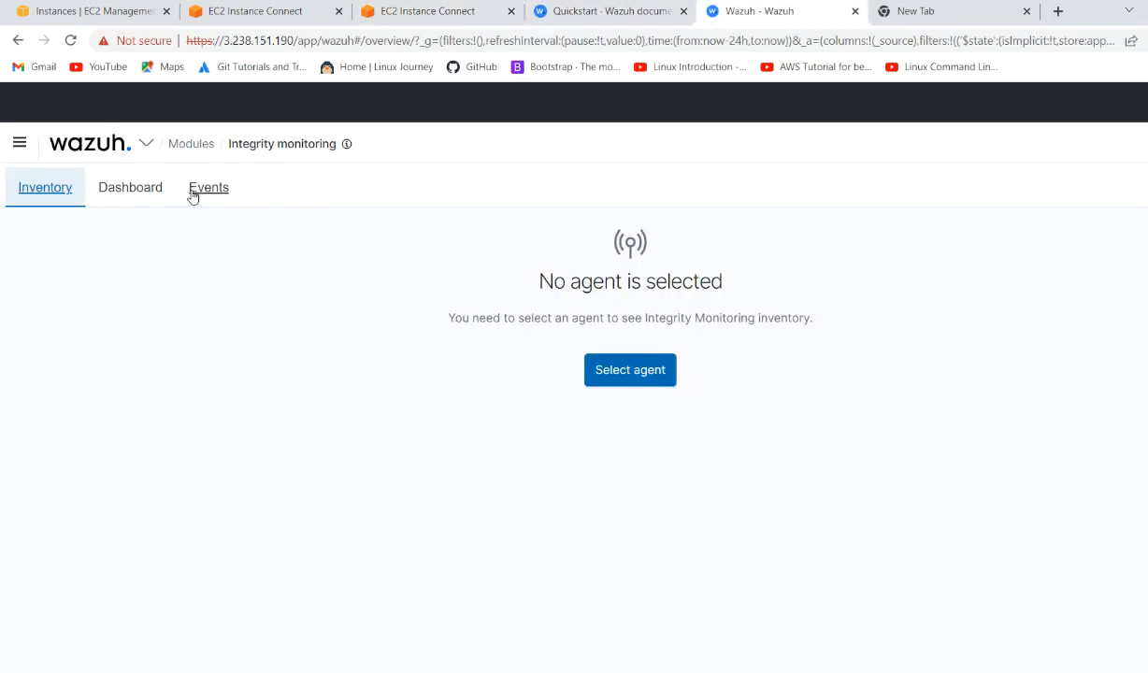
- Check Integrity monitoring Events and Dashboard (still no results), reopen the module, return to the agent terminal
left_click(208, 187)
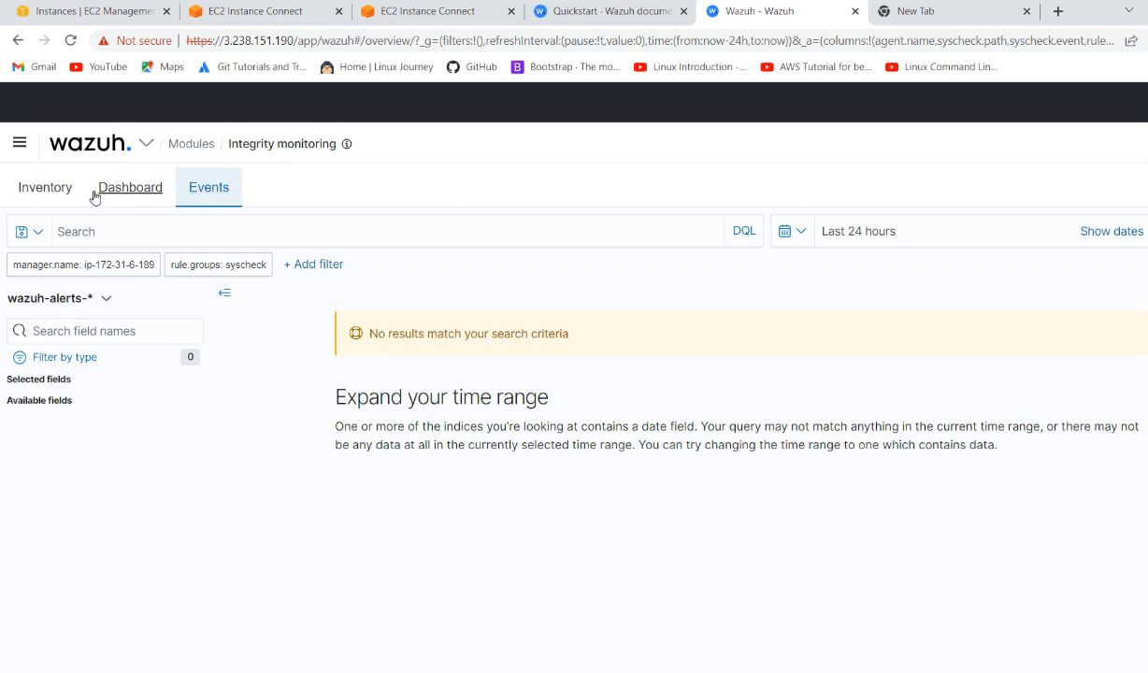
left_click(131, 187)
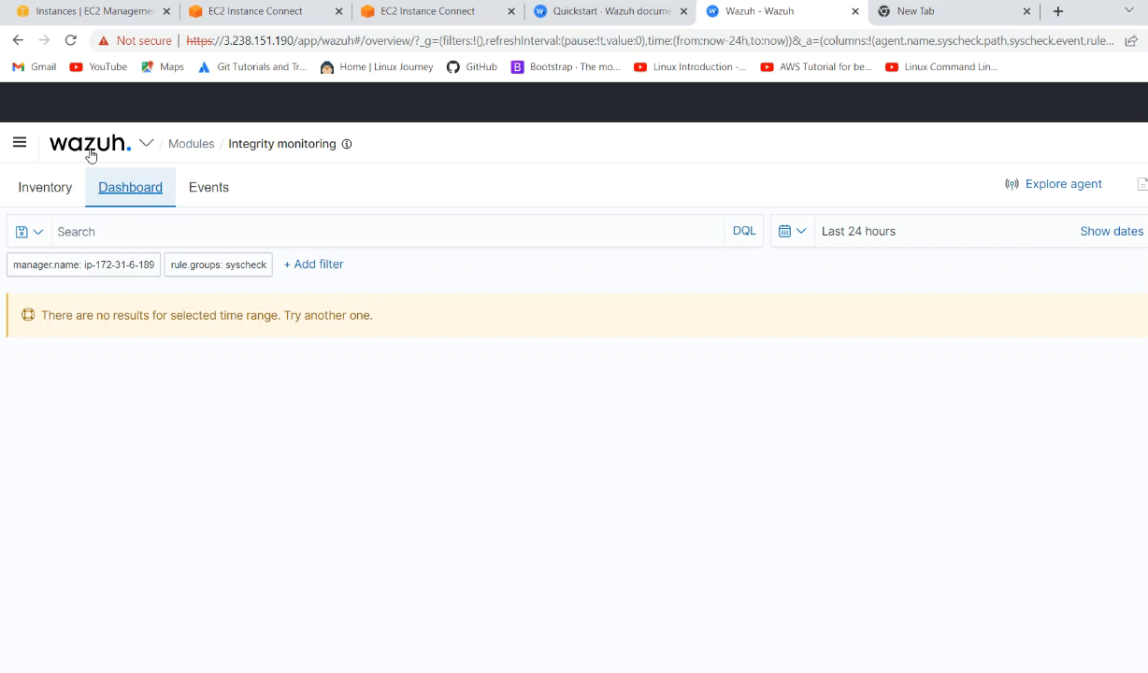
left_click(19, 142)
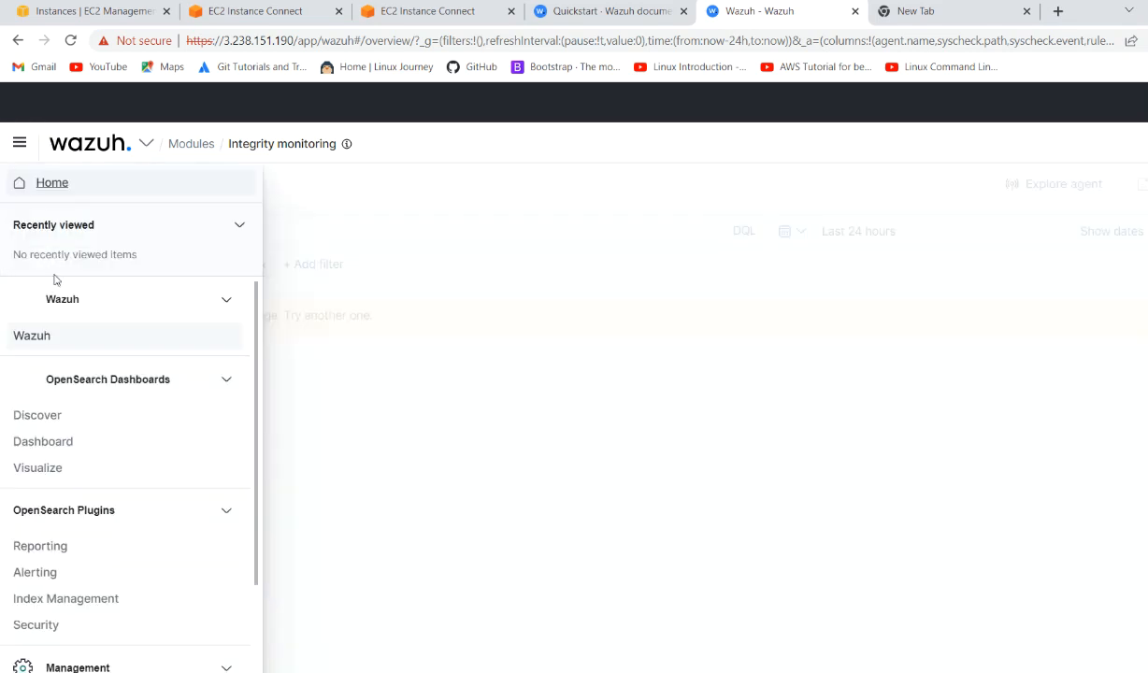
left_click(19, 142)
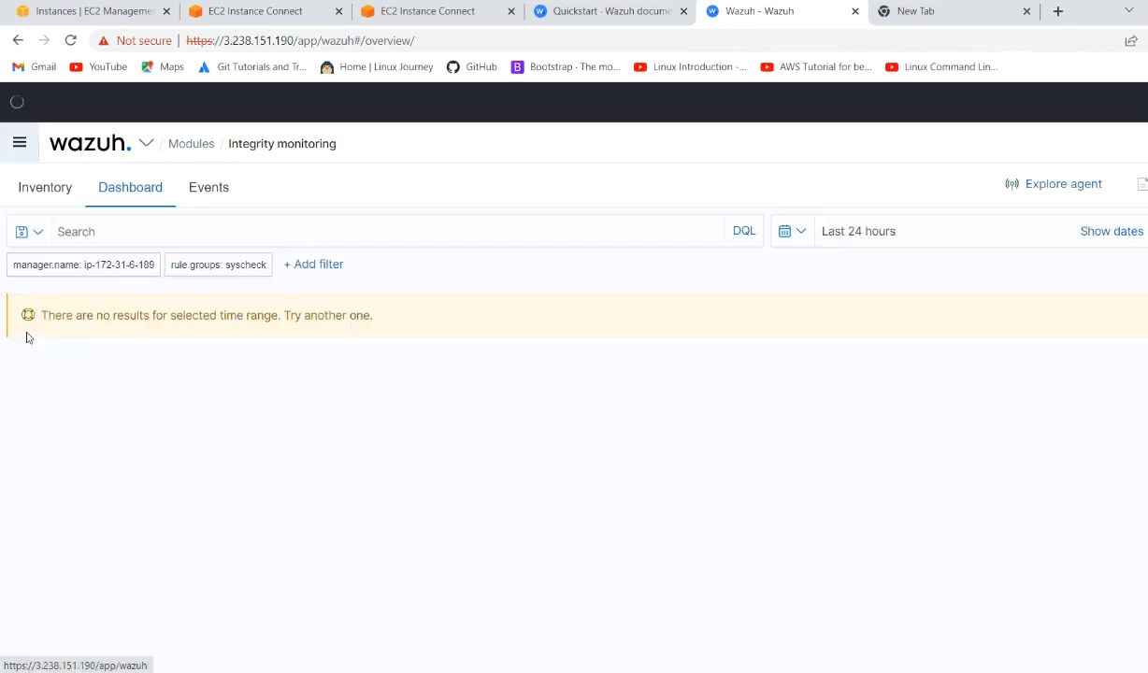
left_click(191, 142)
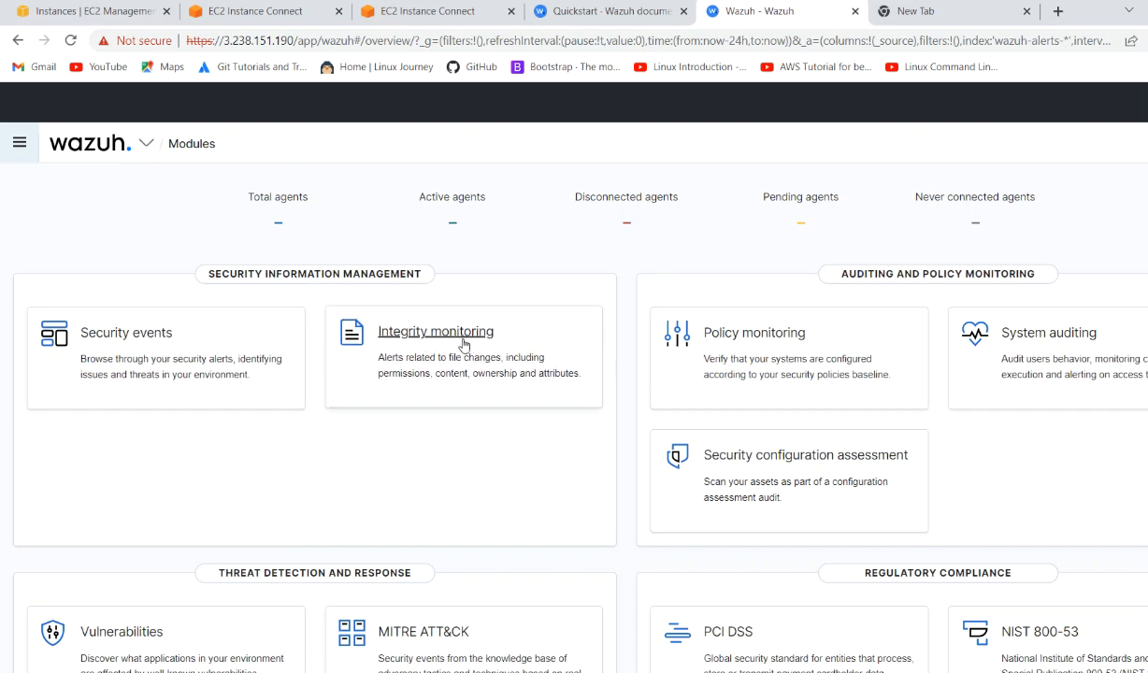
left_click(436, 331)
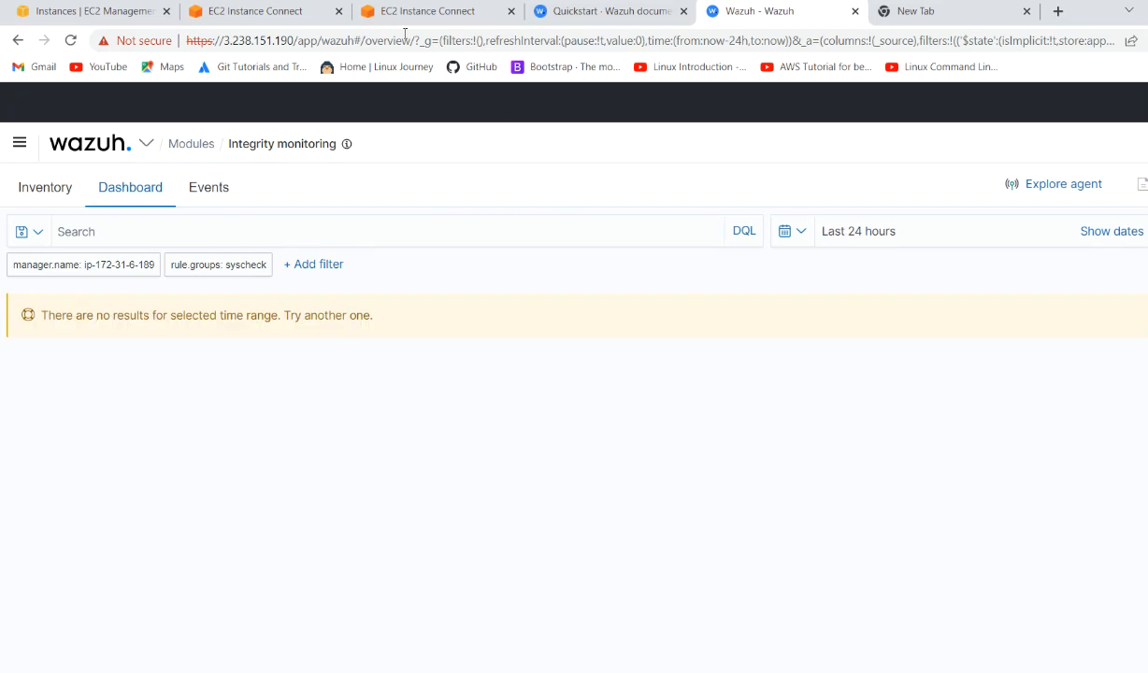
left_click(416, 11)
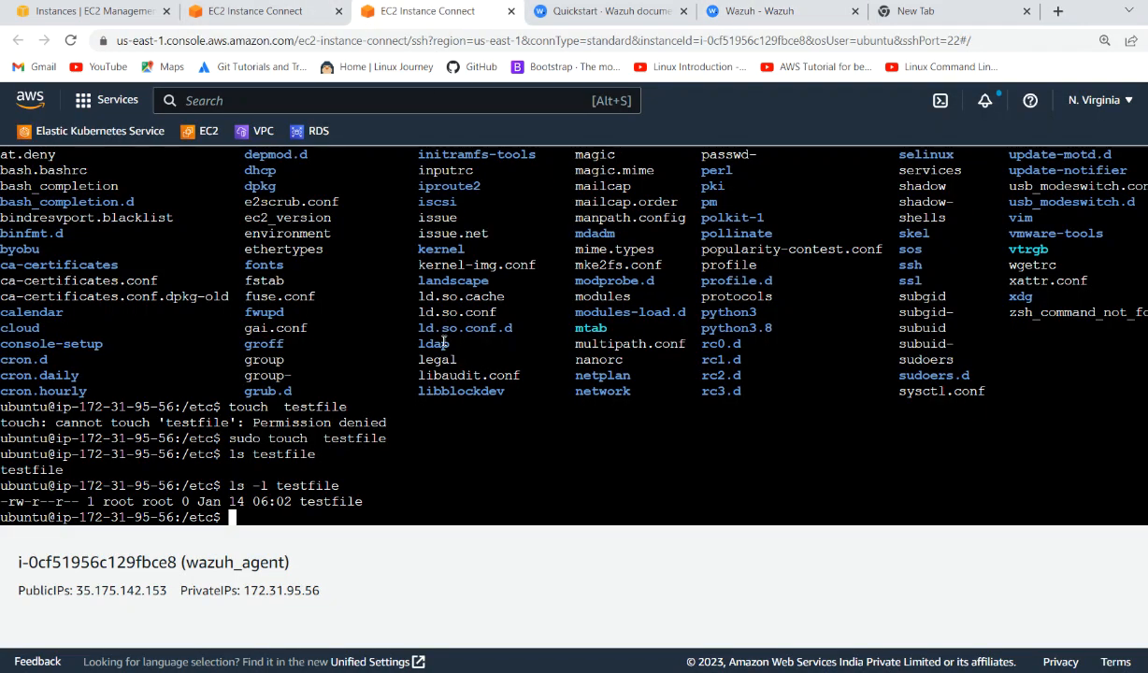
- View the agent's /var/ossec/etc/ossec.conf in vi and scroll to the <syscheck> directories section
type("sudo touch  testfile")
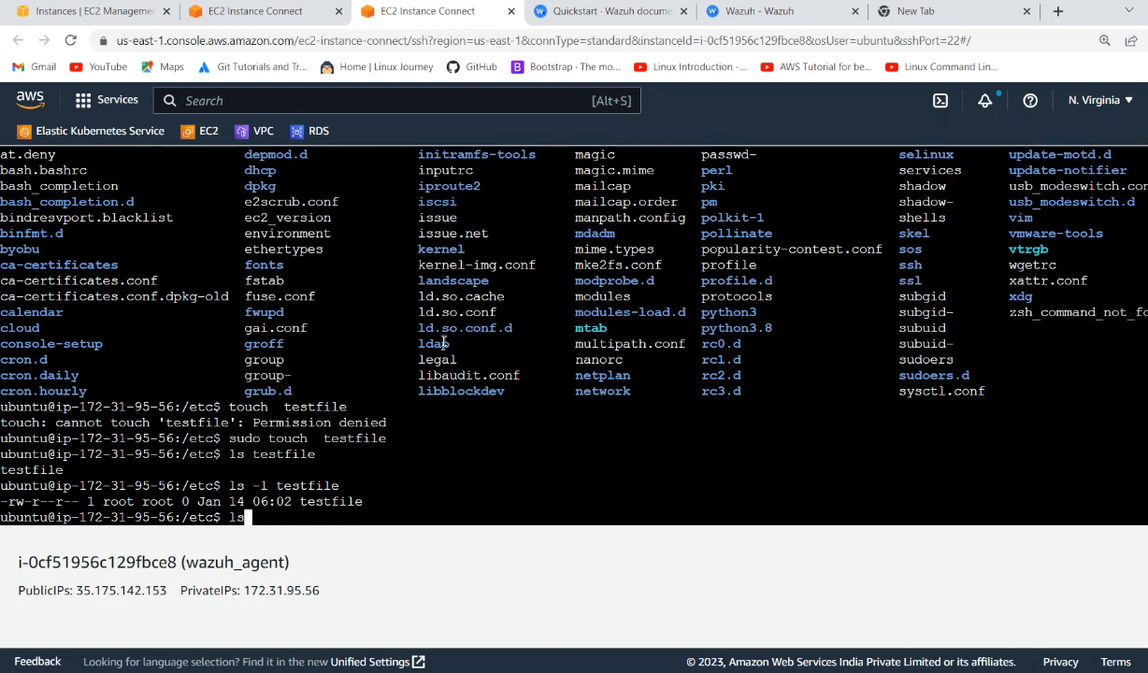
type("sudo vi /var/ossec/etc/ossec.conf")
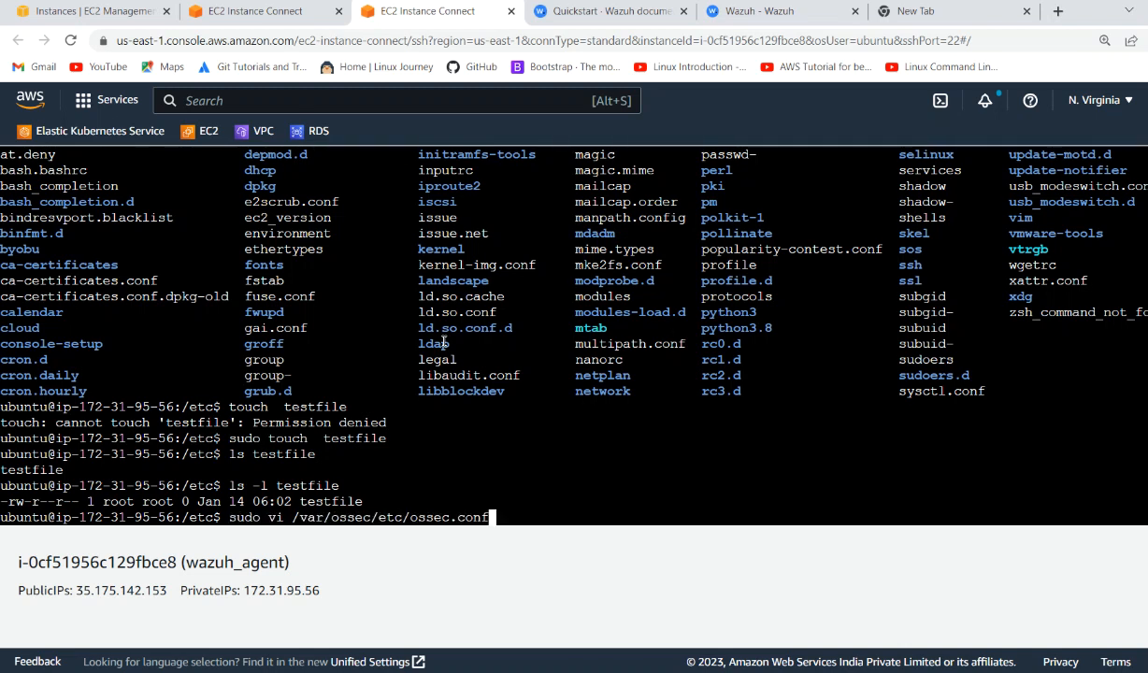
key("Return")
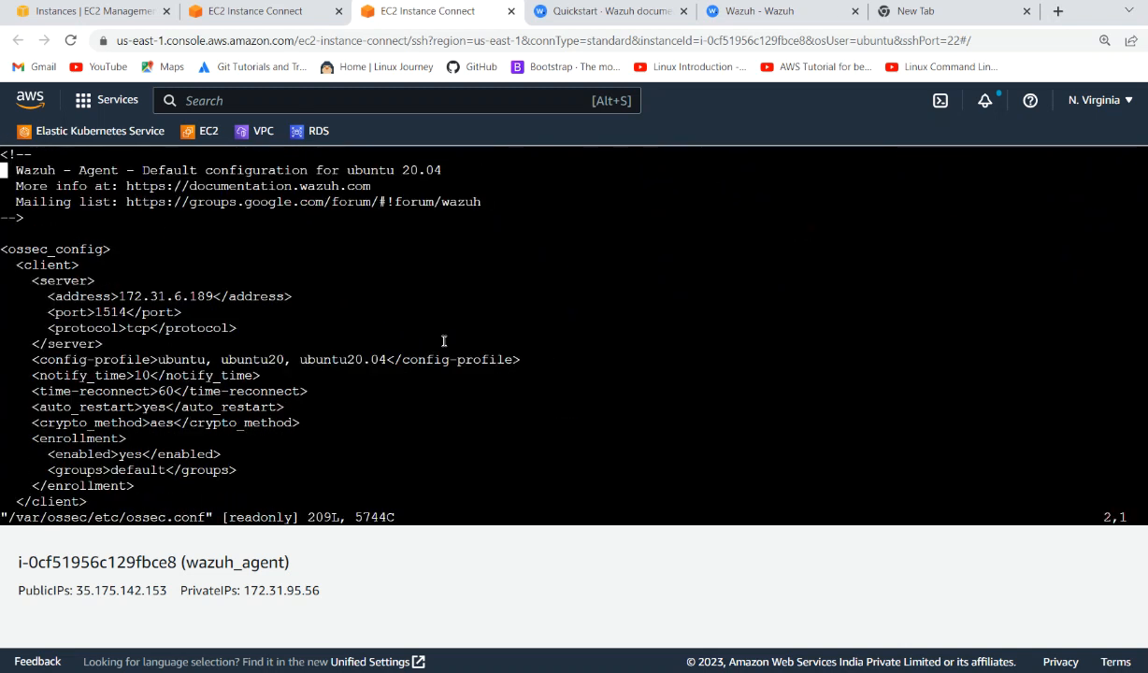
scroll("down", 3)
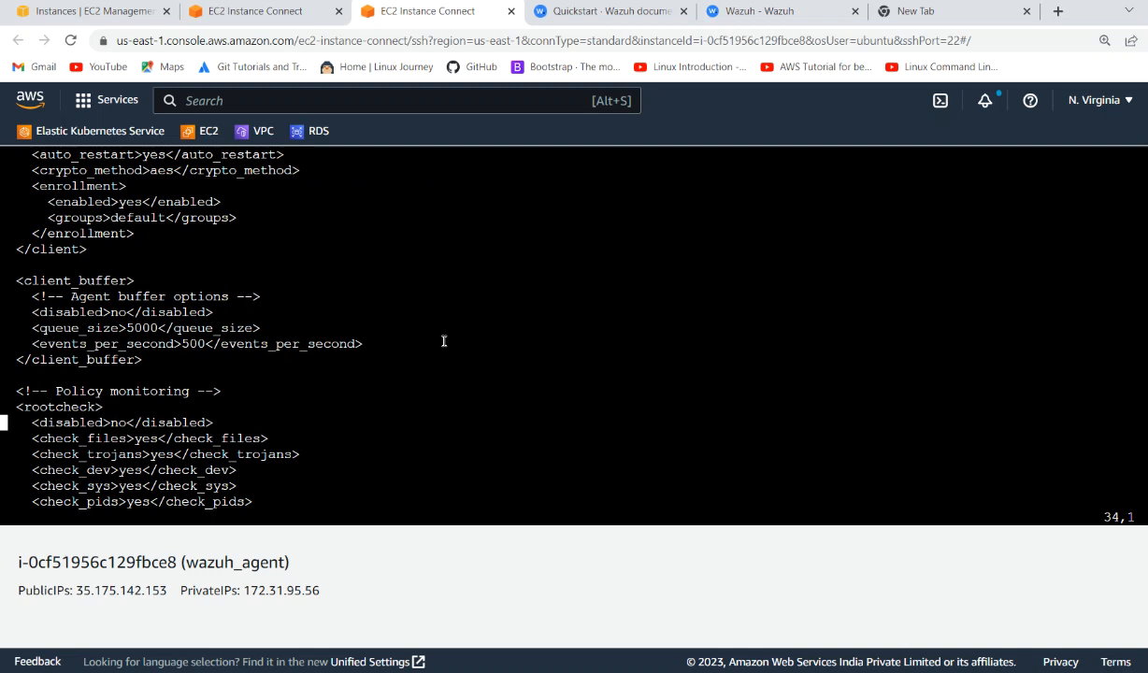
scroll("down", 3)
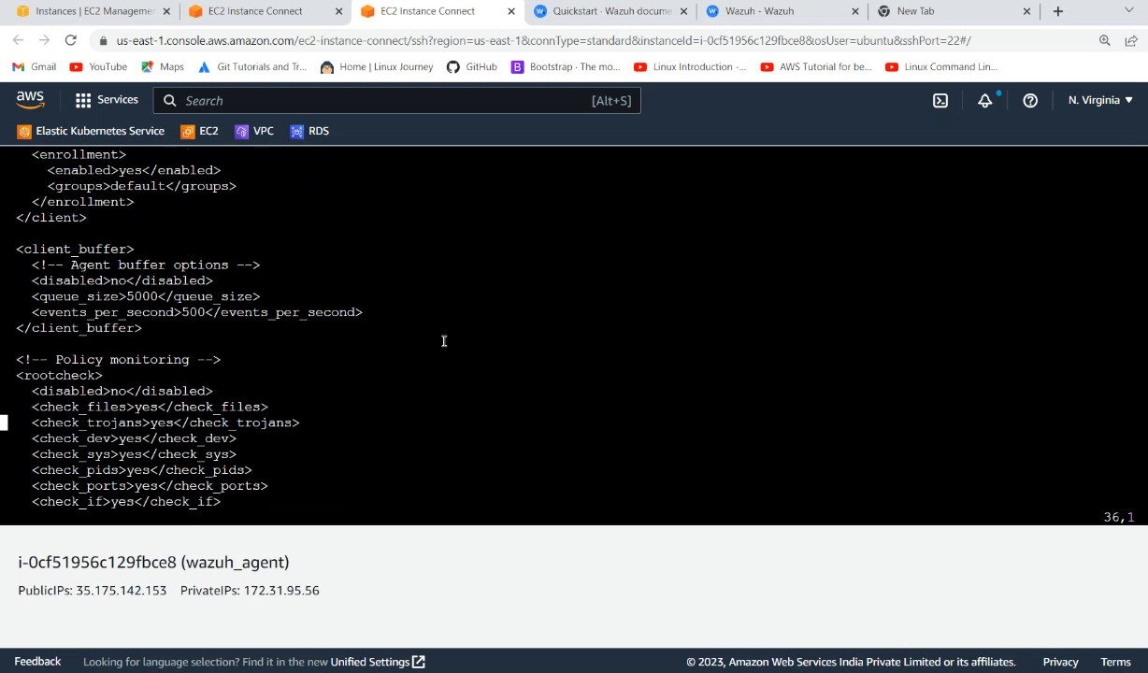
scroll("down", 3)
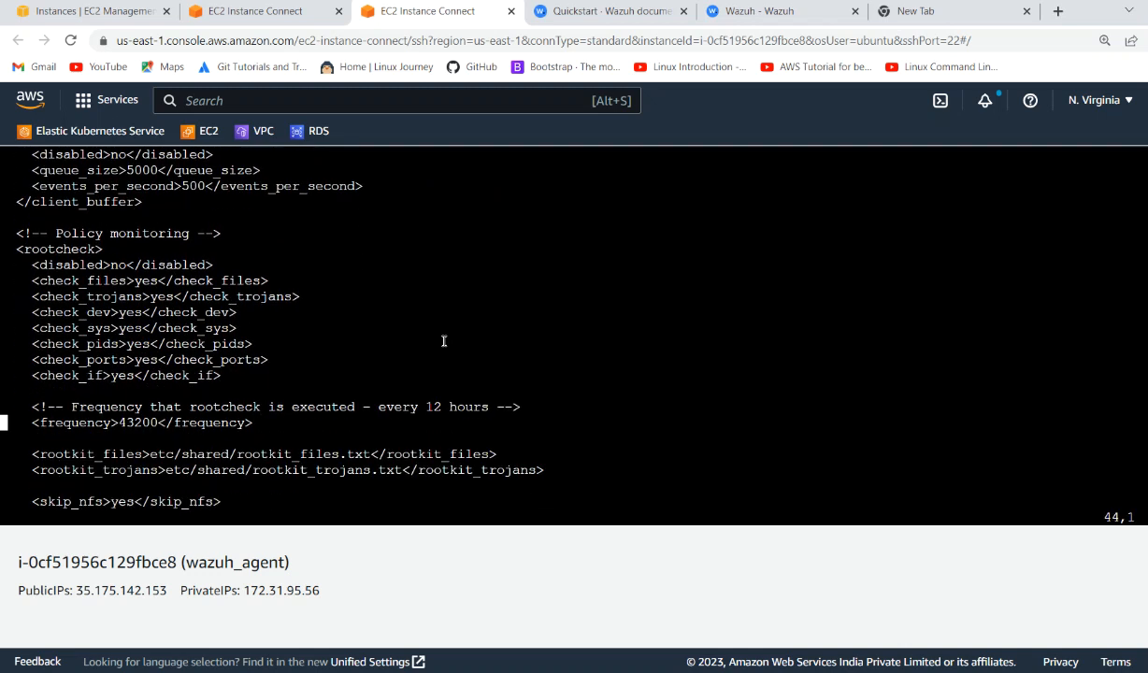
scroll("down", 3)
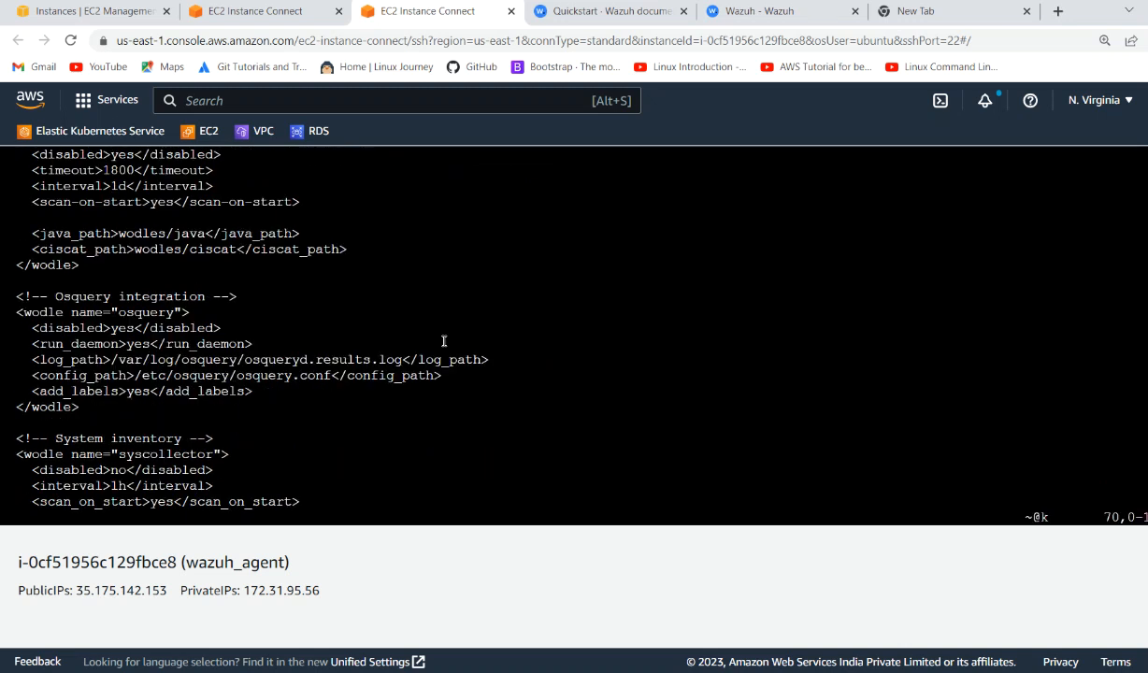
scroll("down", 3)
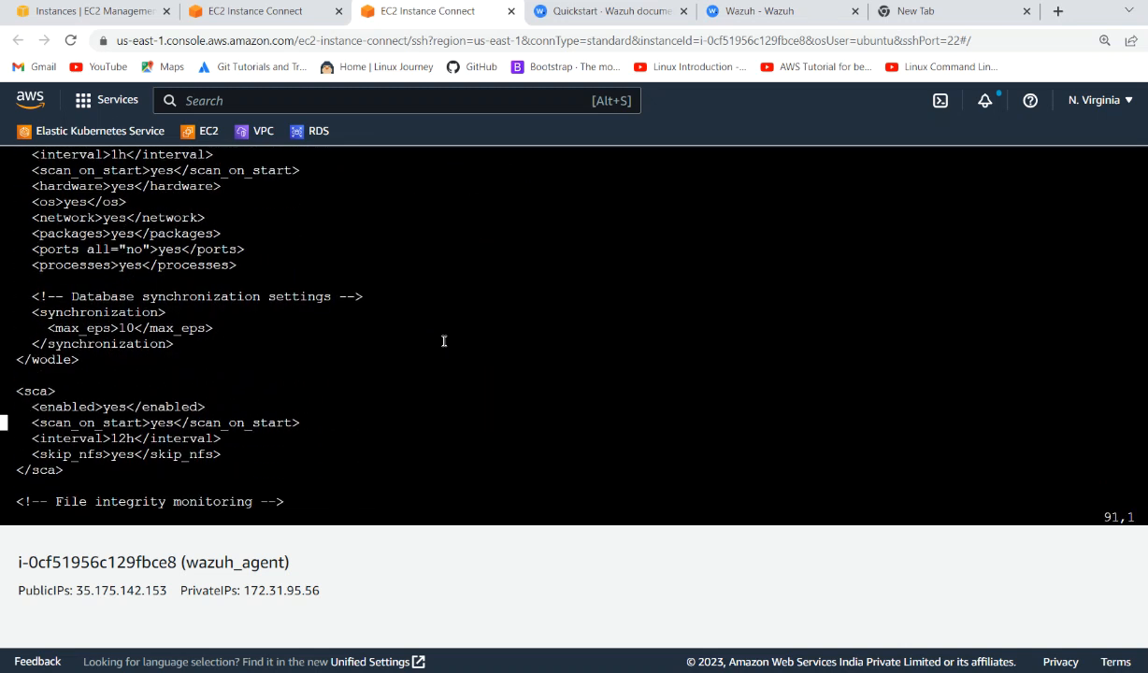
scroll("down", 3)
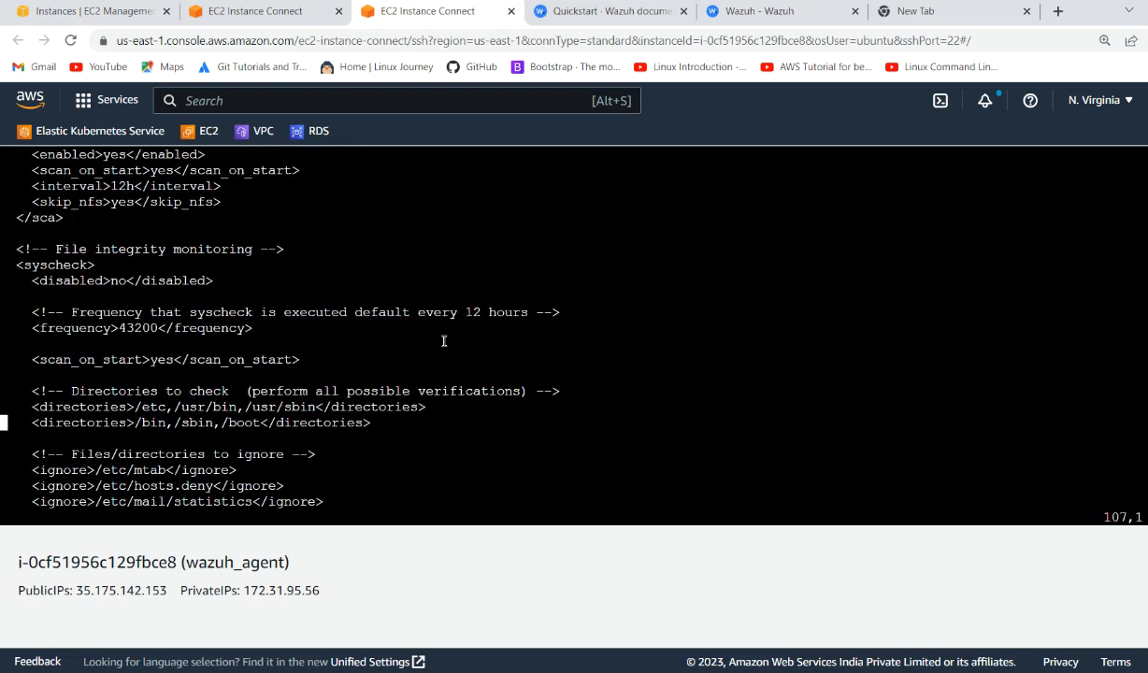
scroll("down", 3)
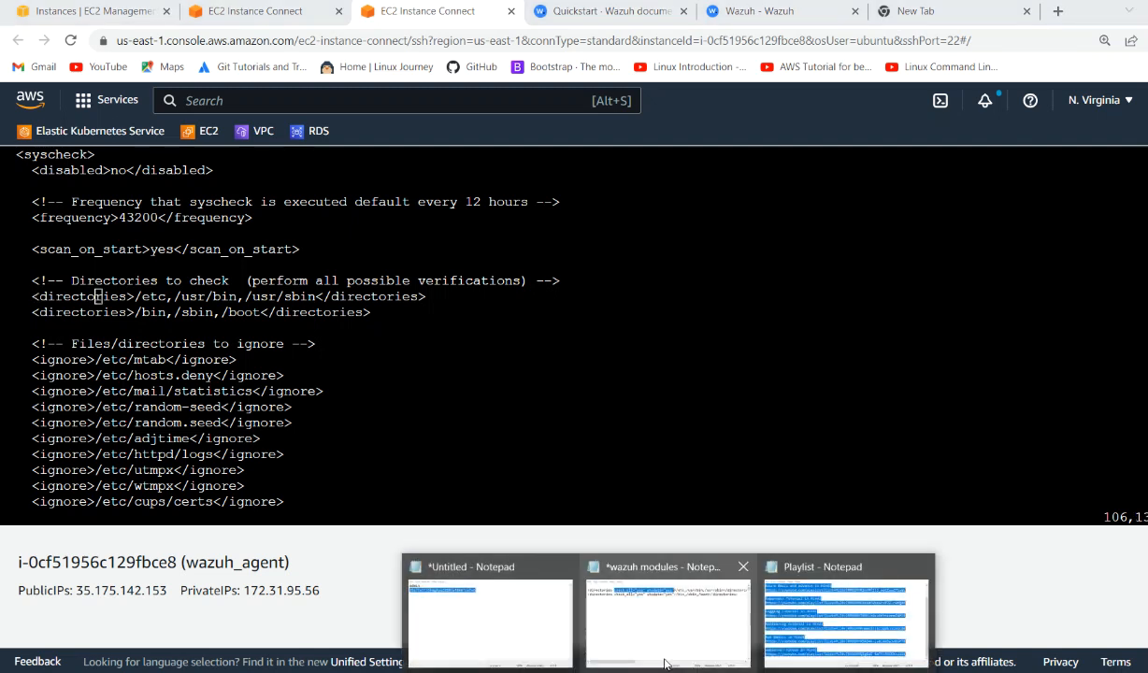
- Add check_all="yes" whodata="yes" to both agent <directories> lines and write the file with :w
left_click(667, 621)
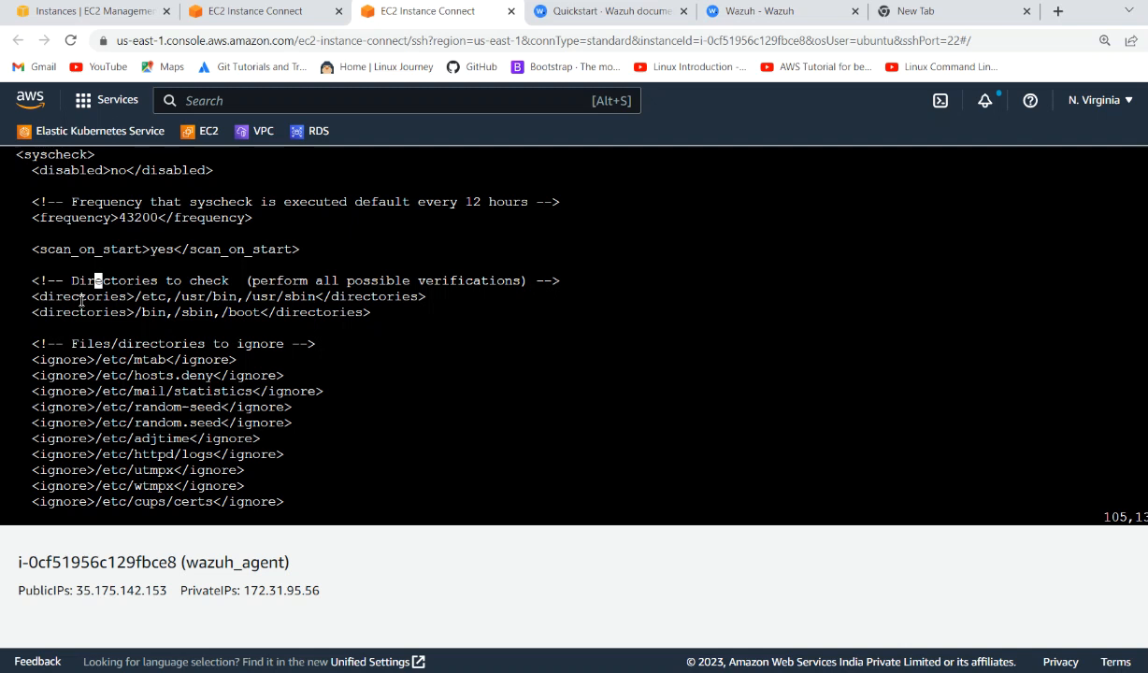
key("i")
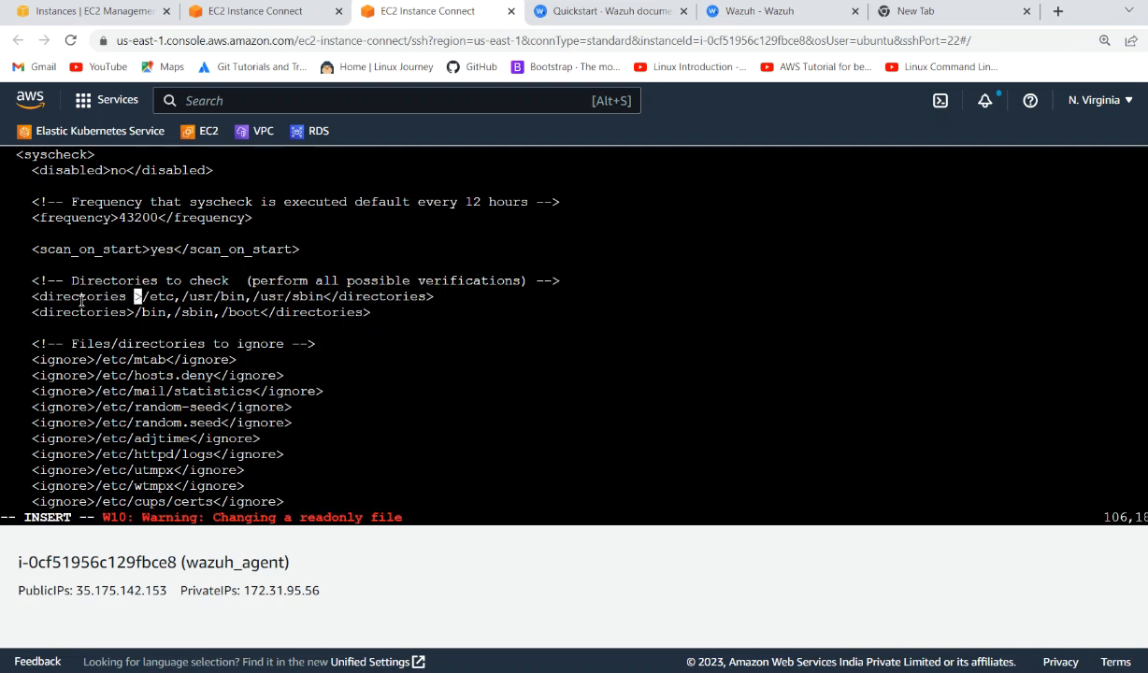
type("check_all=\"yes\" whodata=\"yes\"")
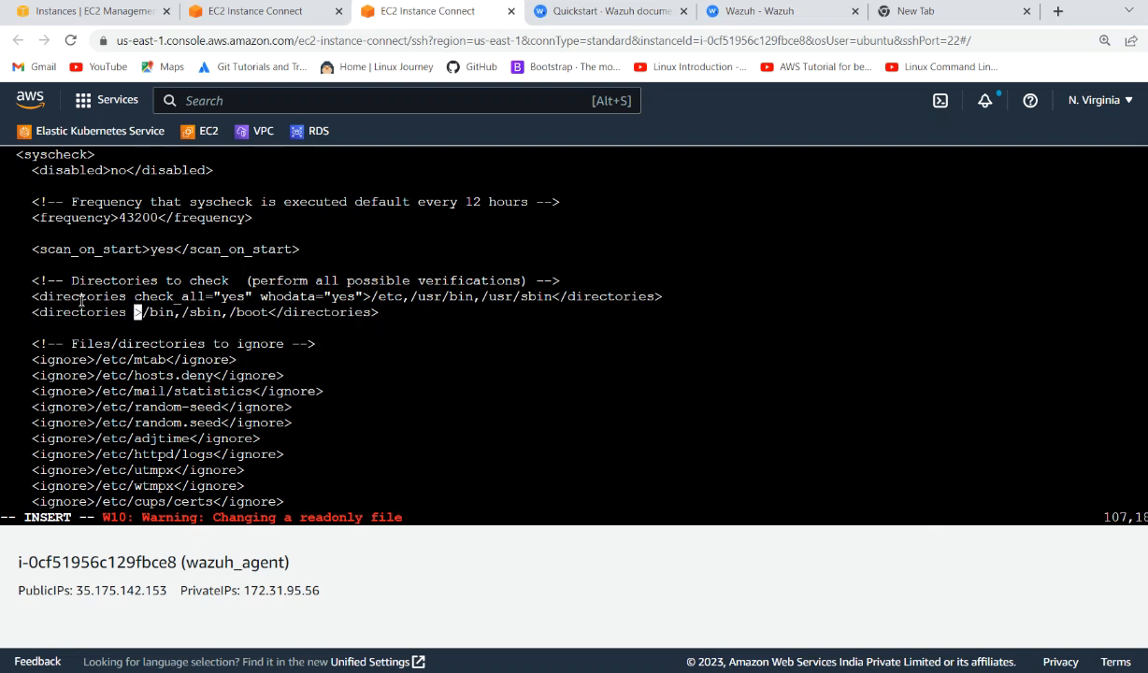
type("check_all=\"yes\" whodata=\"yes\"")
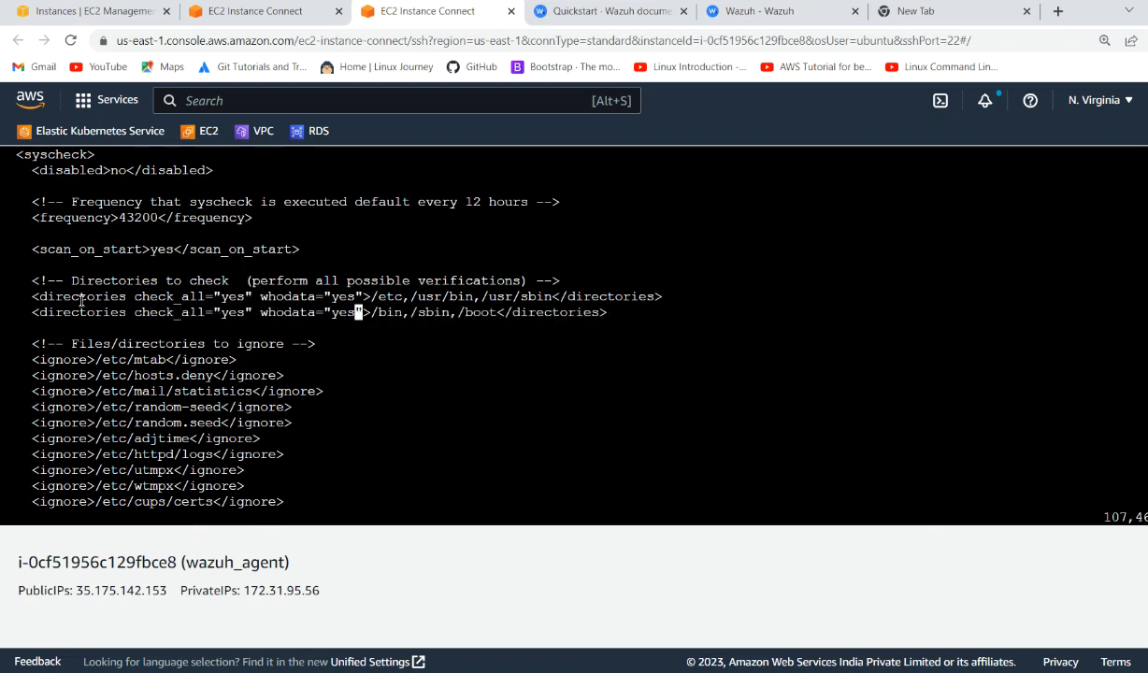
type(":w")
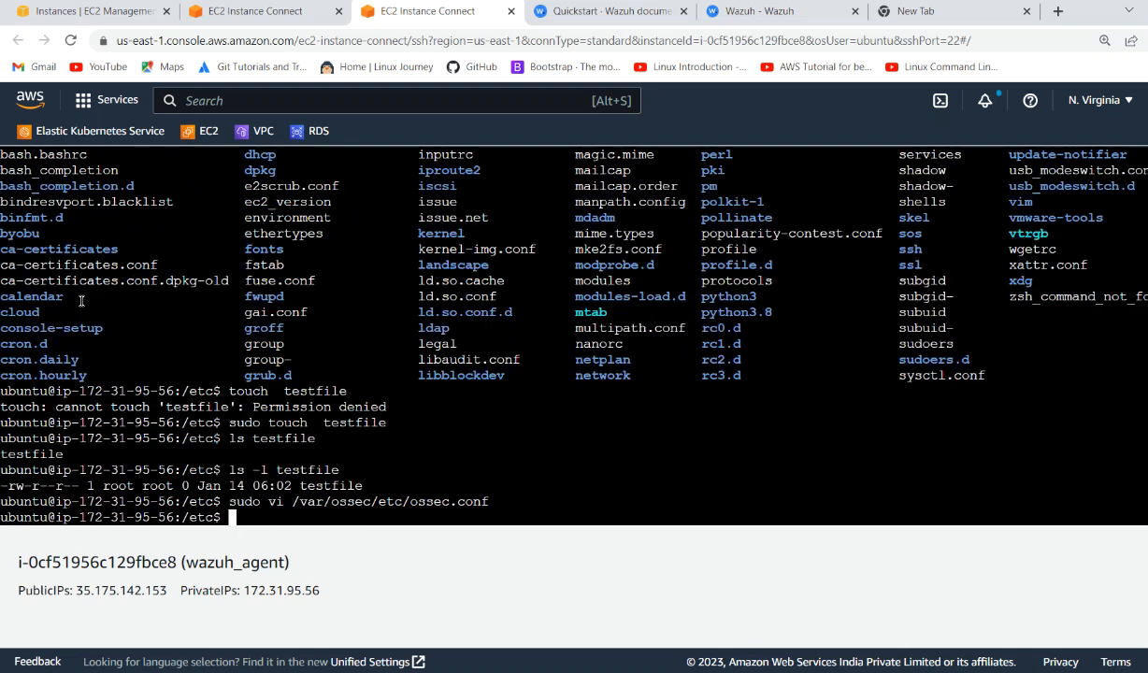
- Run sudo systemctl restart wazuh-agent.service on the agent so the new monitoring settings apply
type("sudo s")
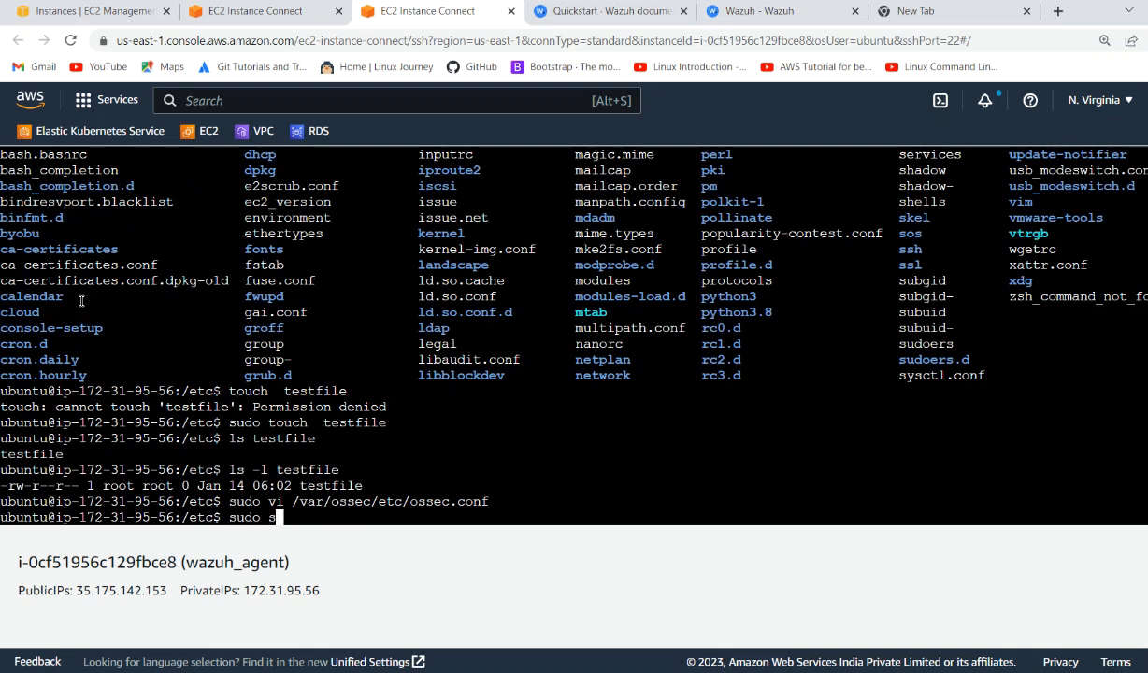
type("system")
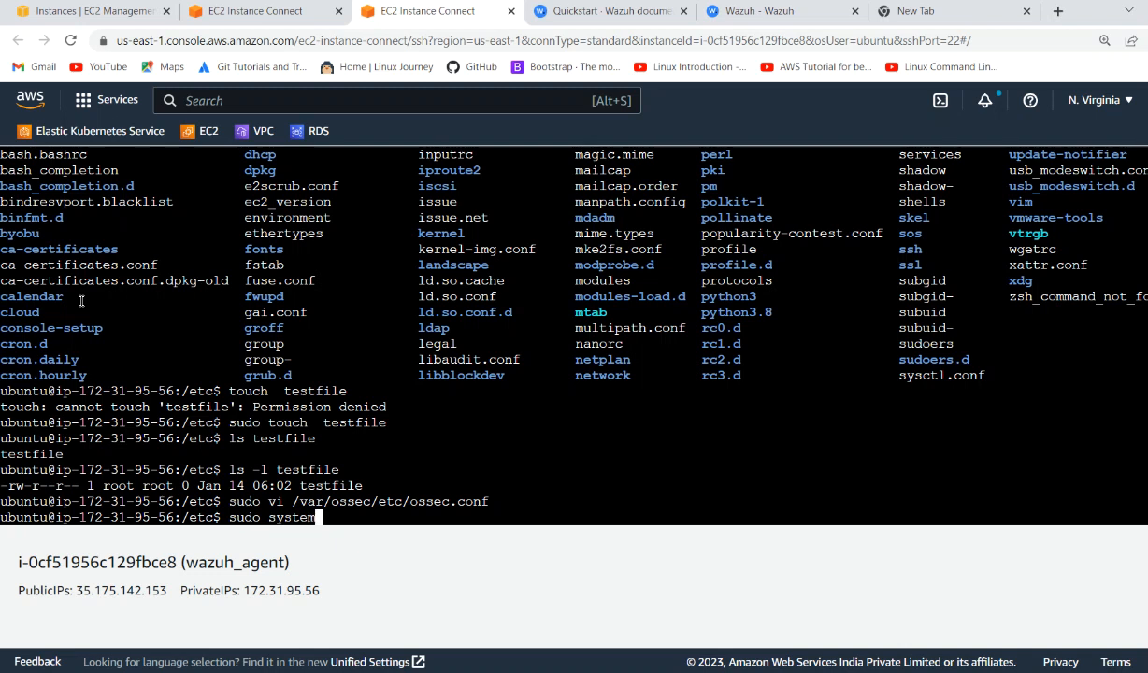
type("ctl")
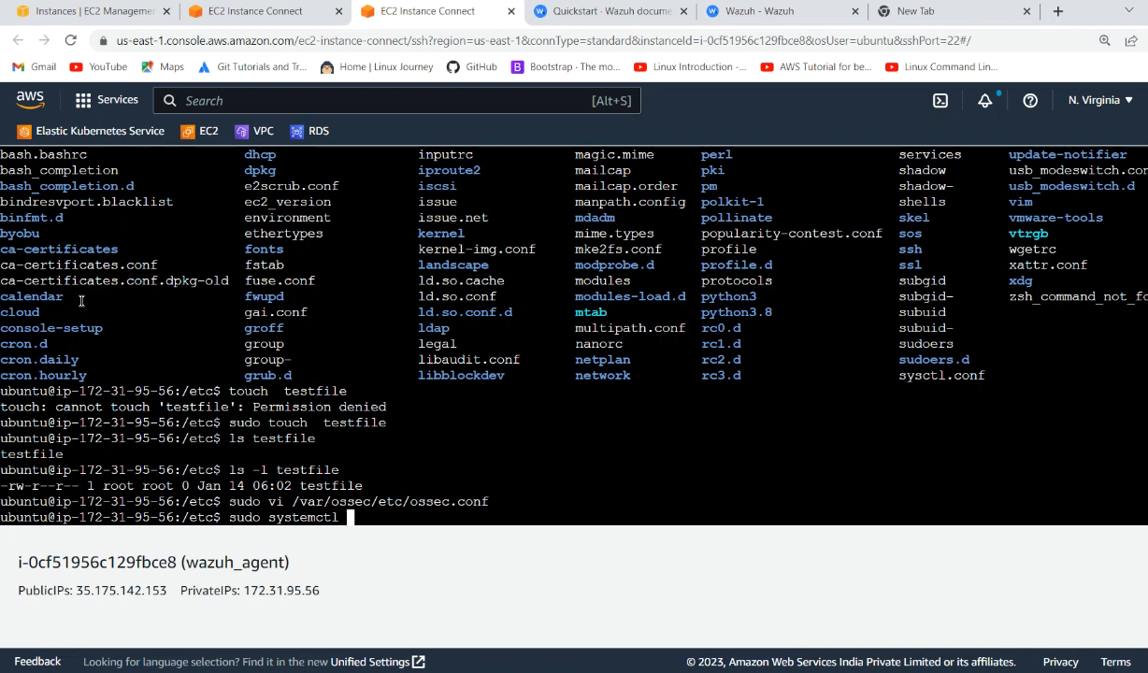
type("restart")
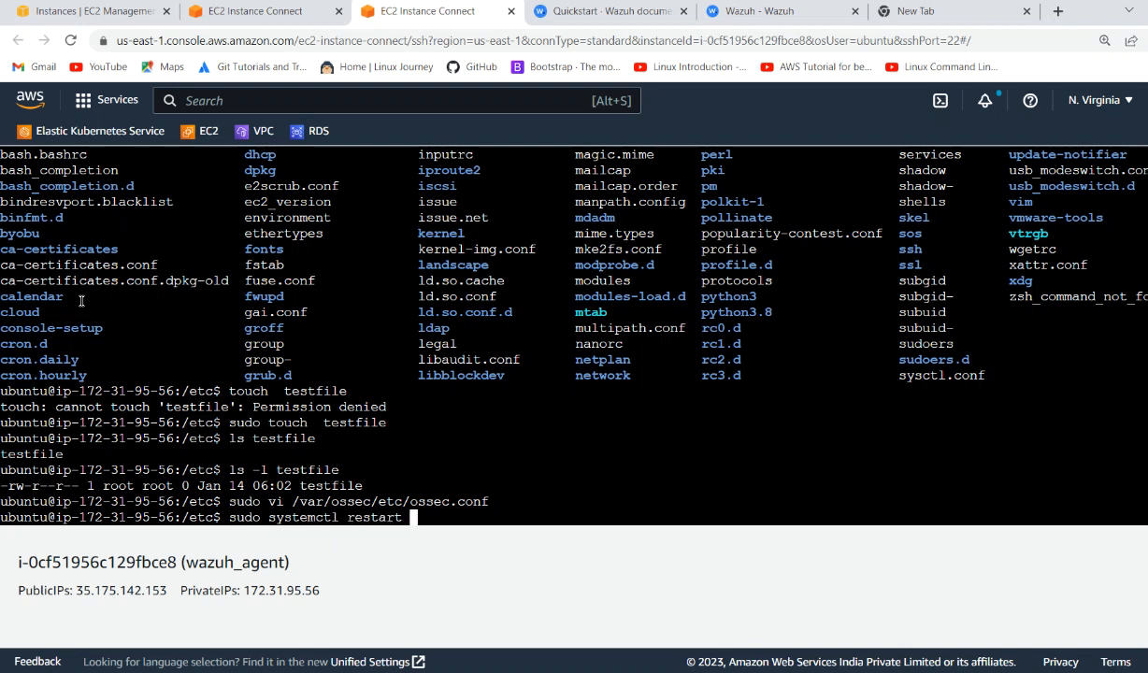
type("ag")
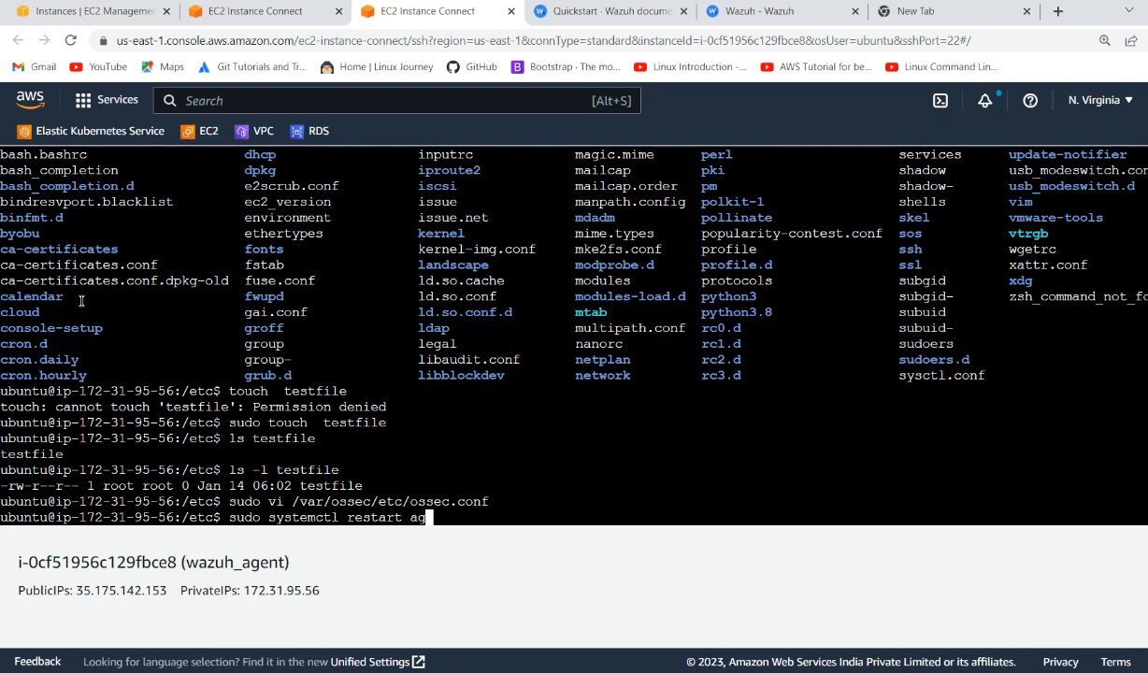
type("en")
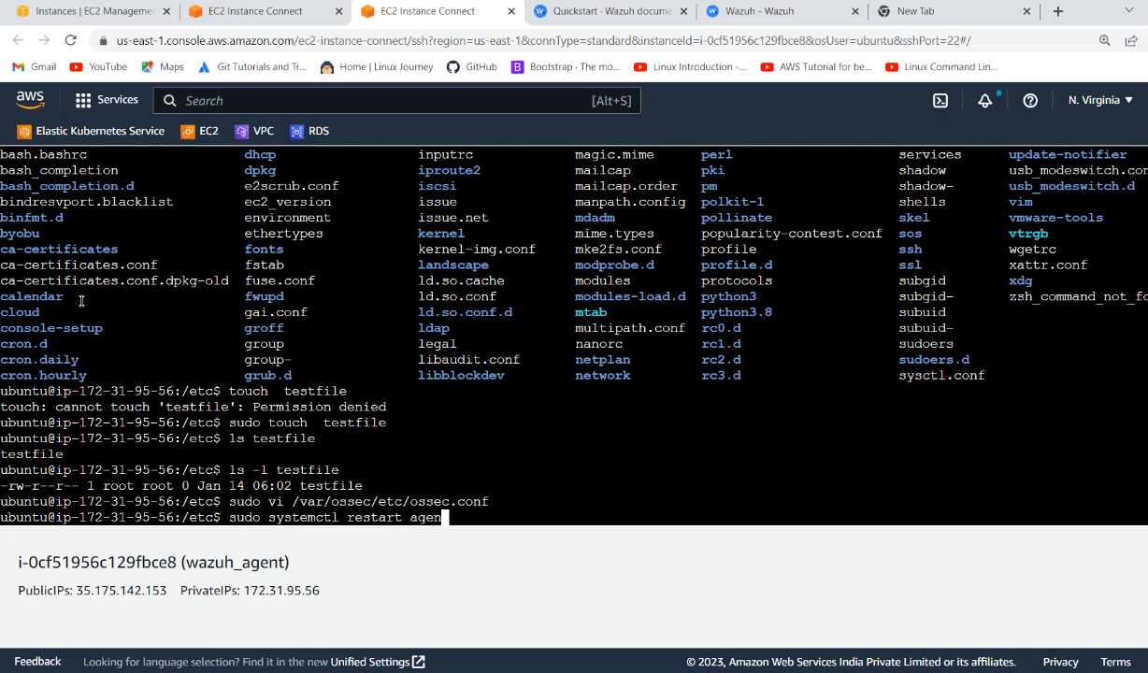
key("BackSpace")
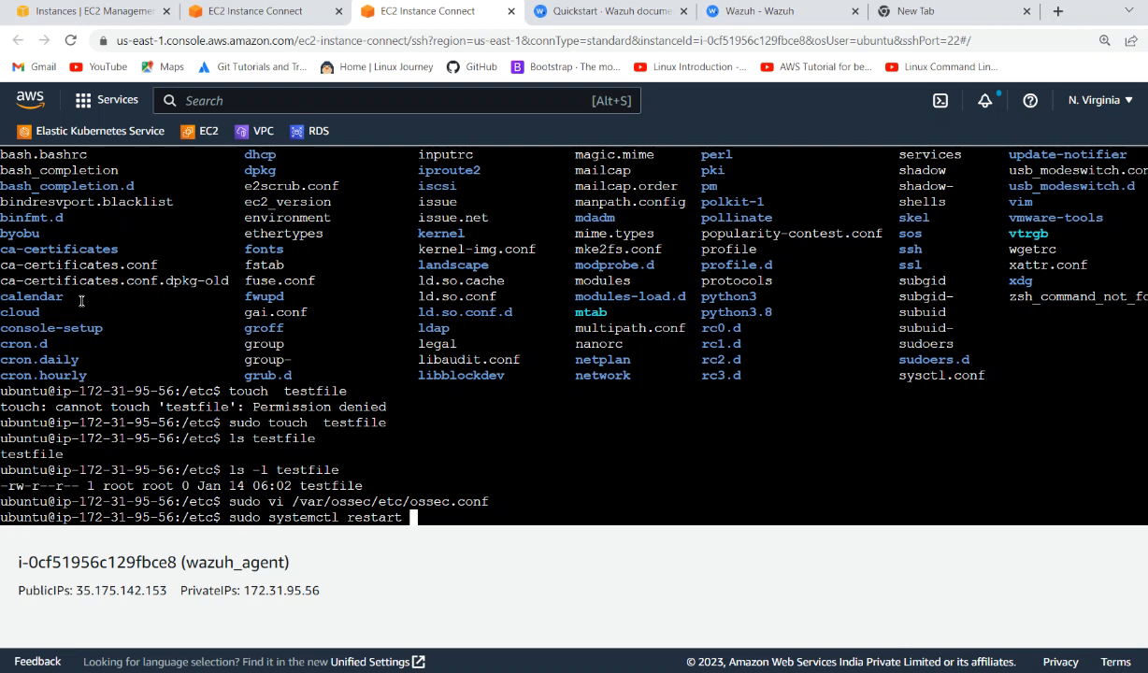
type("wazuh-agent.service")
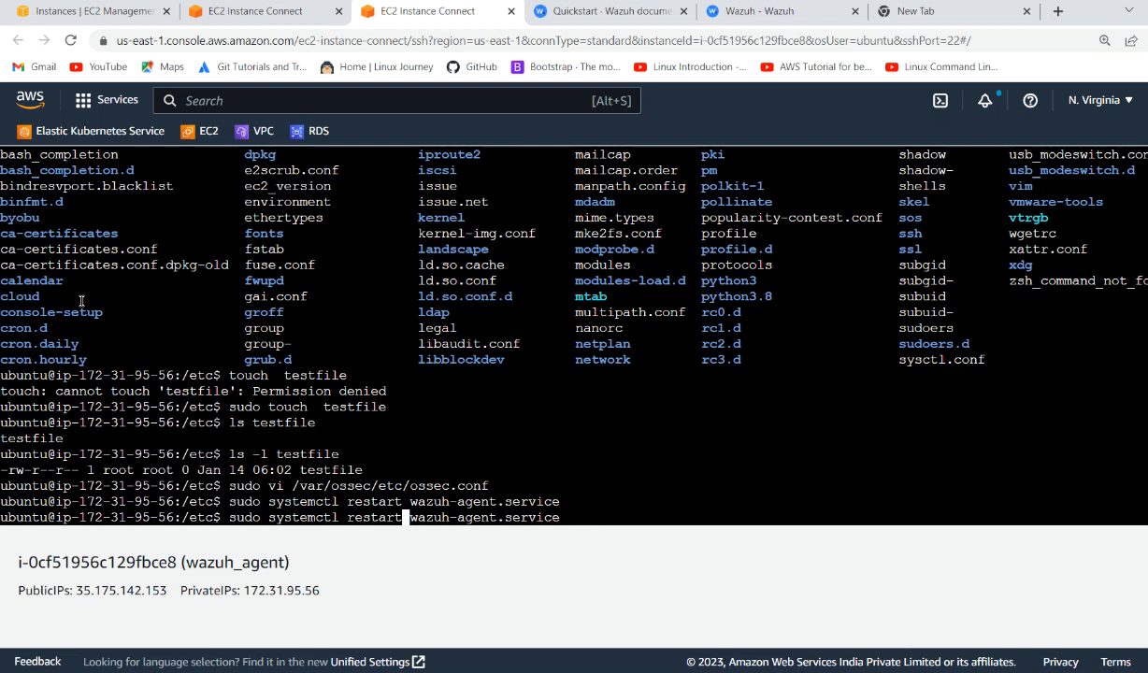
type("s")
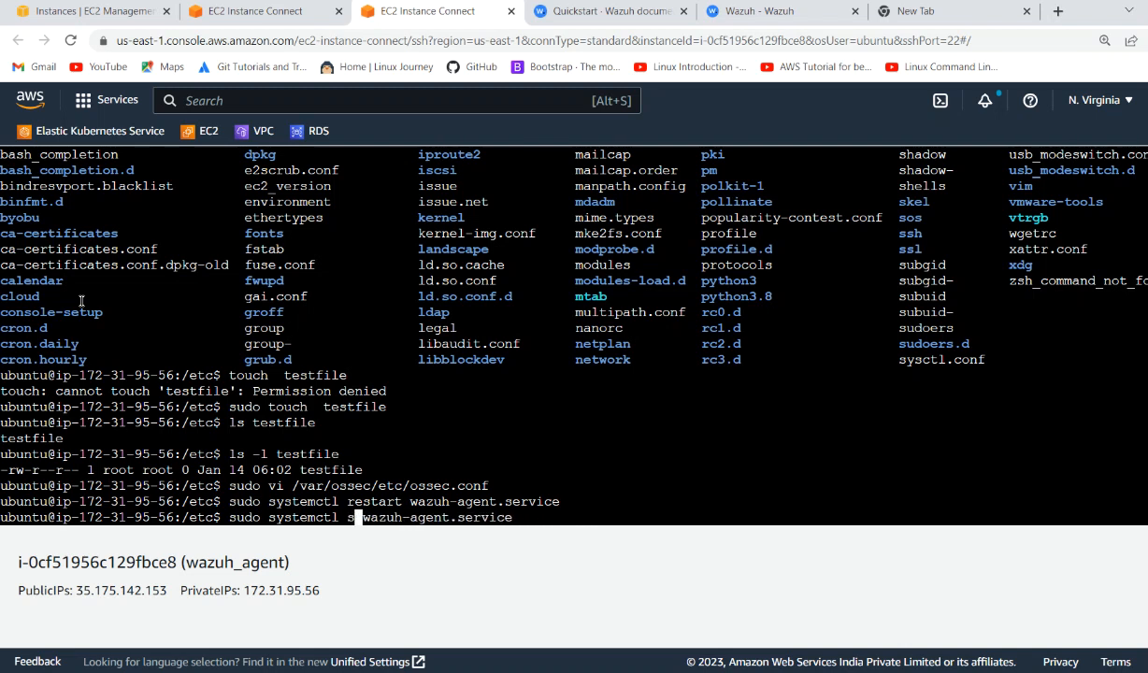
key("Return")
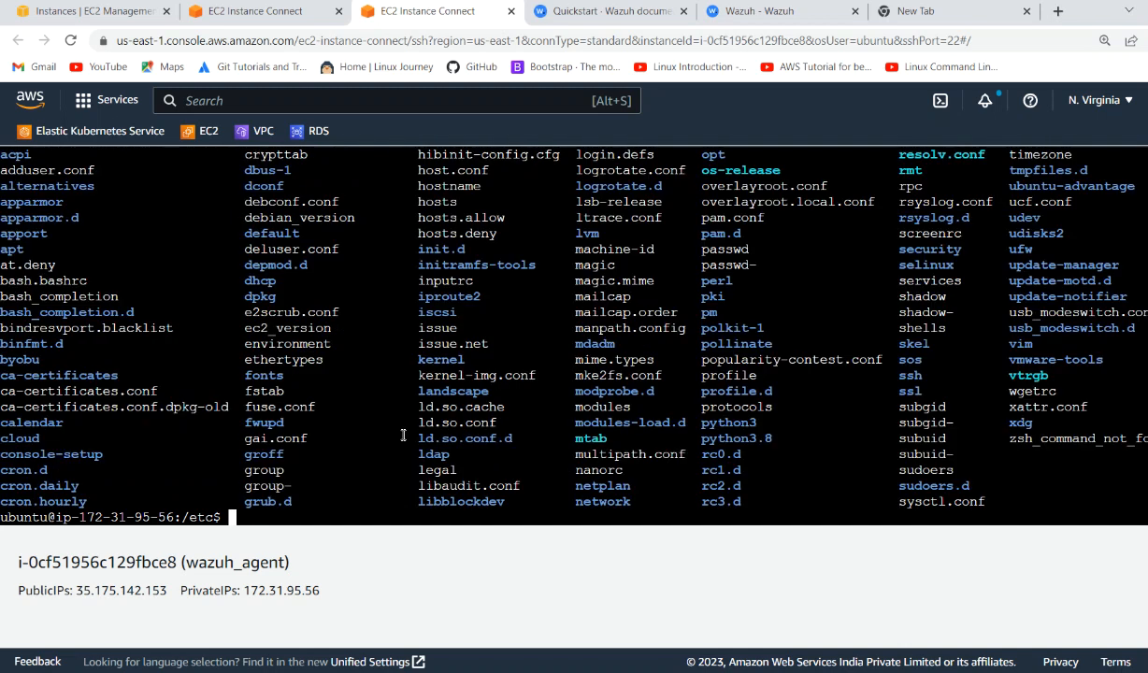
- Attempt touch 2ndattempt.txt in /etc as a normal user, hitting Permission denied
type("touch")
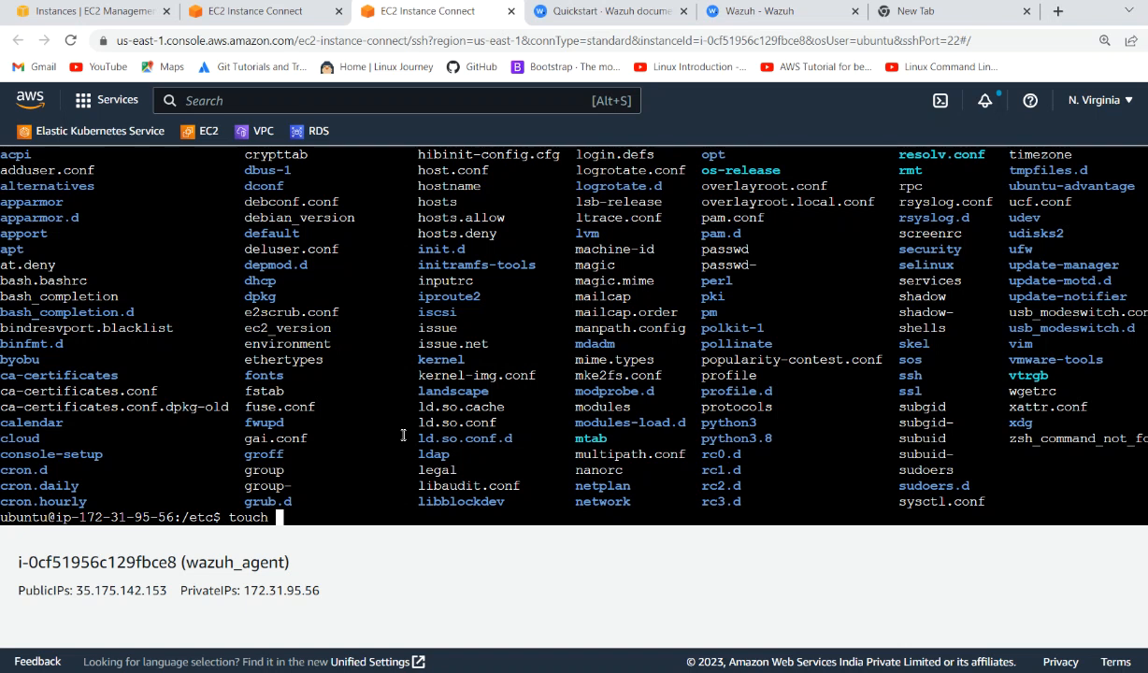
type("2ndattempt.")
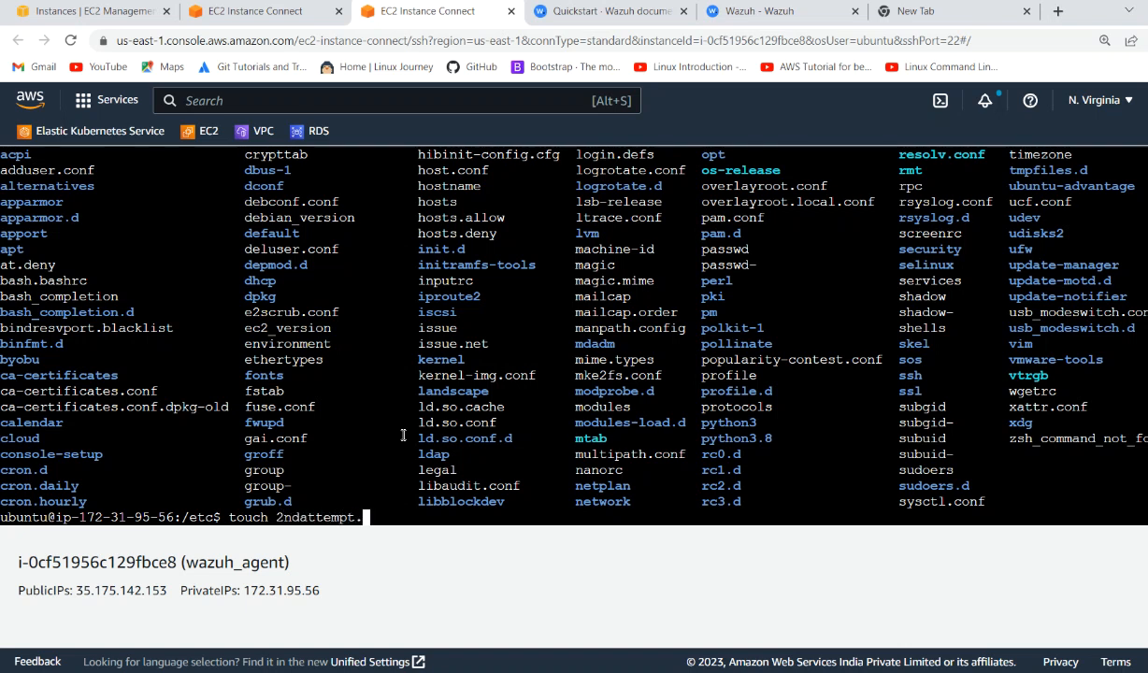
key("Return")
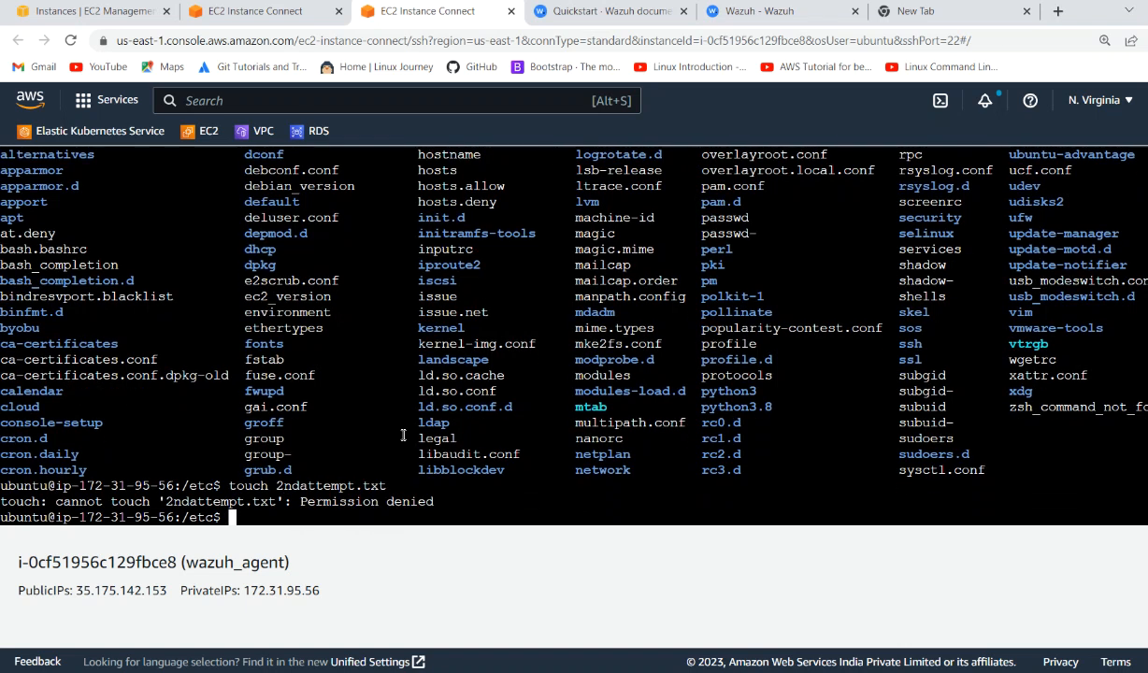
- Create 2ndattempt.txt in /etc with sudo touch, then return to the Wazuh interface
type("touch 2ndattempt.txt")
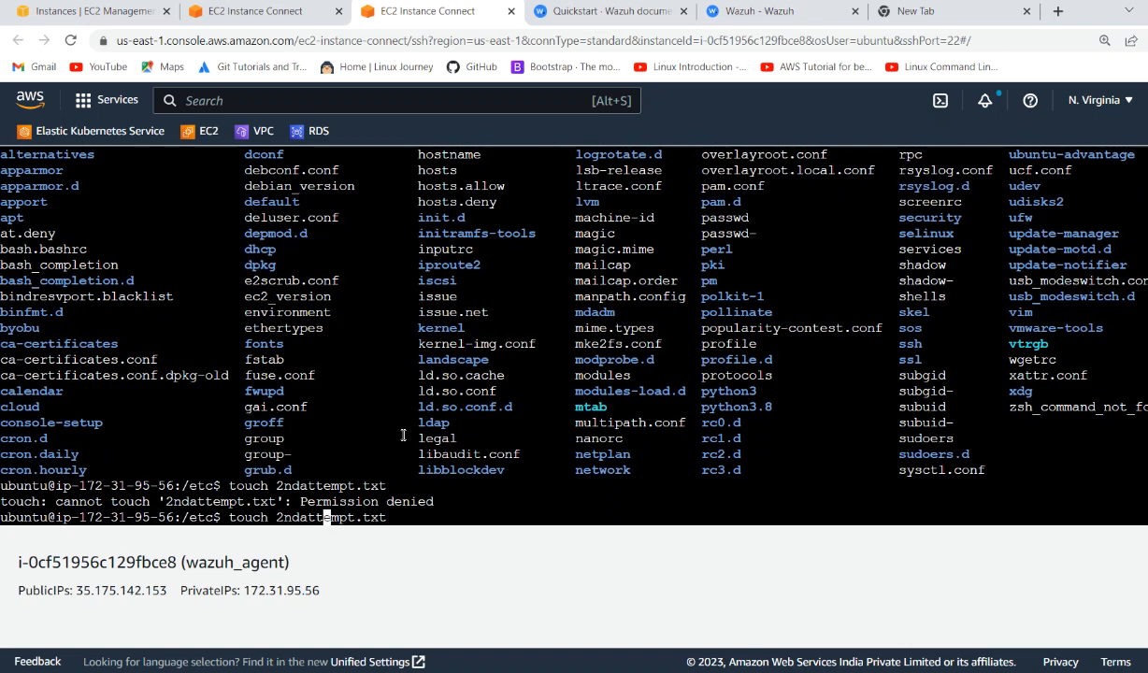
type("sudo")
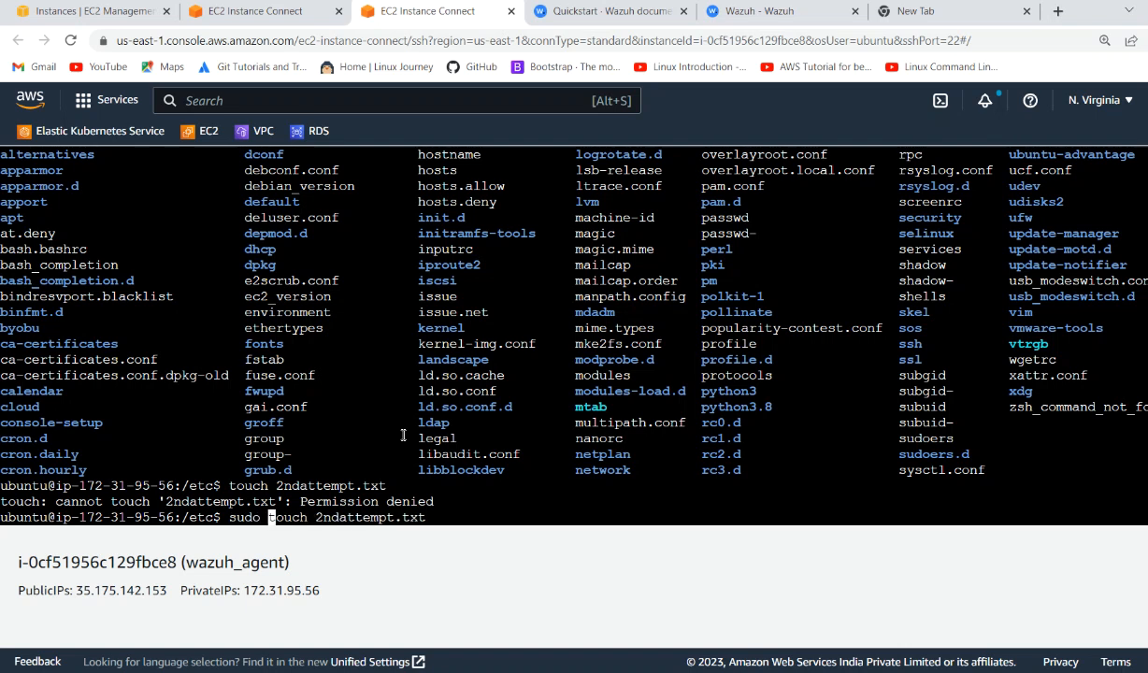
key("Return")
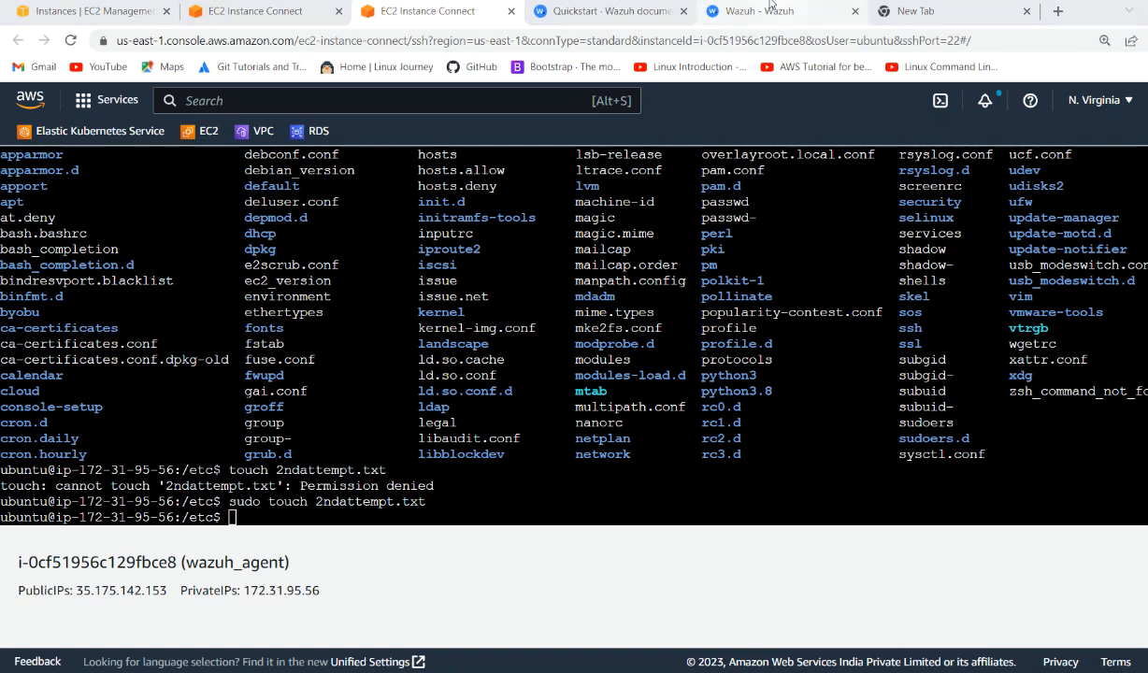
left_click(758, 11)
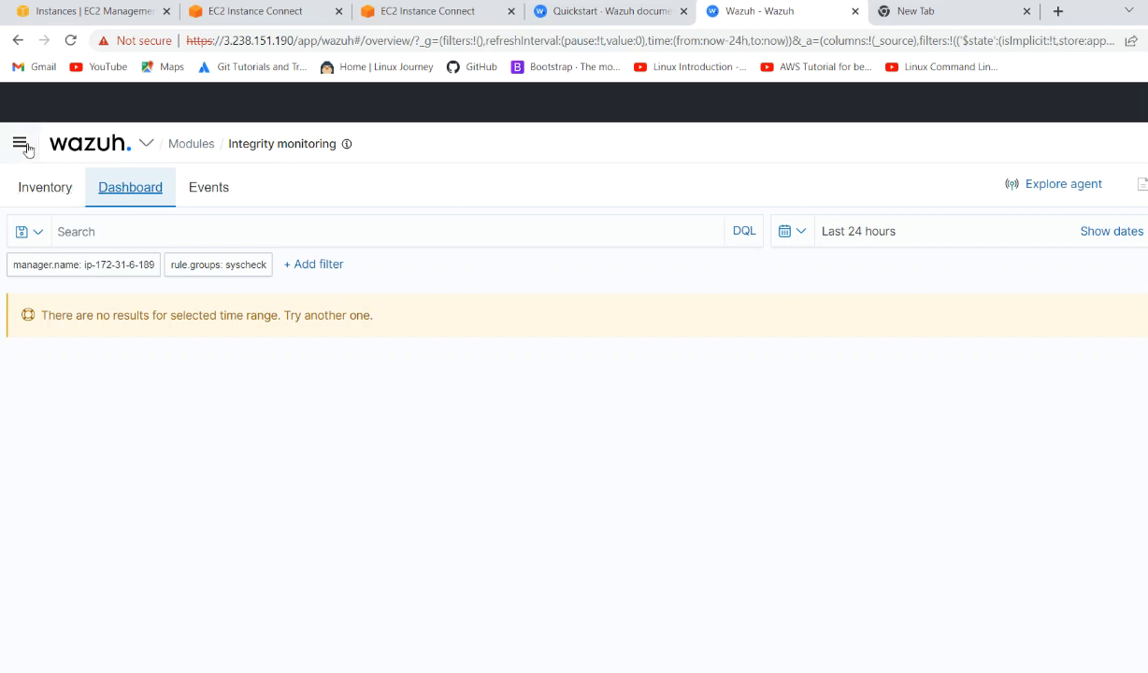
- Show the Integrity monitoring Events list with the added /etc/2ndattempt.txt event
left_click(209, 187)
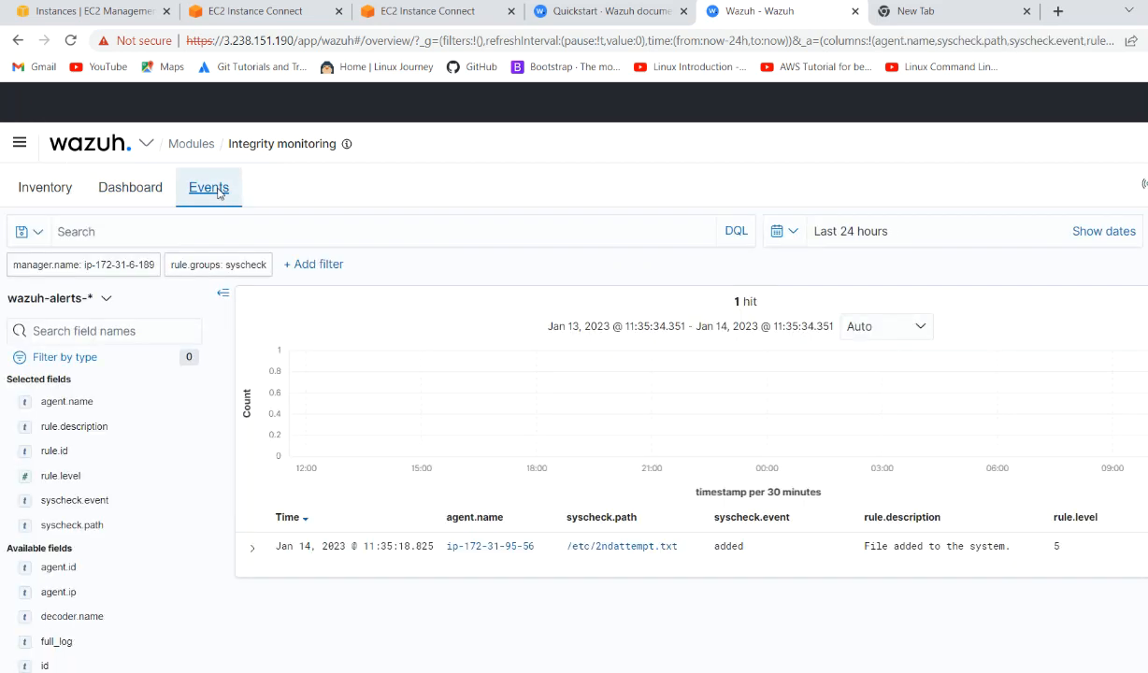
mouse_move(252, 550)
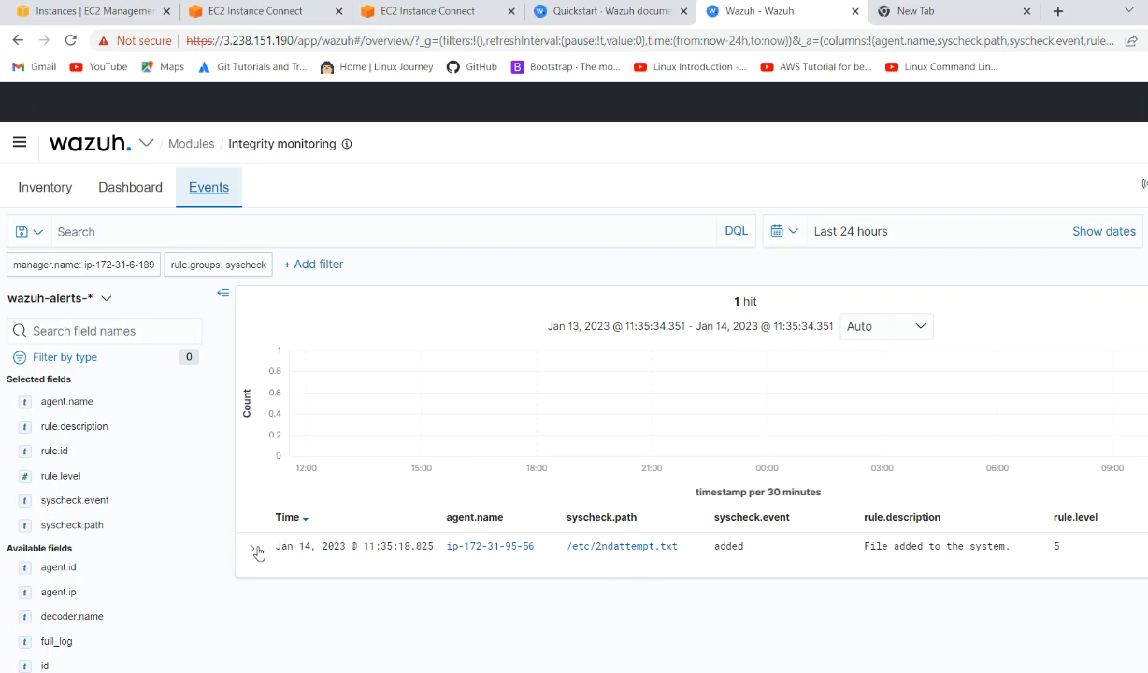
mouse_move(355, 557)
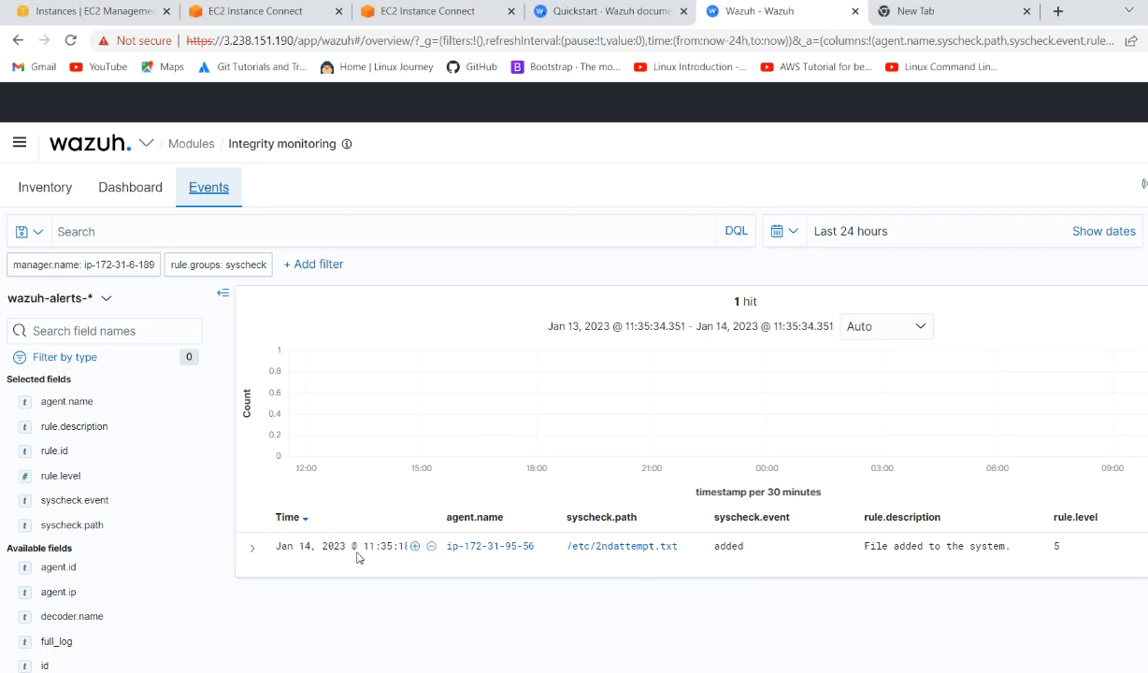
mouse_move(602, 561)
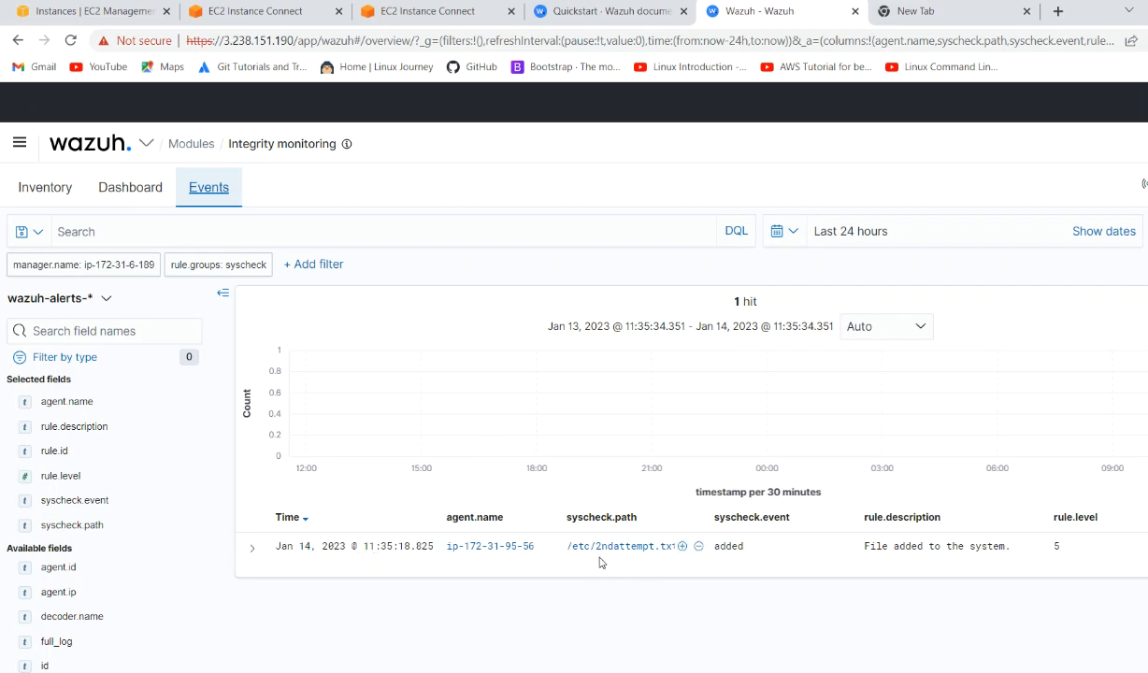
mouse_move(779, 359)
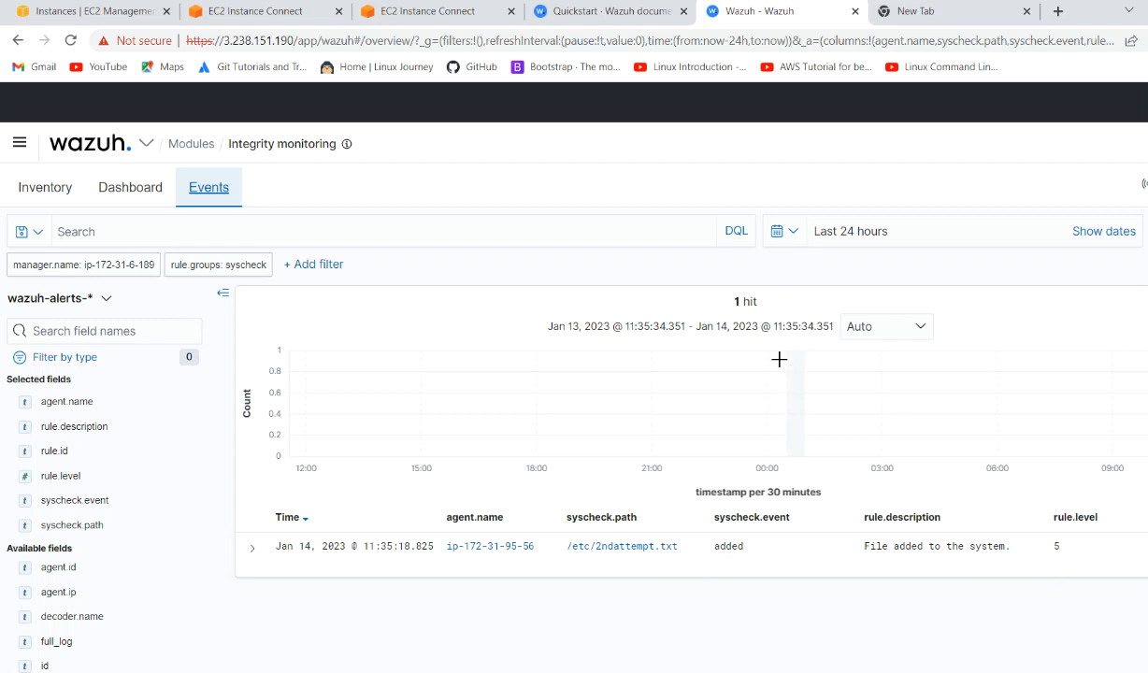
- Review the dashboard's Alerts by action, Top 5 agents, Rule distribution and Actions panels for the added-file alert
left_click(131, 187)
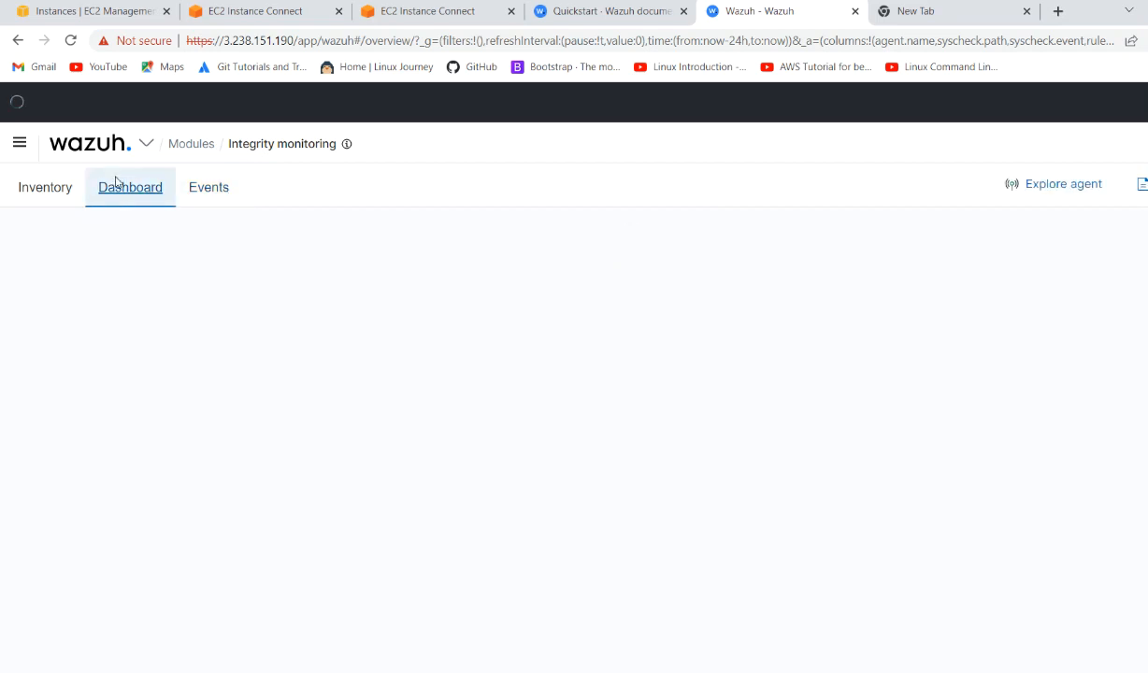
left_click(130, 187)
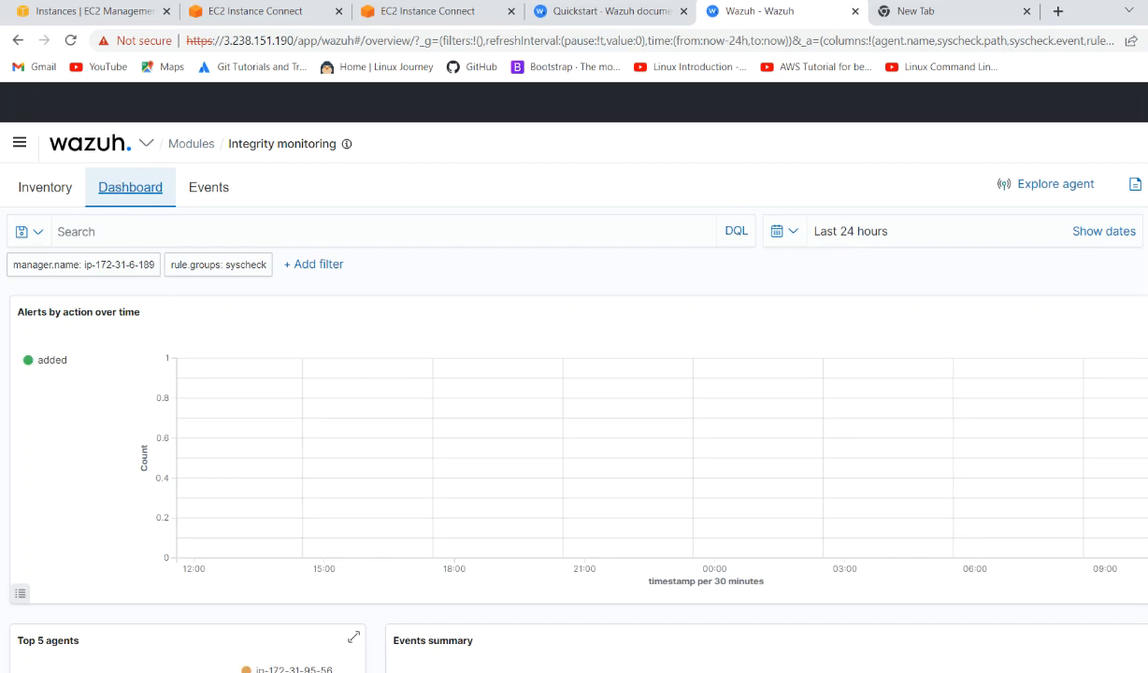
scroll("down", 3)
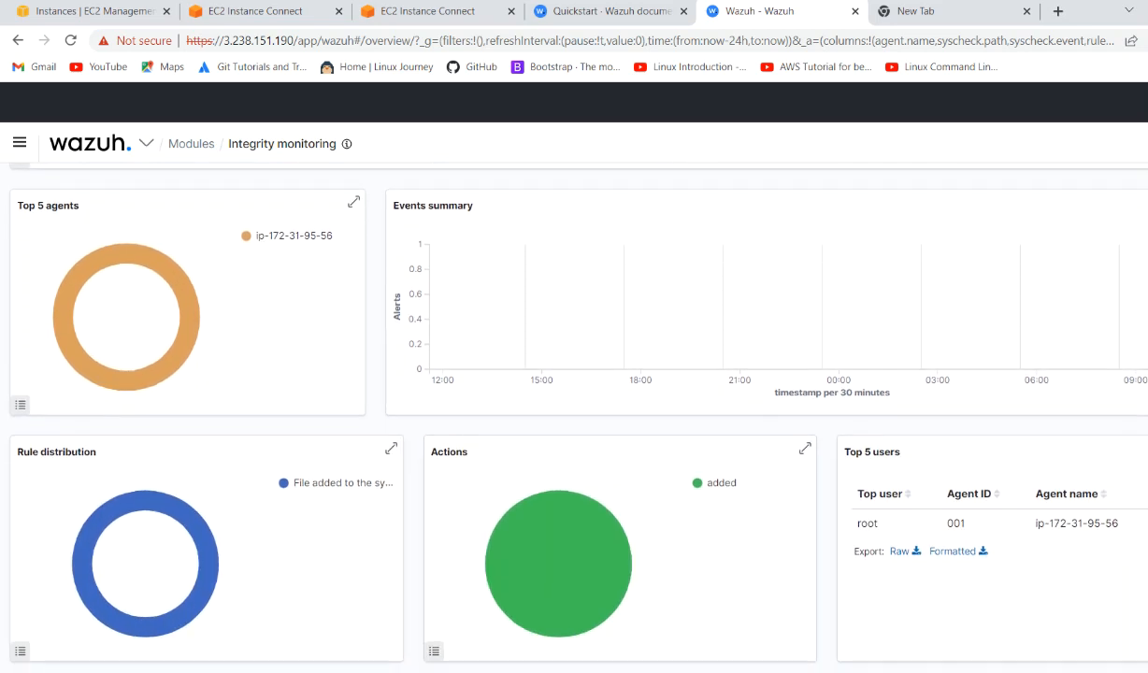
scroll("up", 3)
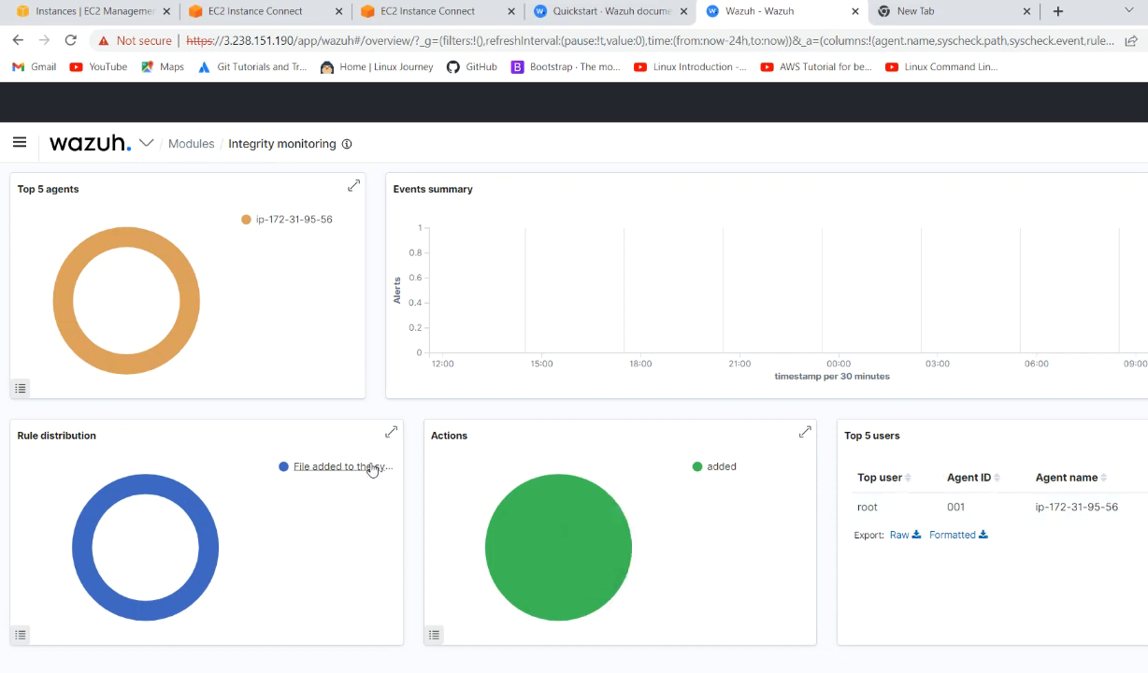
mouse_move(673, 520)
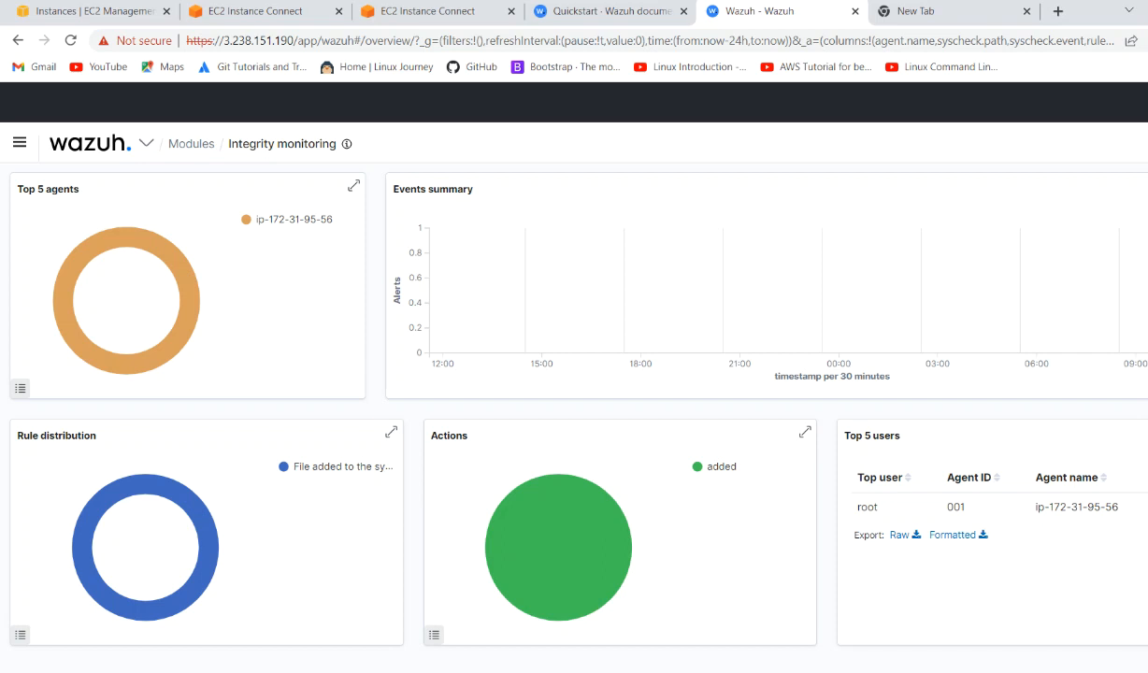
scroll("up", 3)
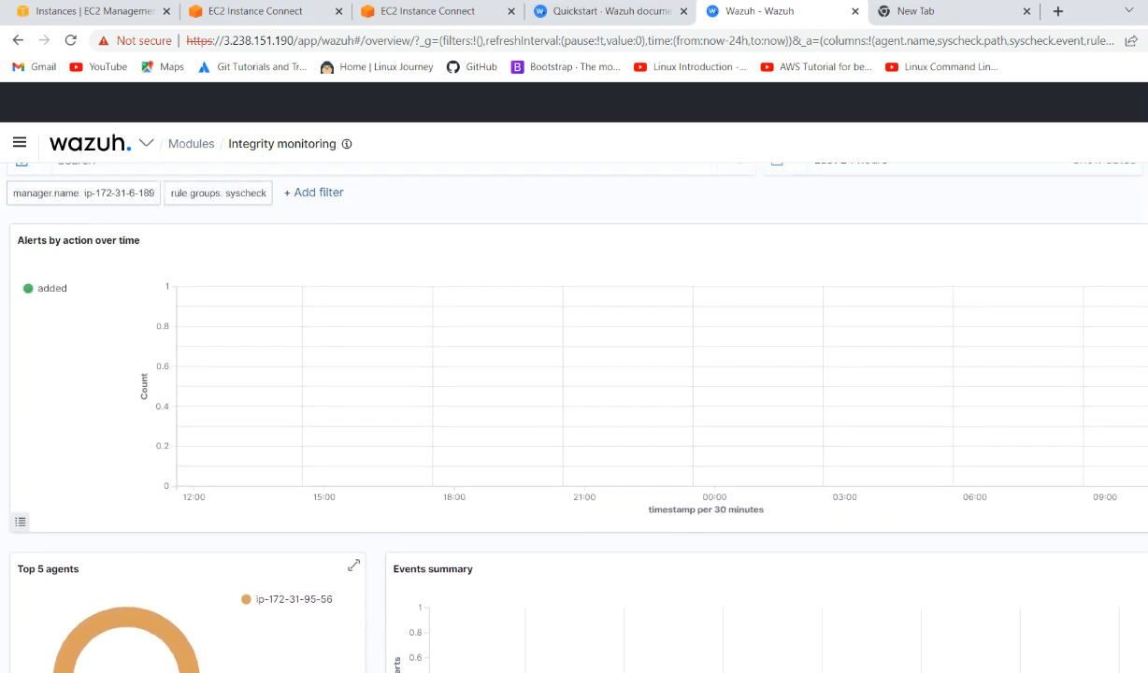
scroll("up", 3)
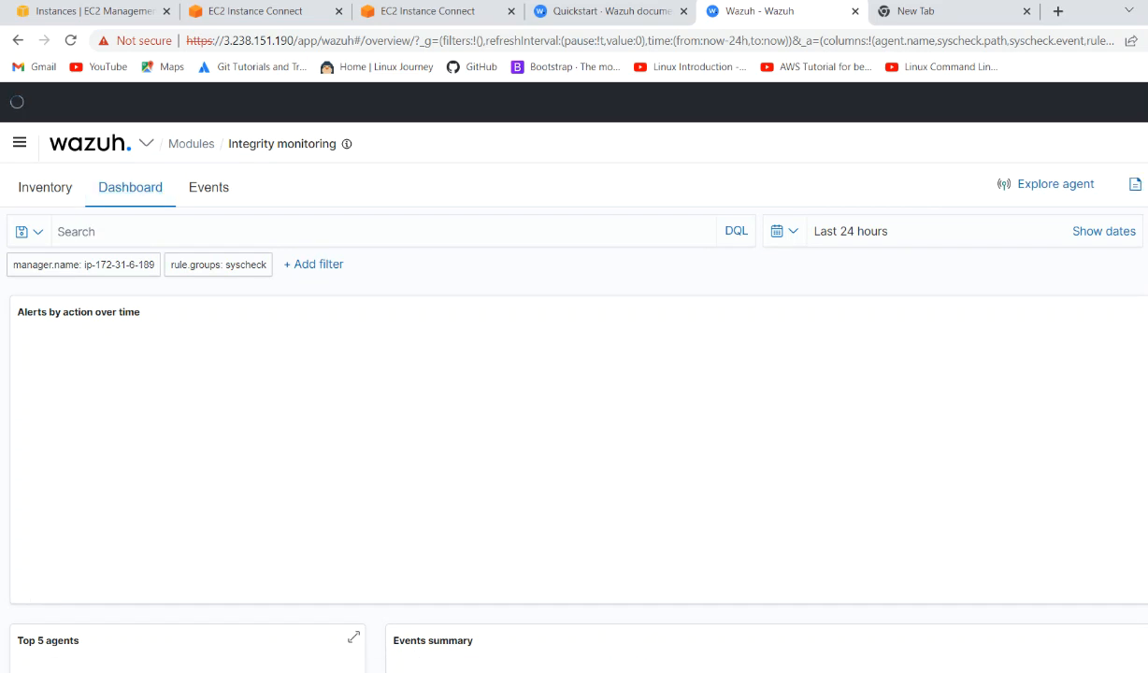
scroll("down", 3)
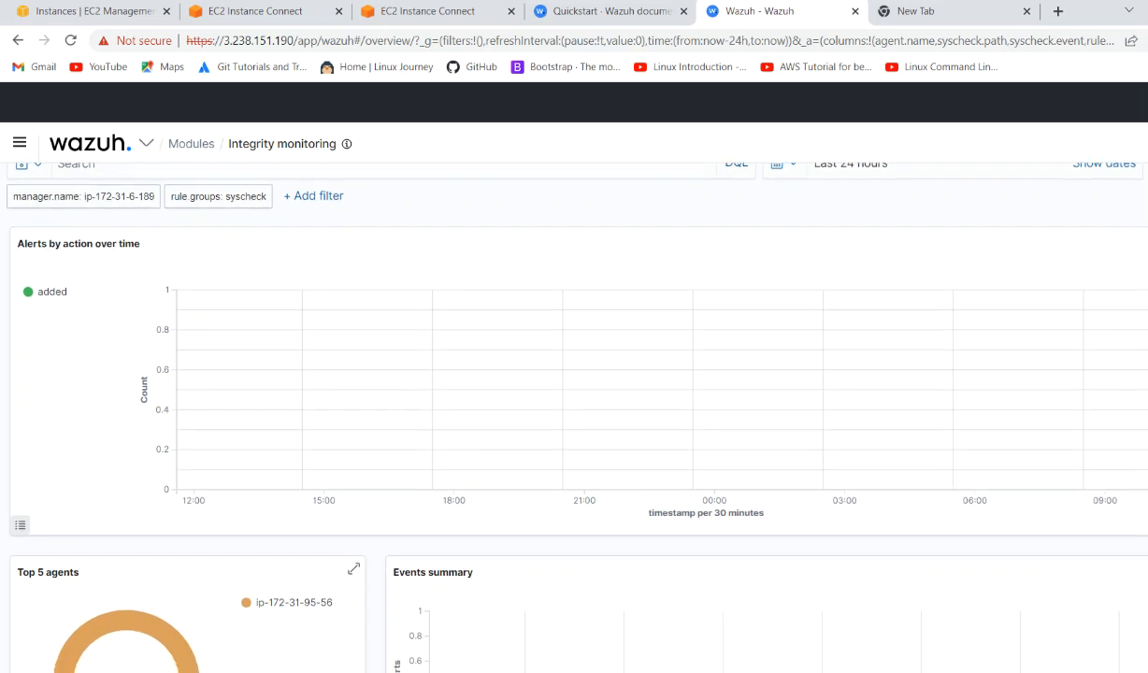
scroll("down", 3)
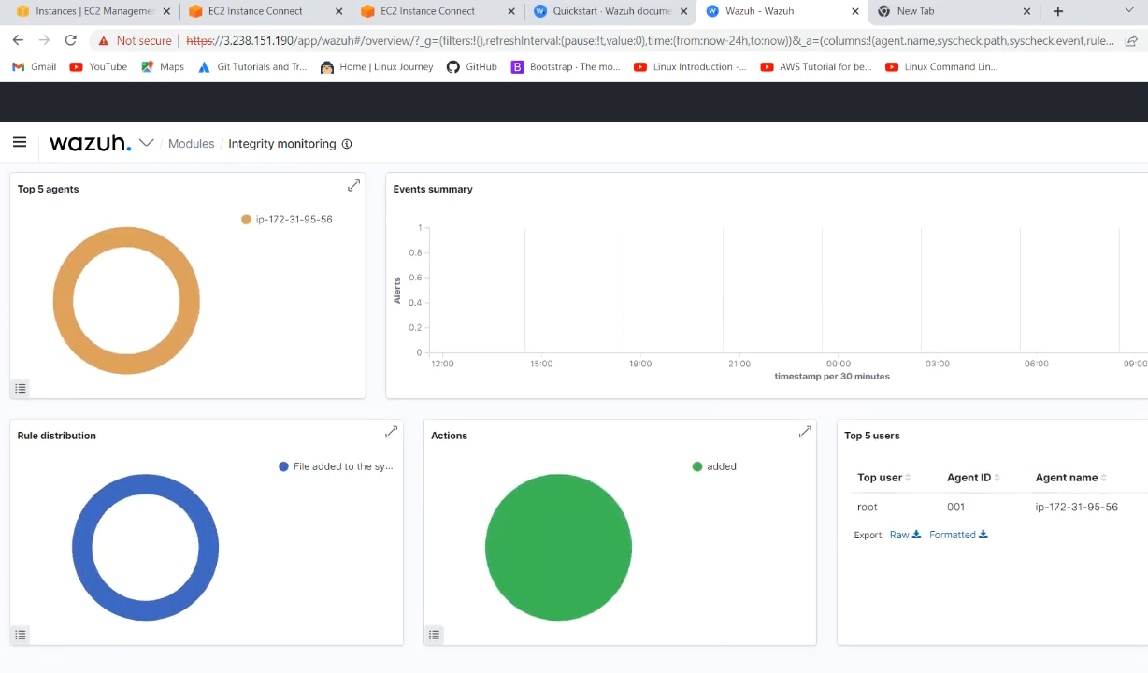
mouse_move(445, 458)
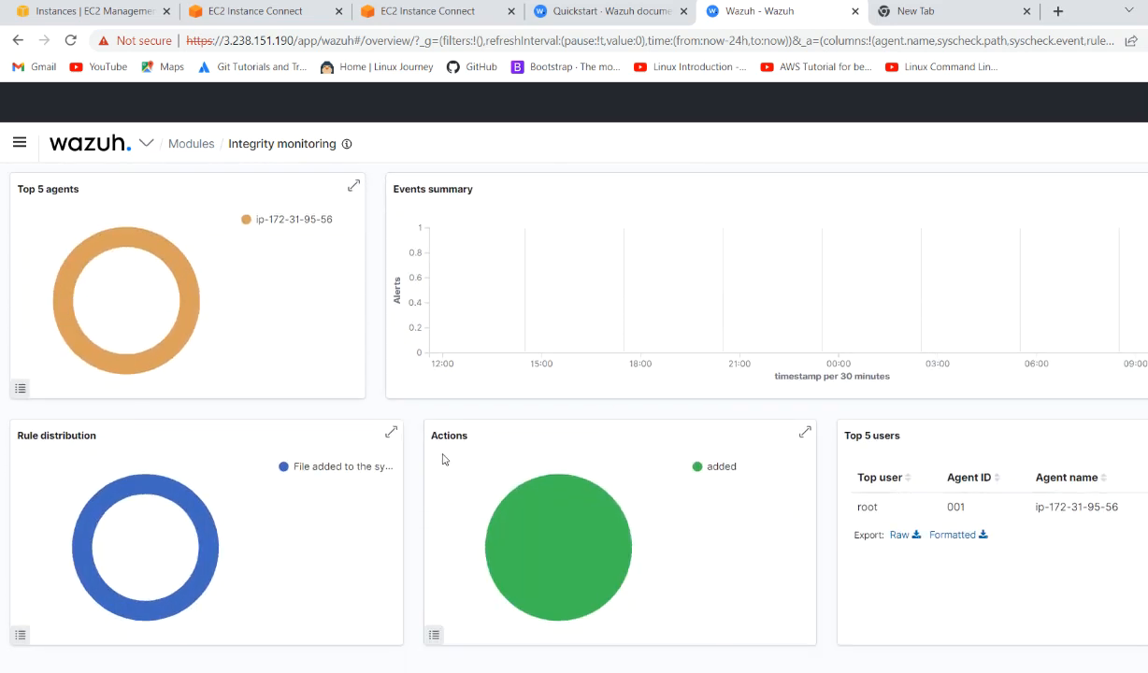
mouse_move(716, 471)
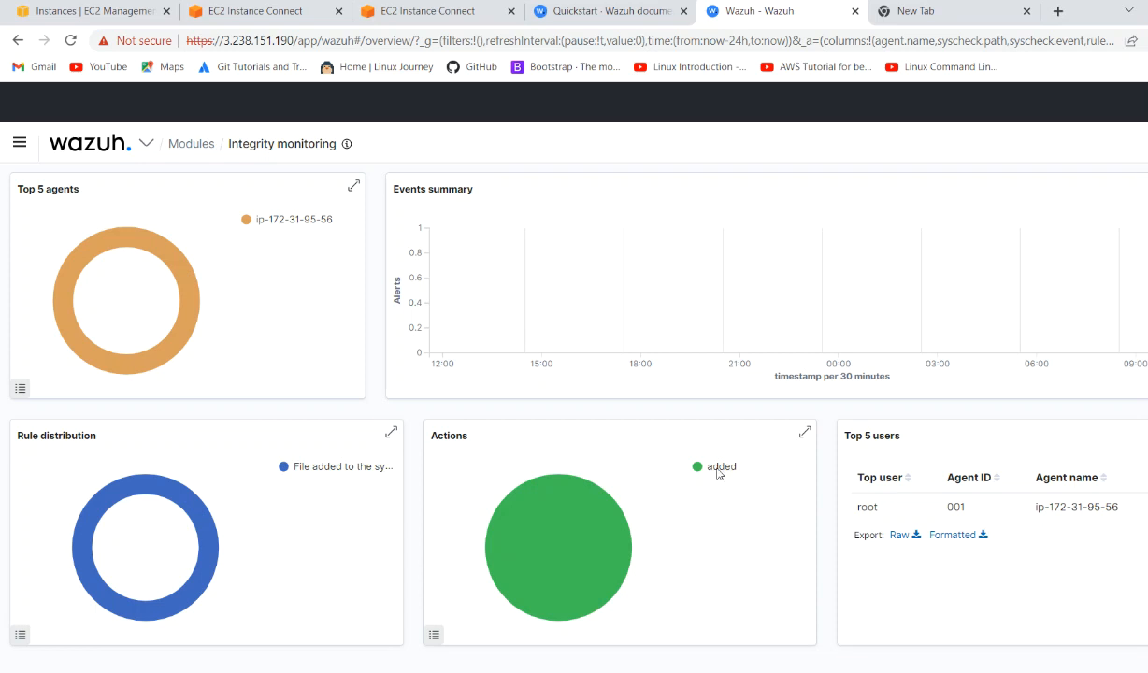
mouse_move(445, 303)
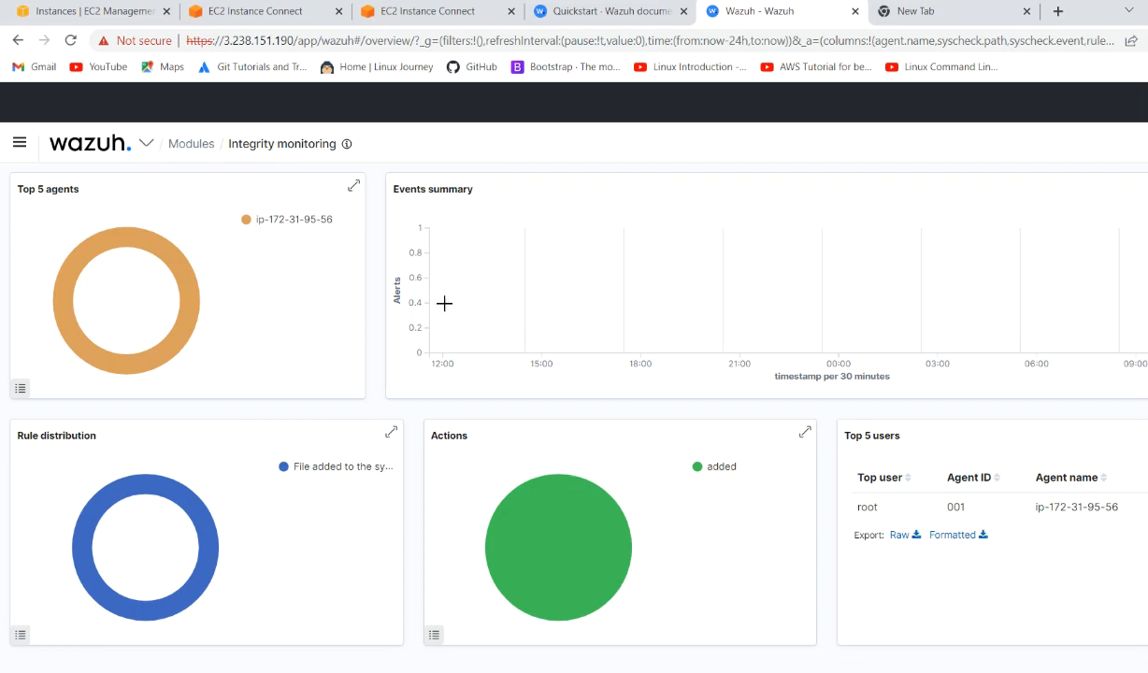
mouse_move(445, 303)
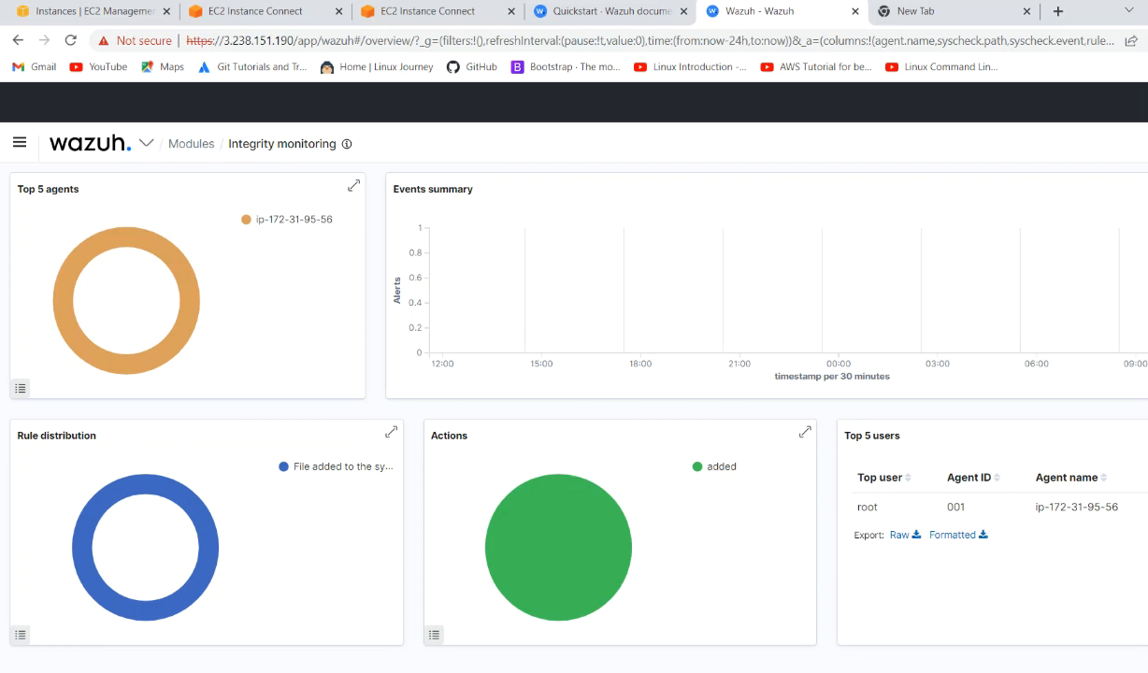
- Return to the Events list showing the added 2ndattempt.txt hit at rule level 5
left_click(210, 187)
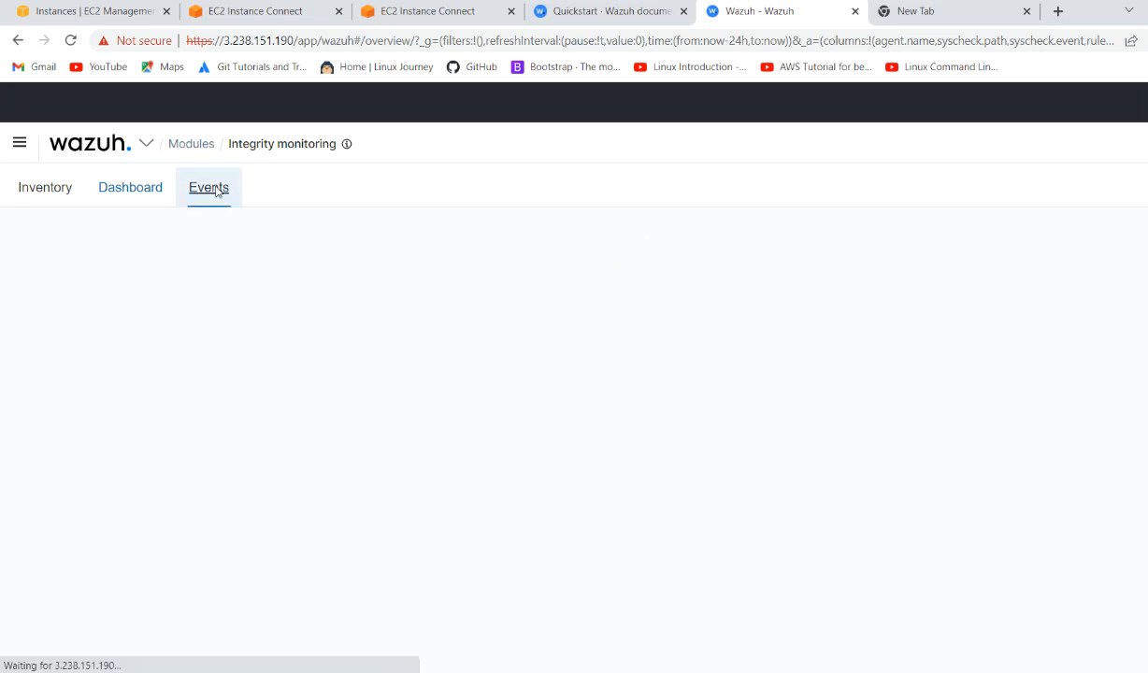
left_click(208, 187)
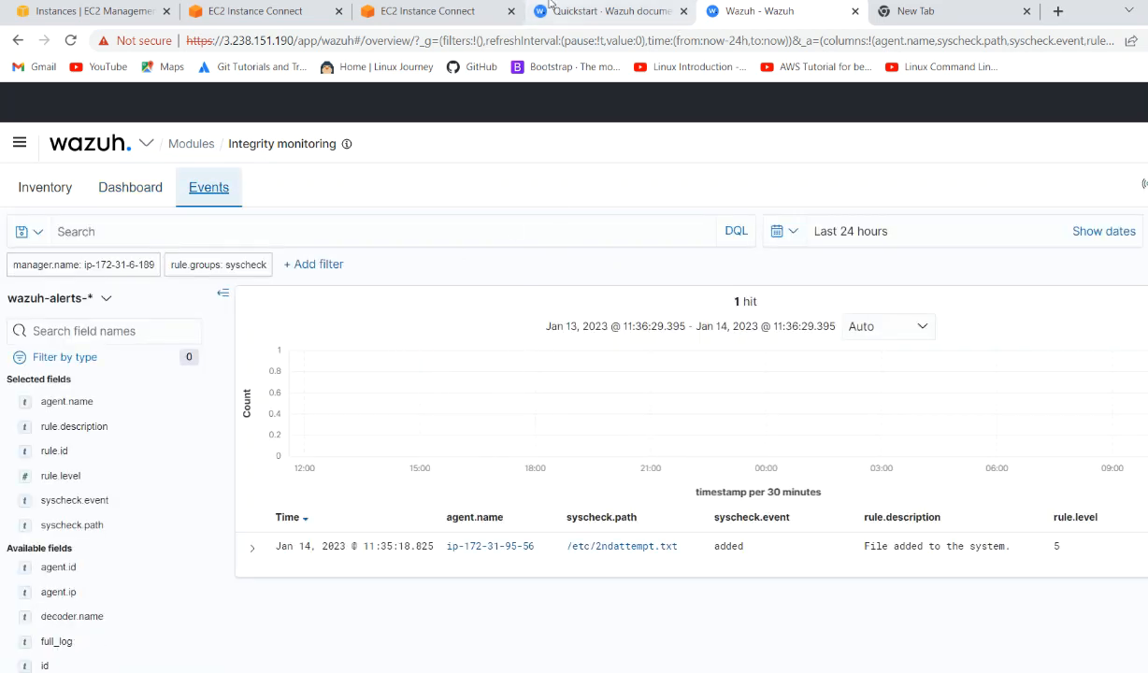
mouse_move(608, 11)
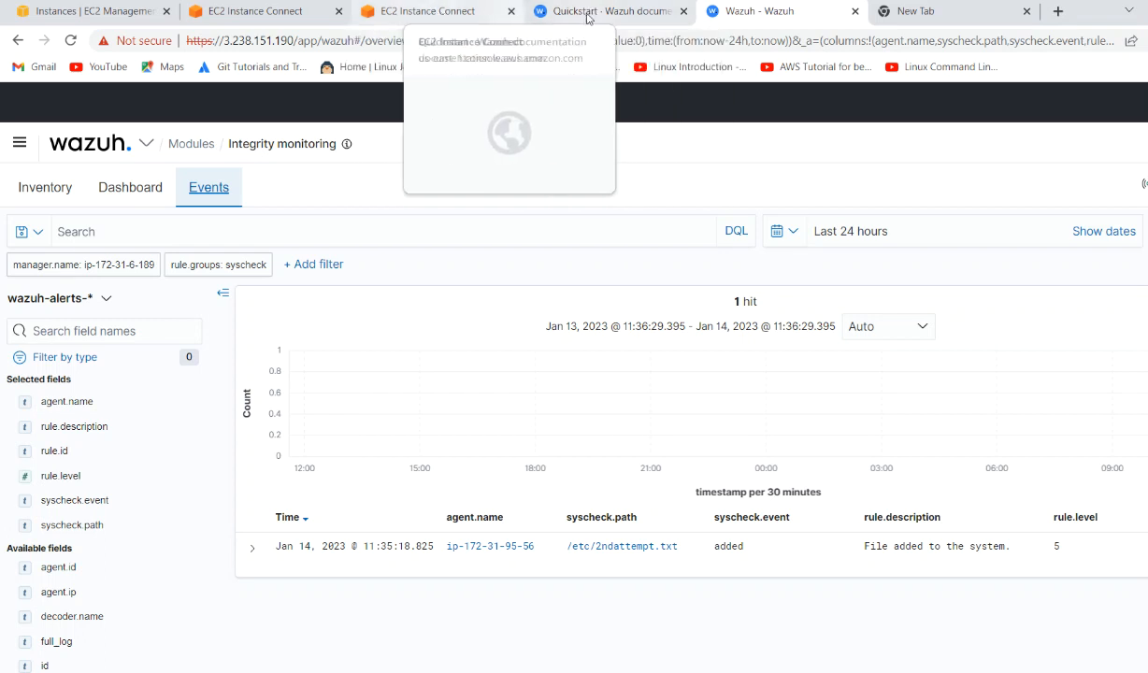
- Edit /etc/2ndattempt.txt with sudo vi, add a second text line and save with :wq!
left_click(426, 11)
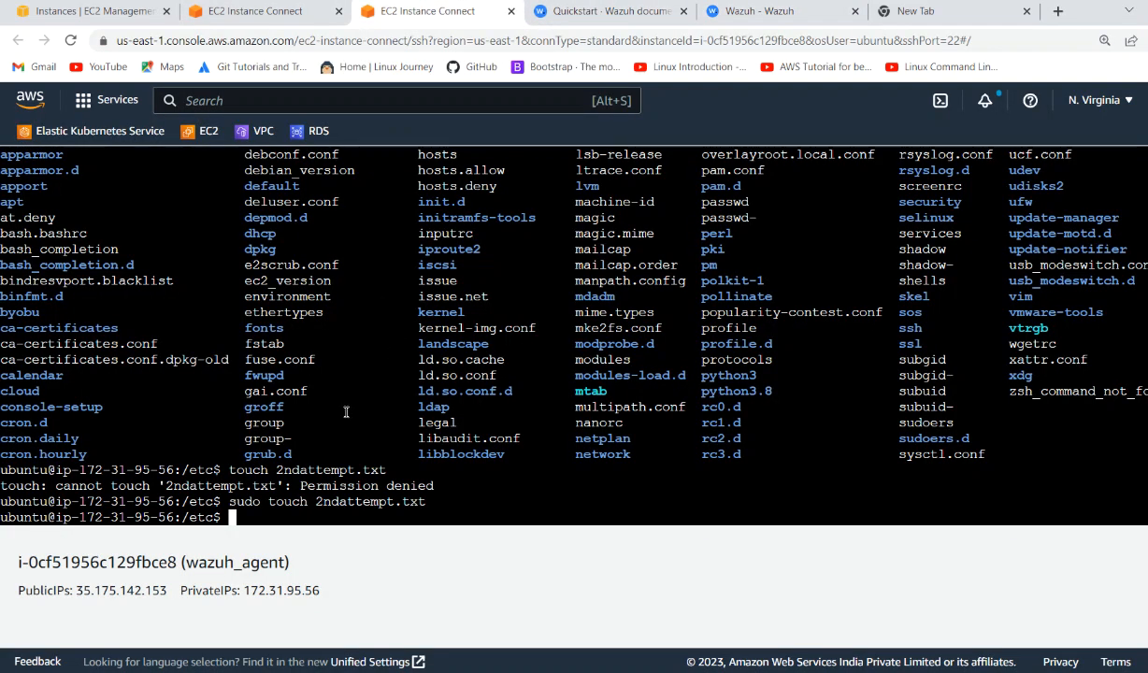
type("c")
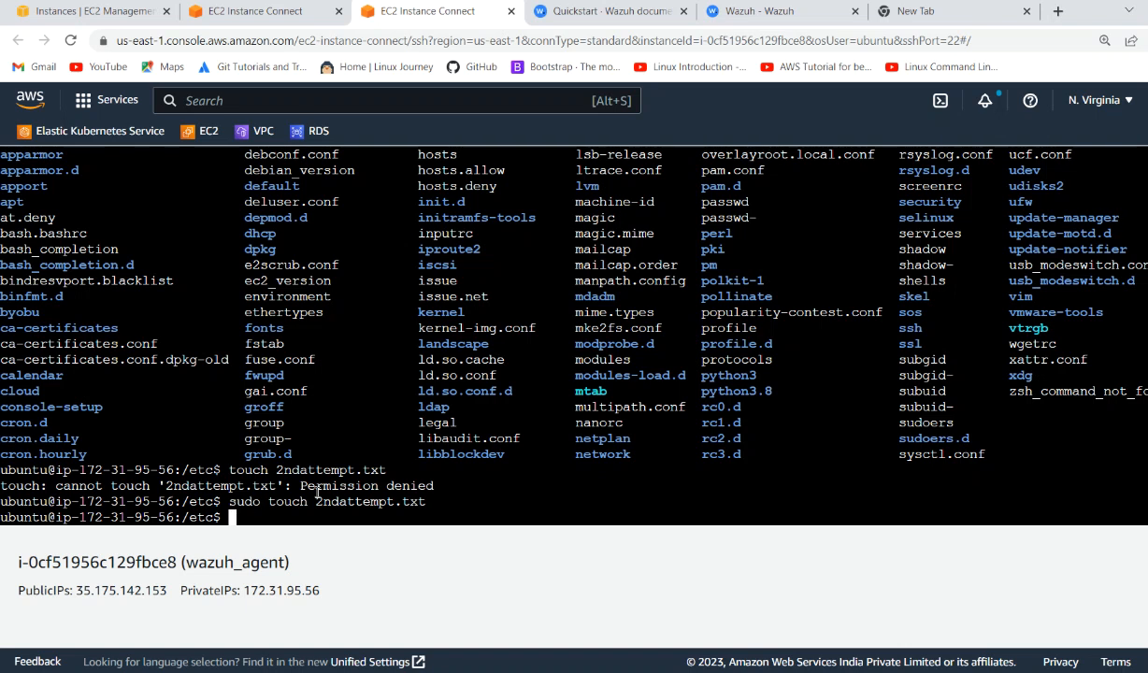
type("sudo")
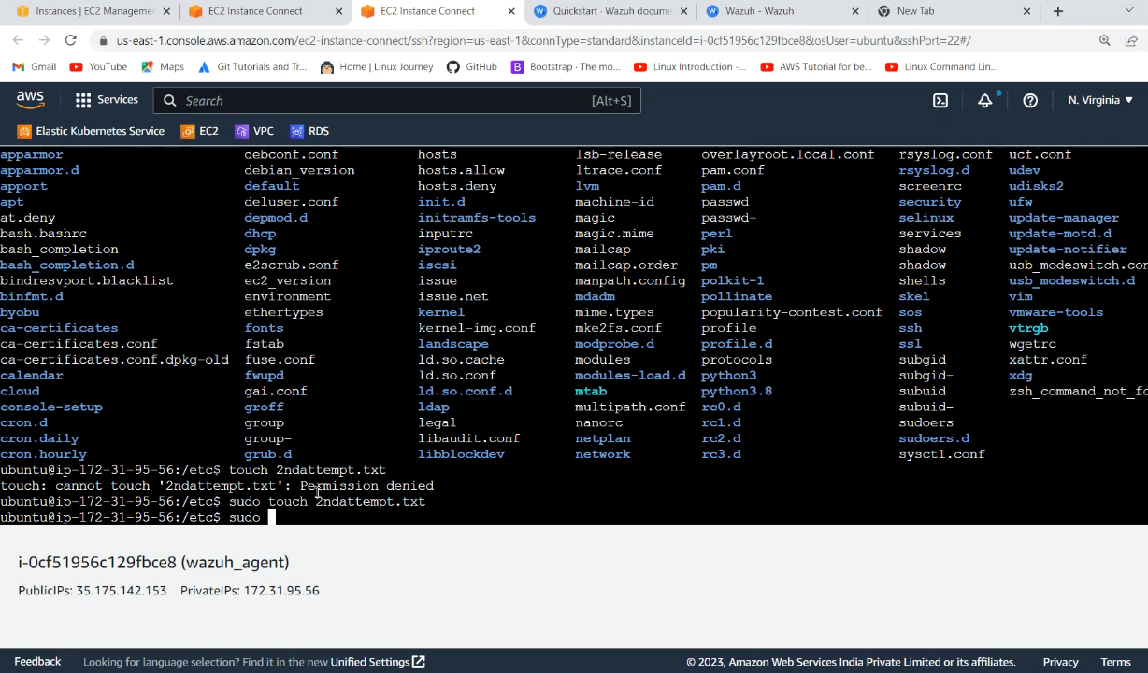
type("vi 2")
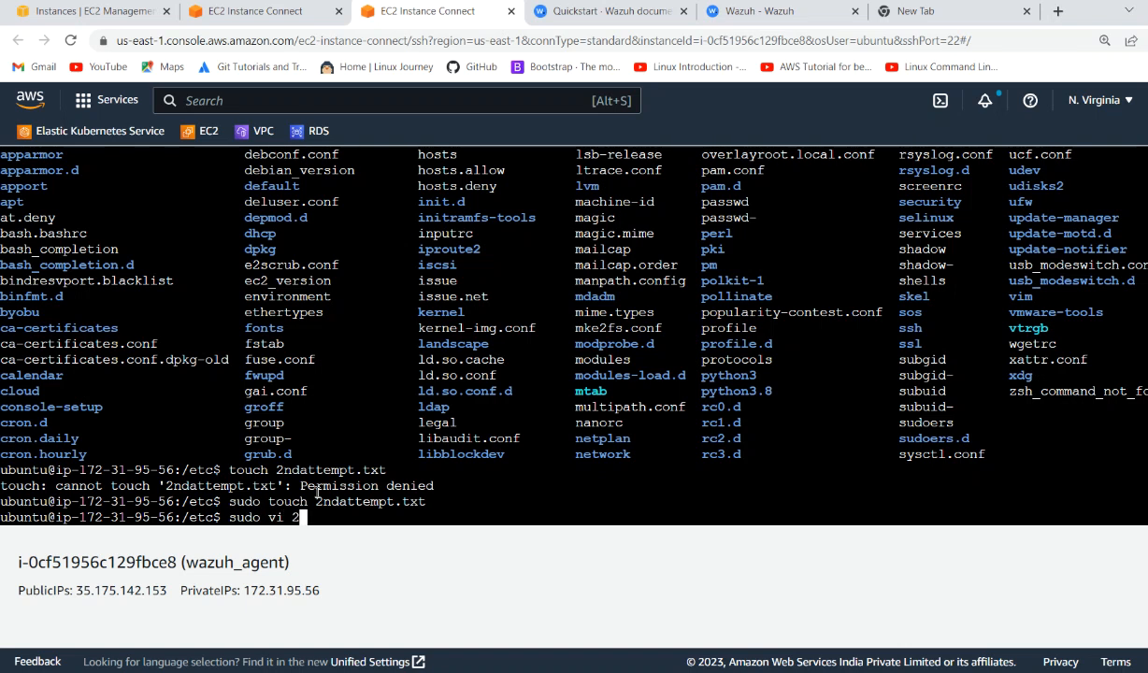
key("Return")
type("hshgshdd")
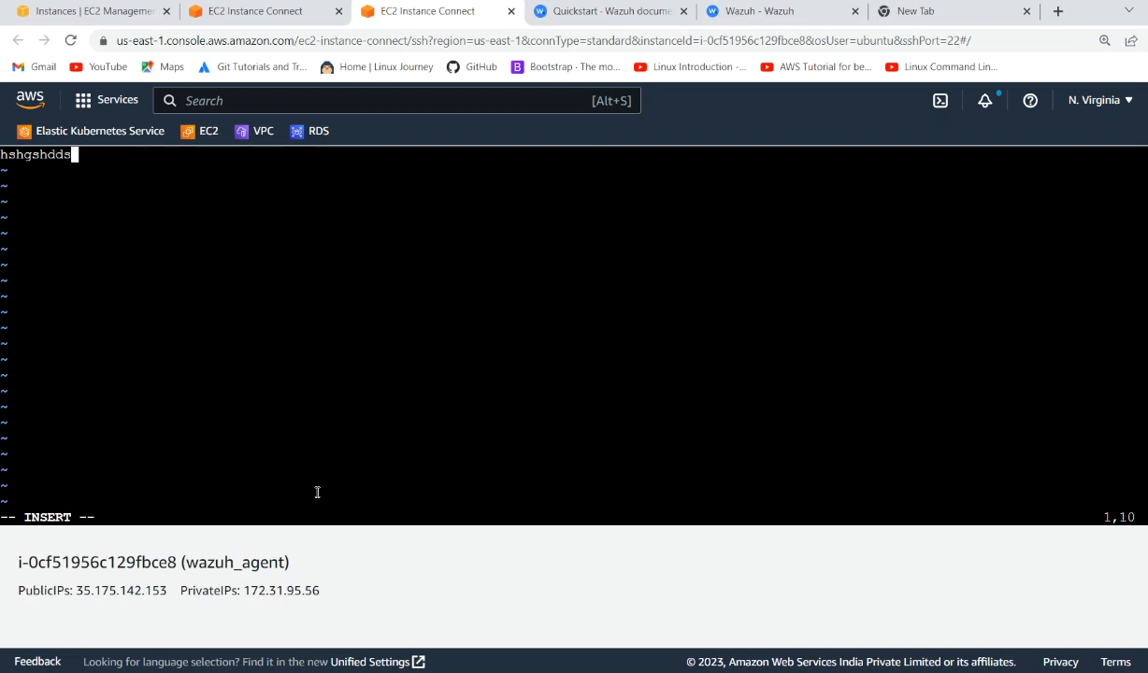
type("ssbsjbjsjbjs")
left_click(574, 516)
type(":")
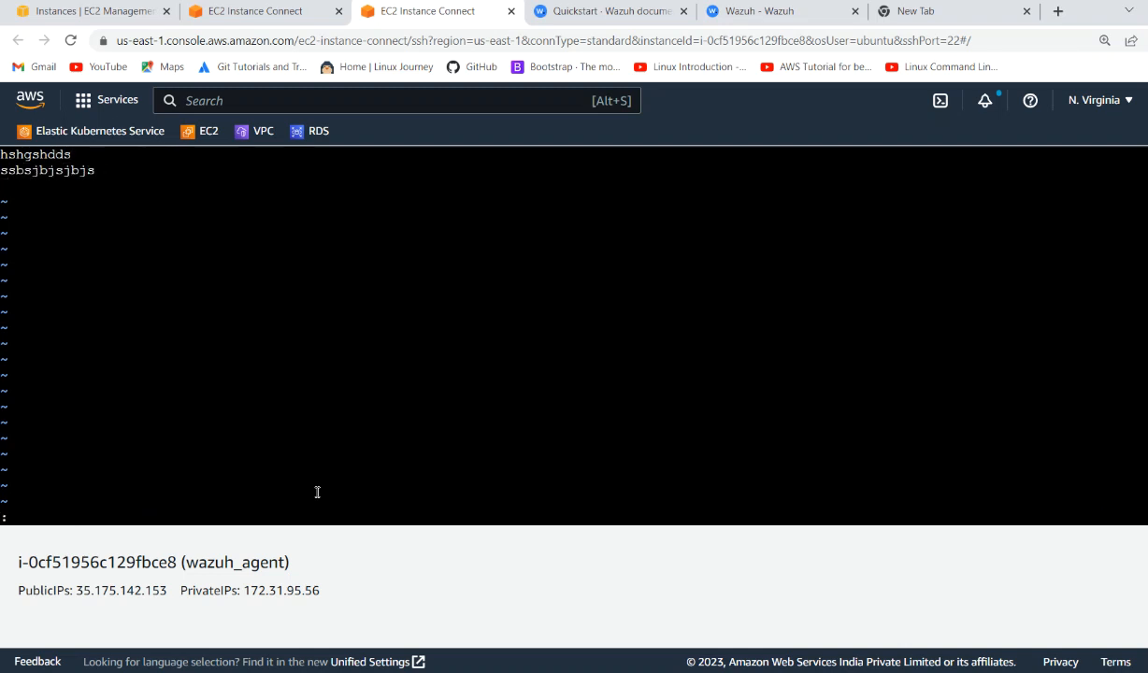
type("wq!")
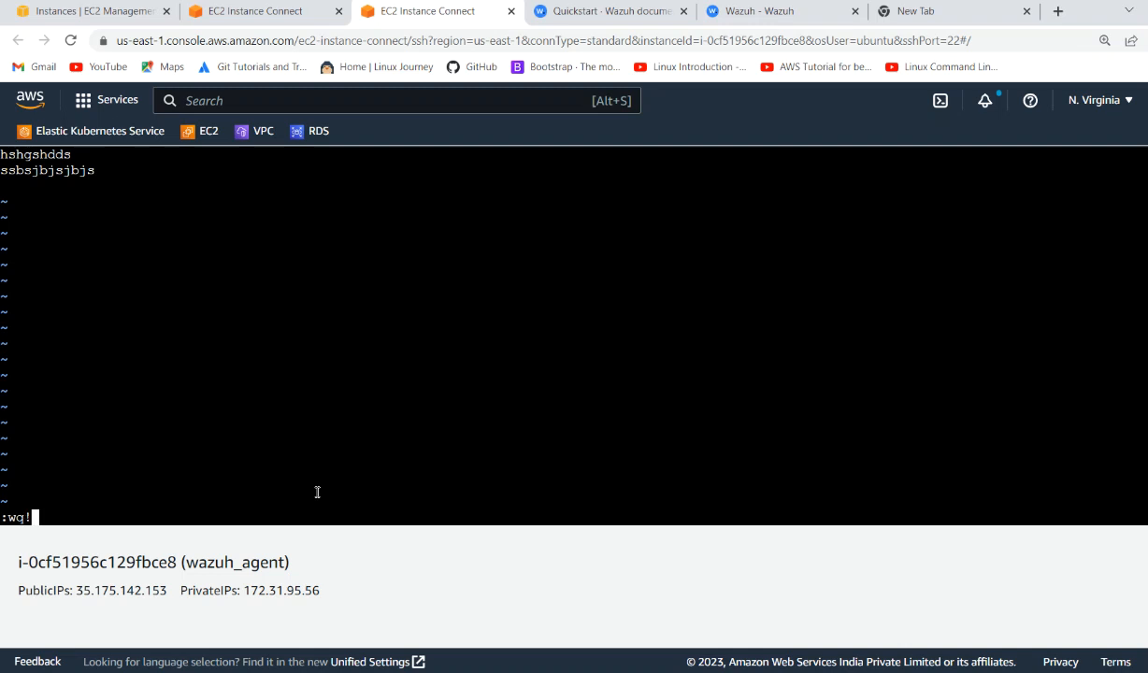
key("Return")
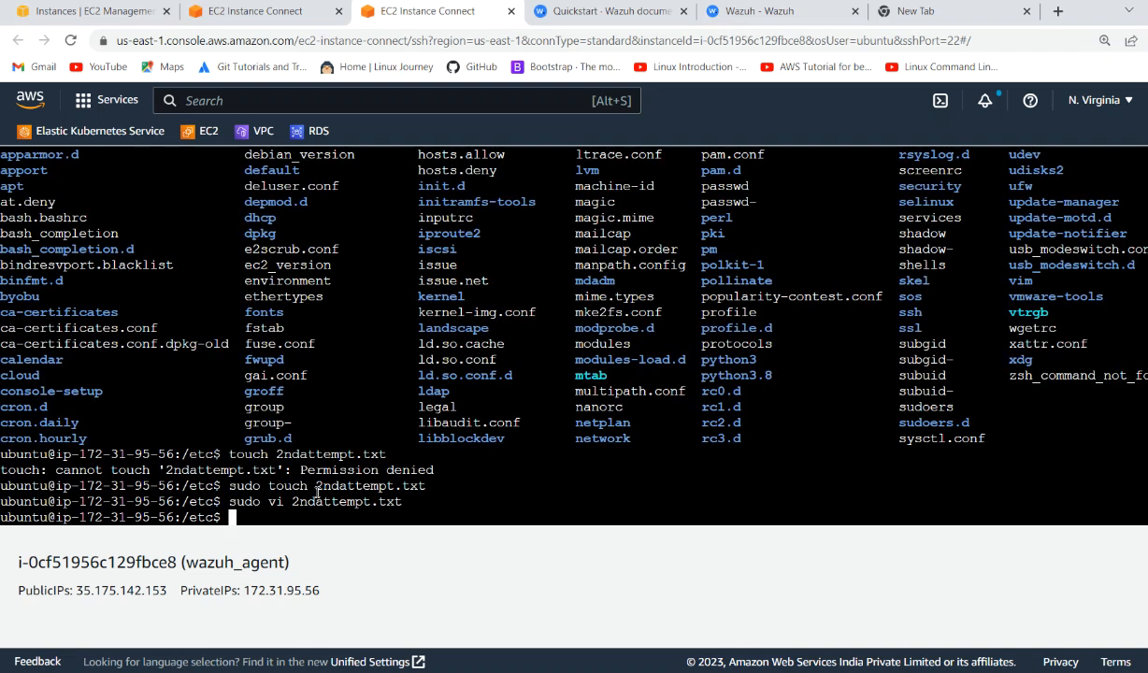
- Print 2ndattempt.txt with cat to confirm its two lines
type("cat")
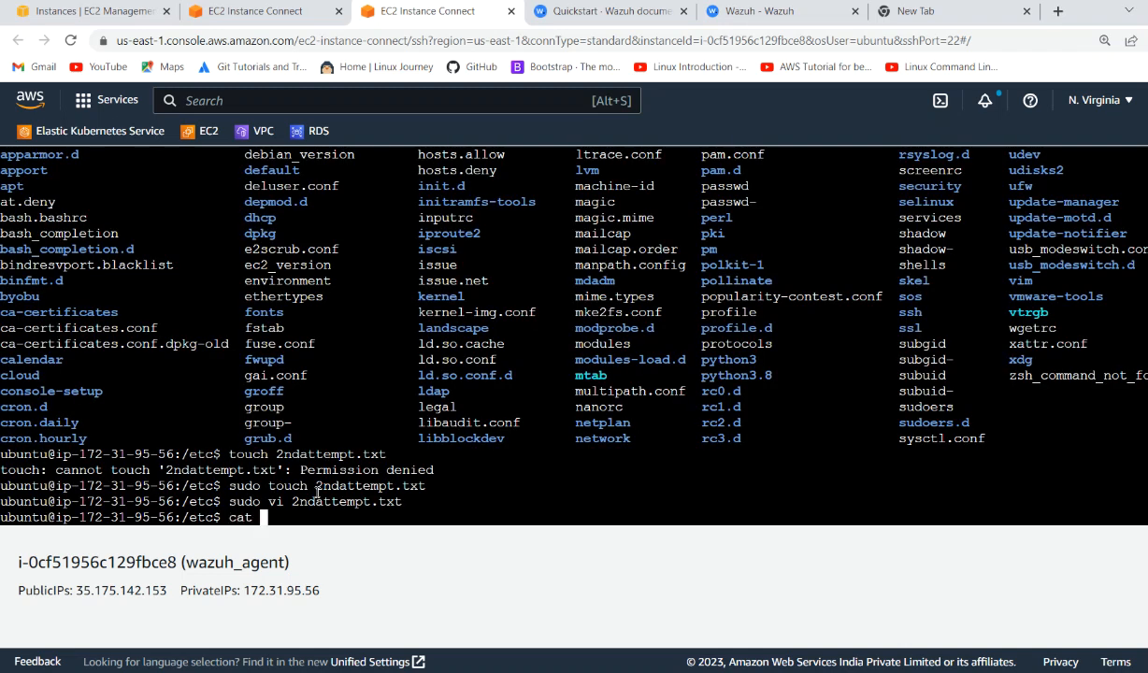
key("Return")
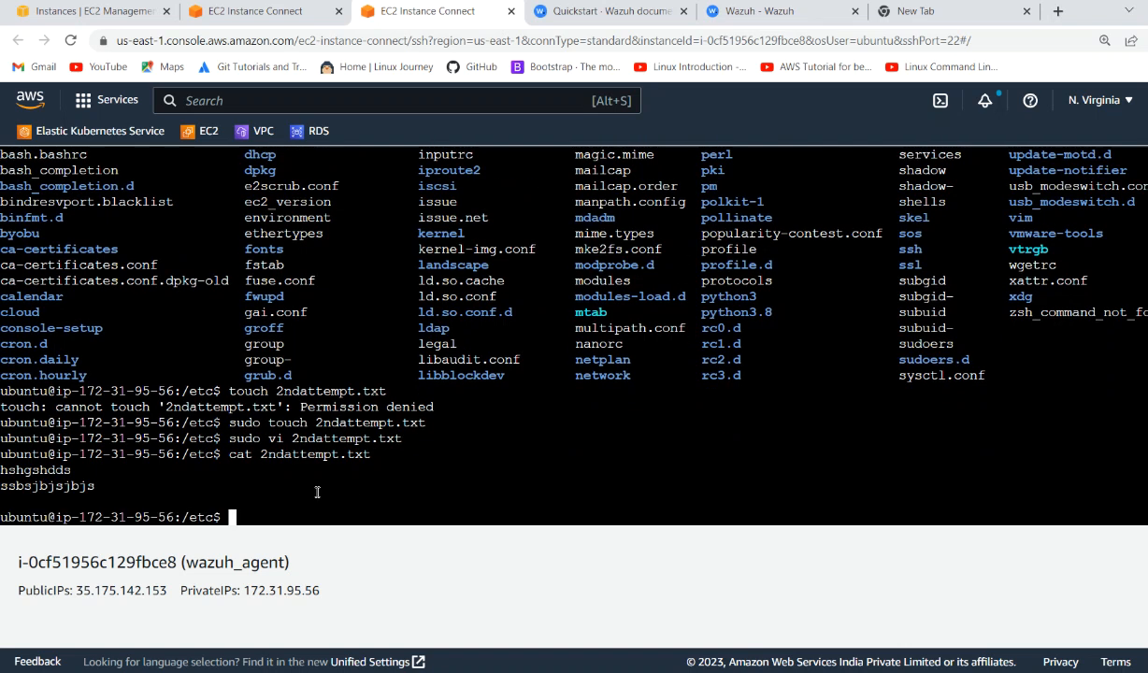
- Expand the 'modified' event for /etc/2ndattempt.txt and inspect its changed size, times and checksums
left_click(782, 11)
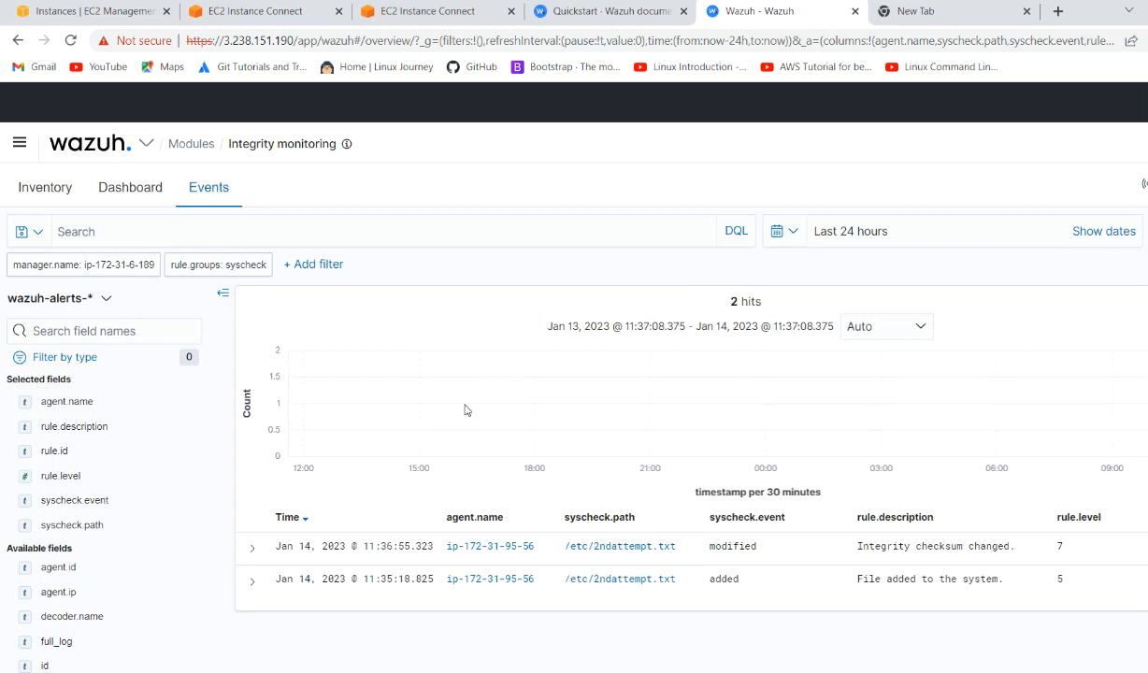
left_click(252, 546)
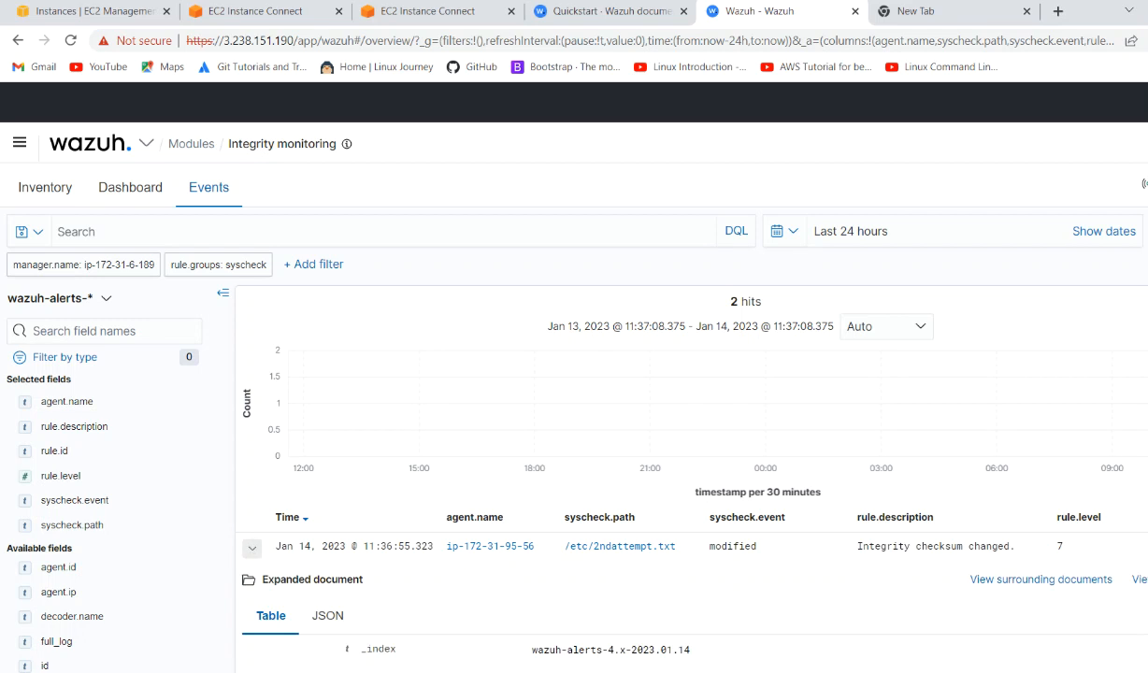
scroll("down", 3)
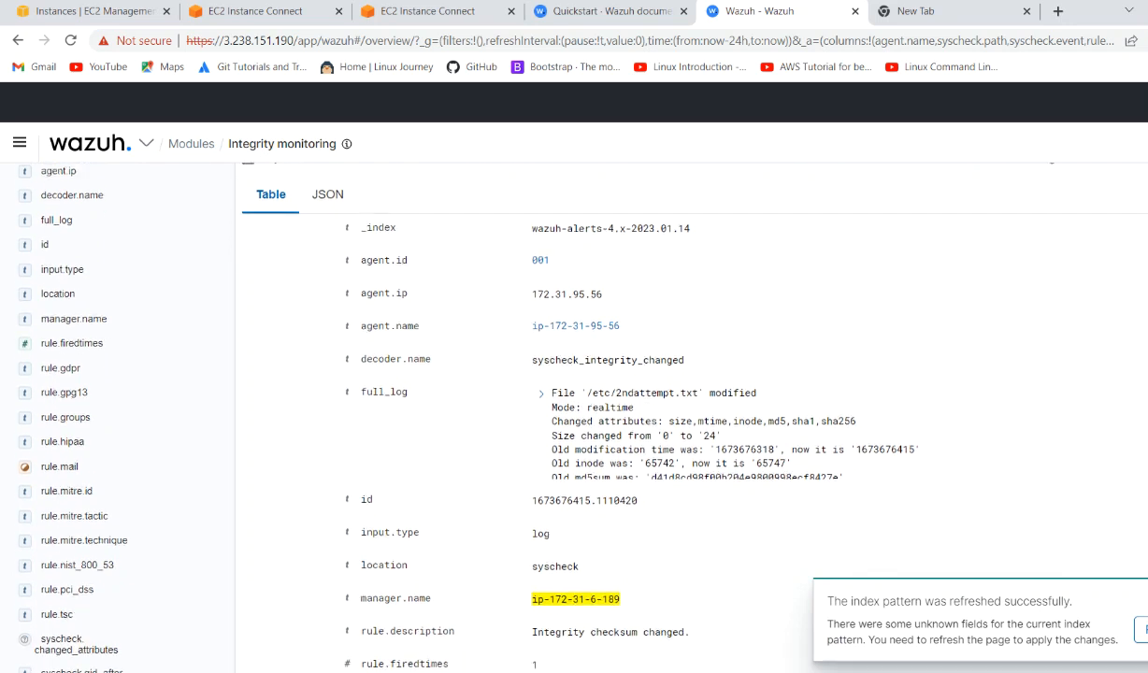
scroll("down", 3)
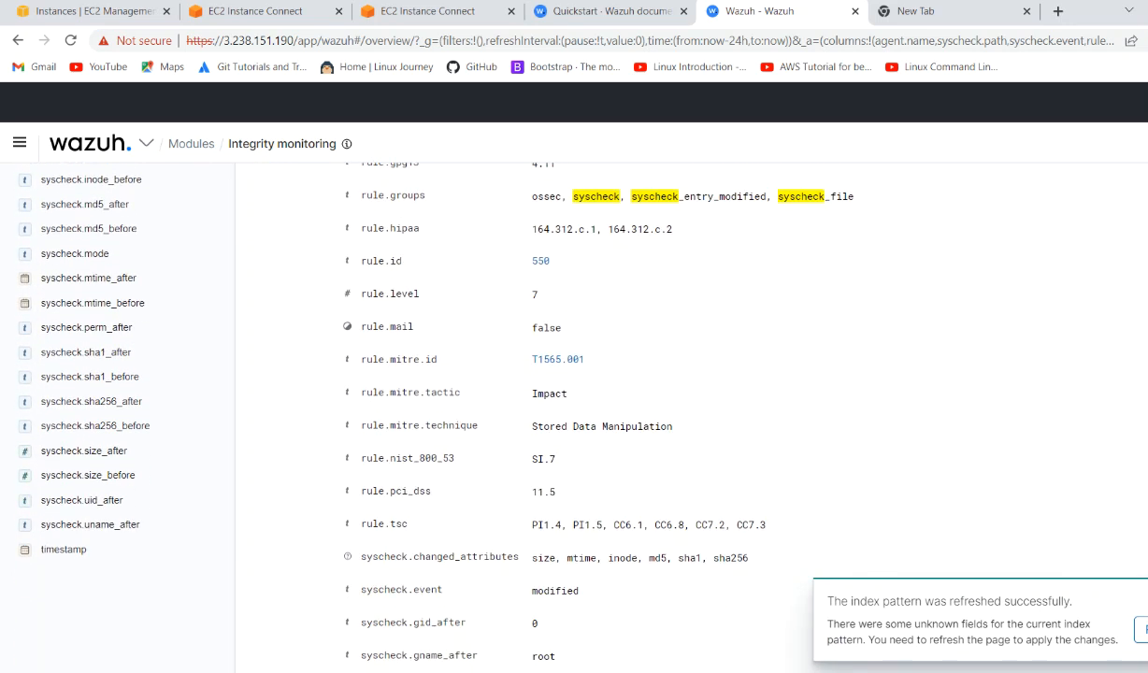
scroll("down", 3)
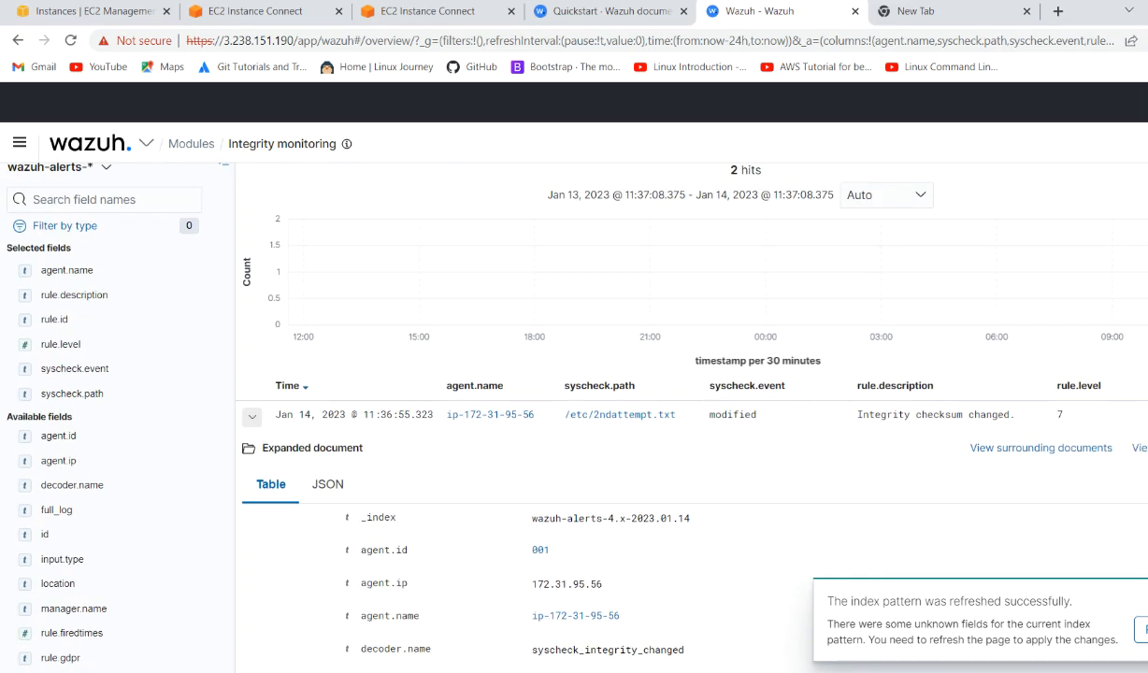
left_click(131, 187)
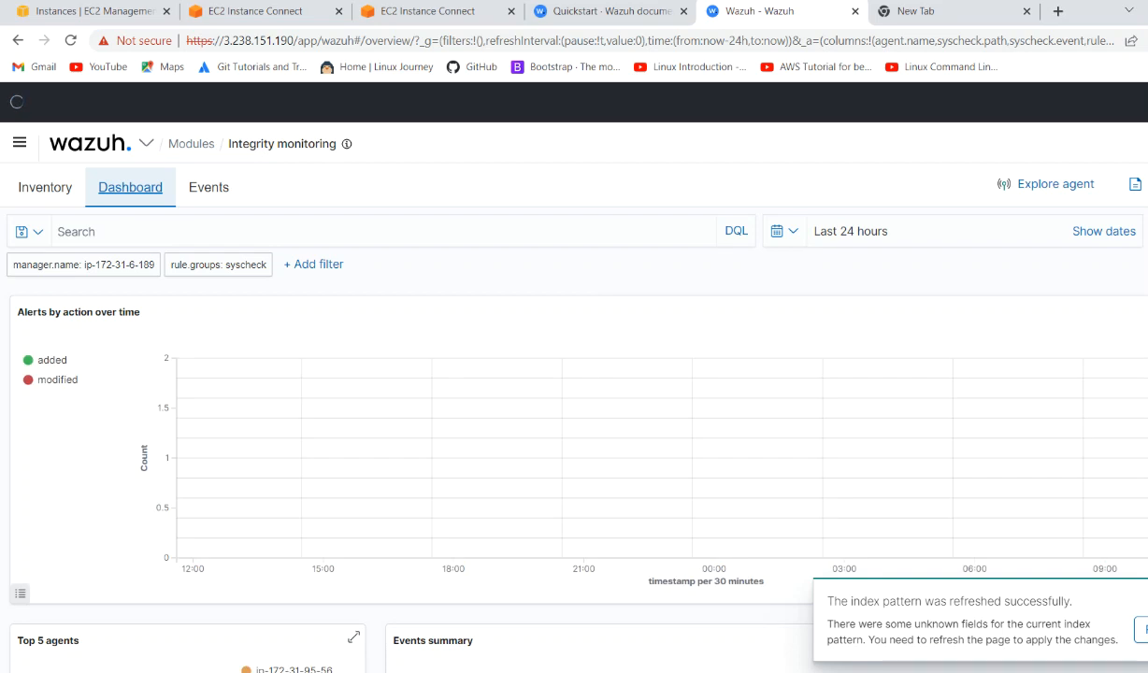
- Scroll the dashboard to the Rule distribution and Actions charts split between added and modified, user root count 2
scroll("down", 3)
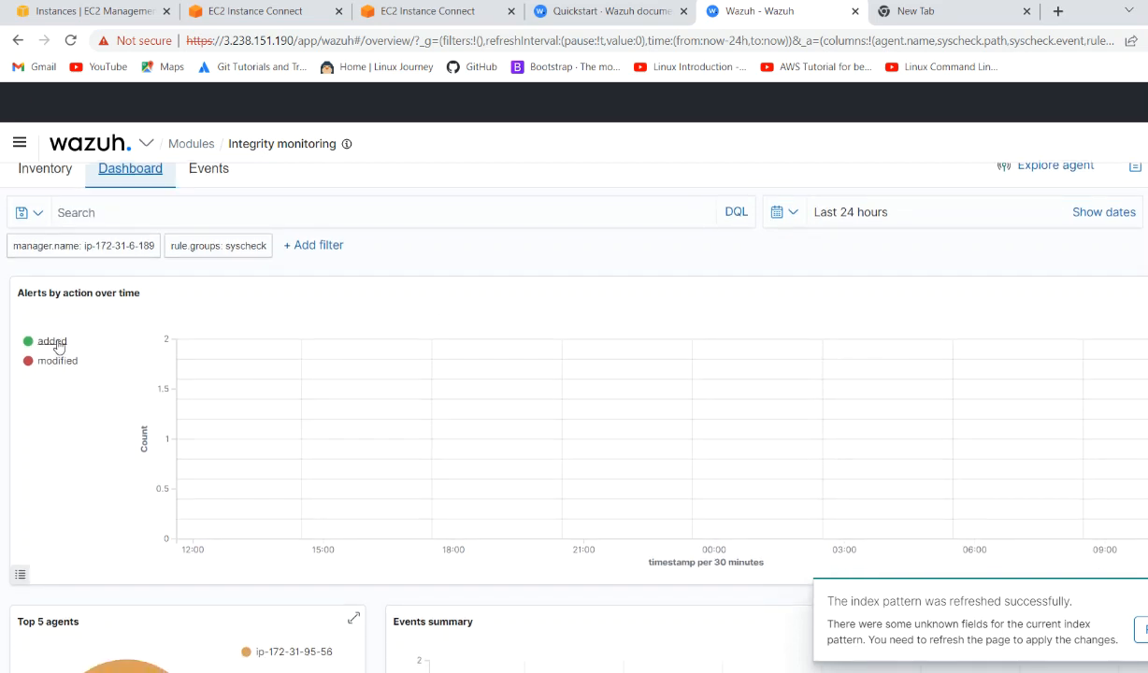
scroll("down", 3)
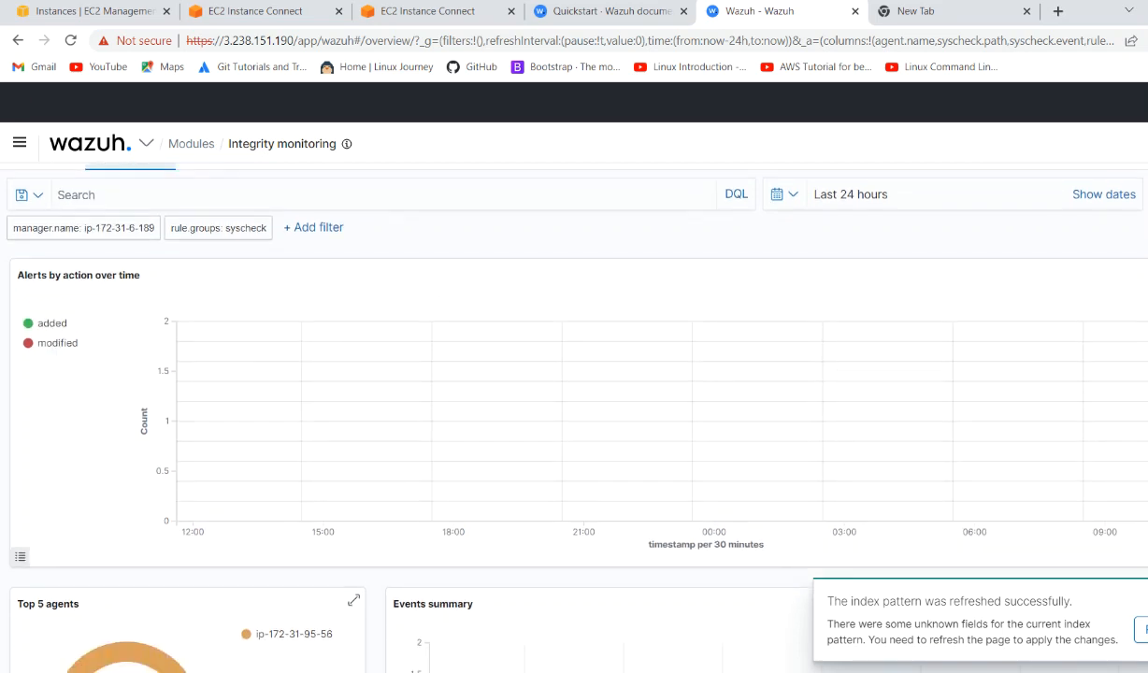
scroll("down", 3)
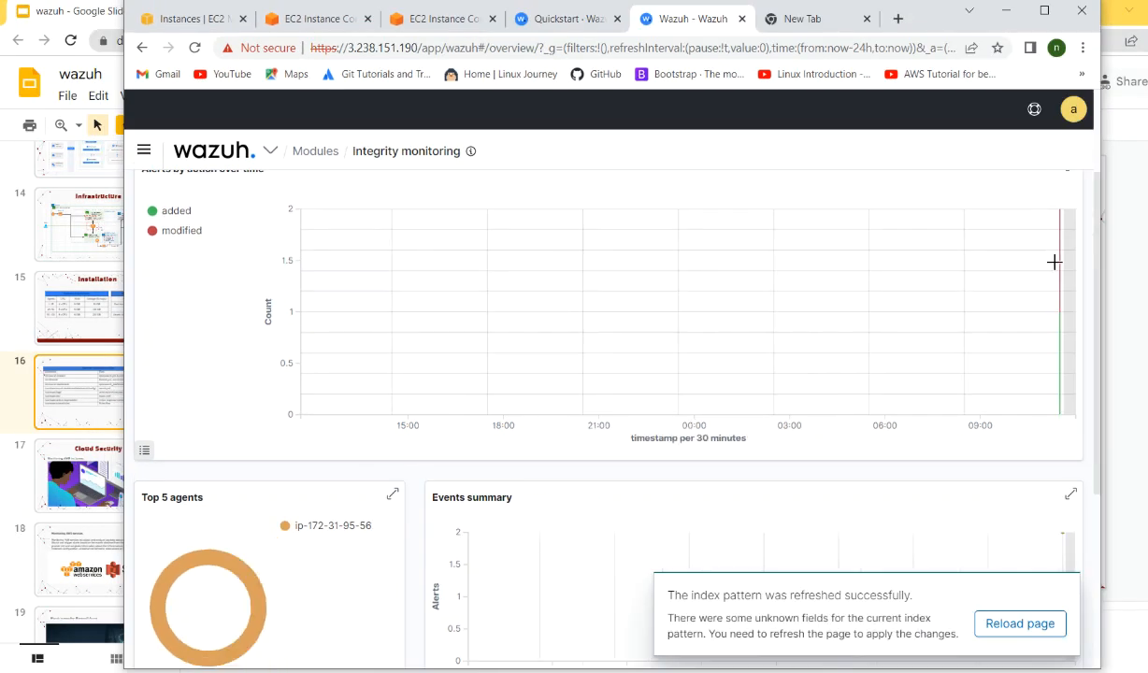
mouse_move(1098, 269)
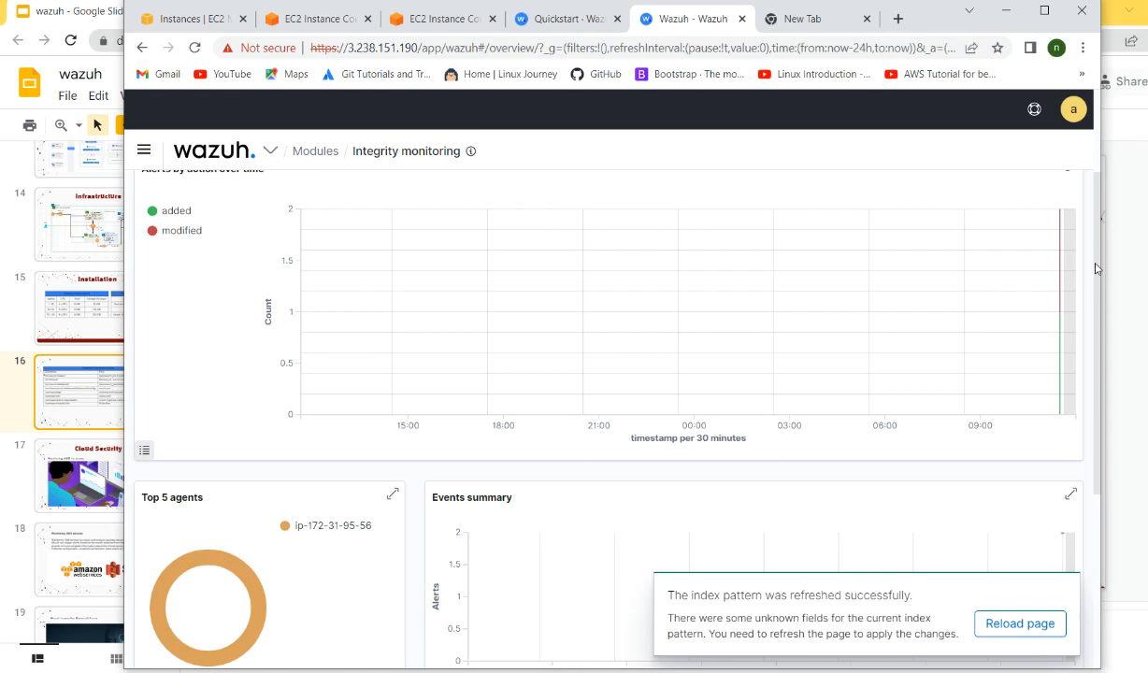
scroll("down", 3)
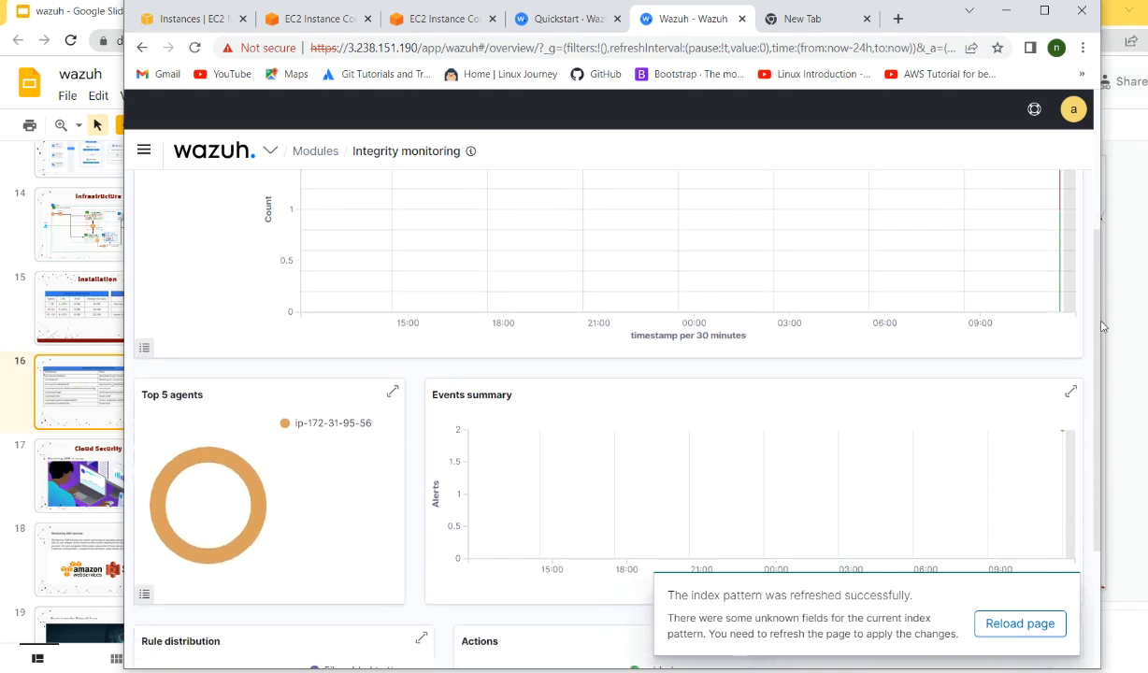
scroll("down", 3)
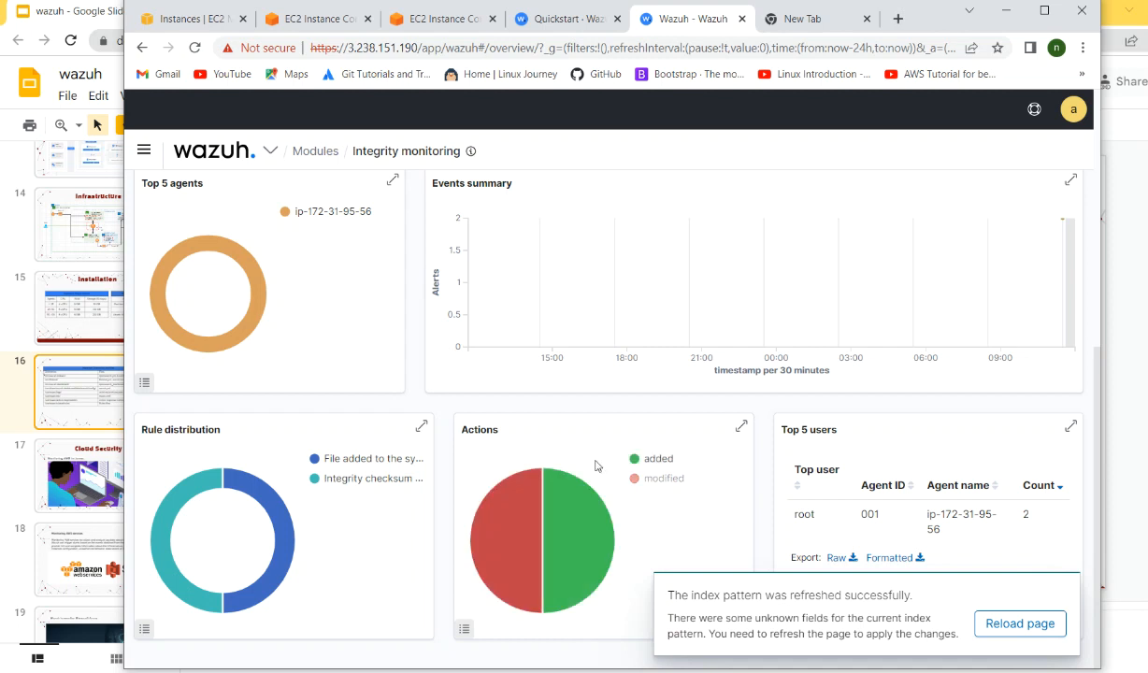
mouse_move(422, 466)
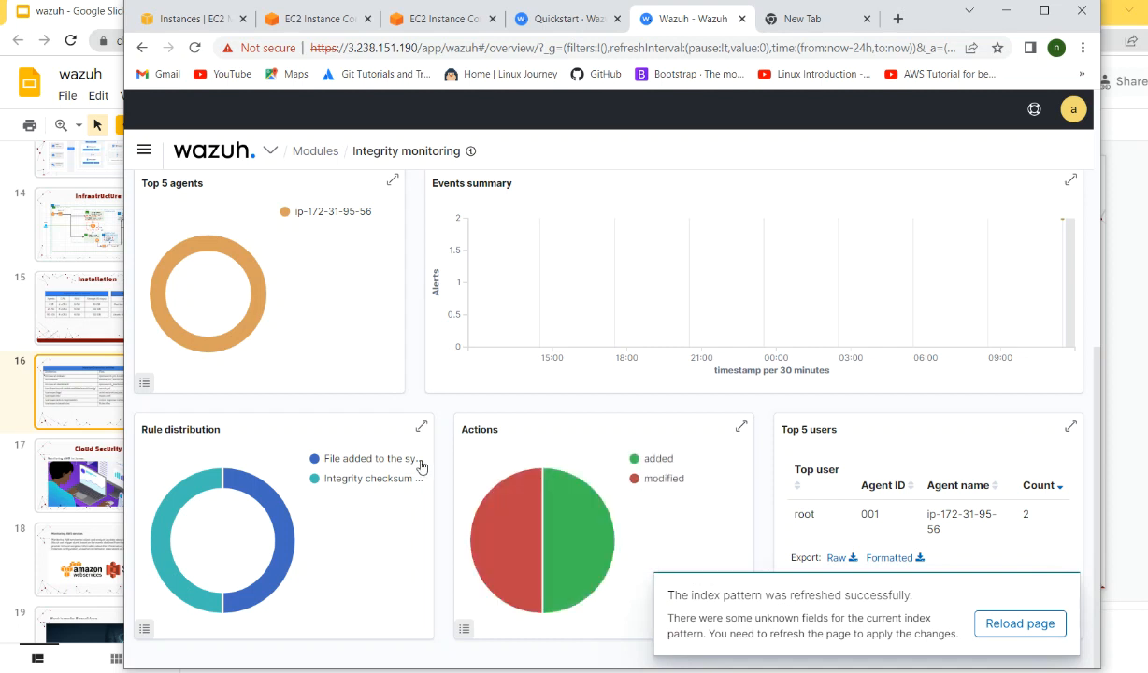
mouse_move(374, 479)
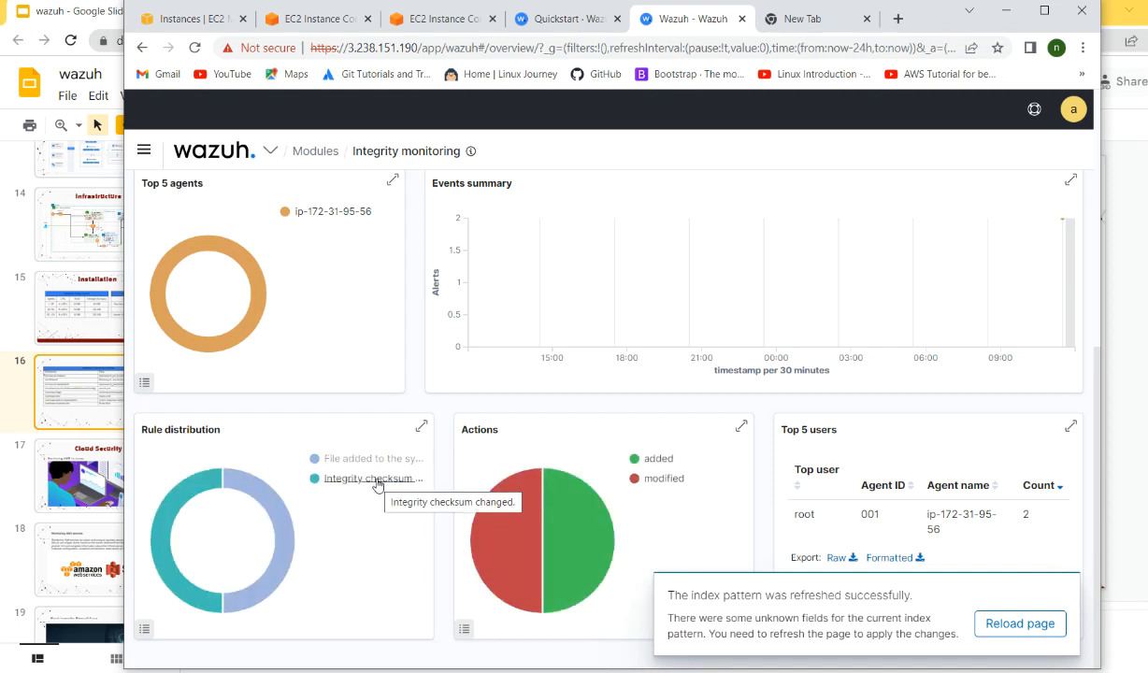